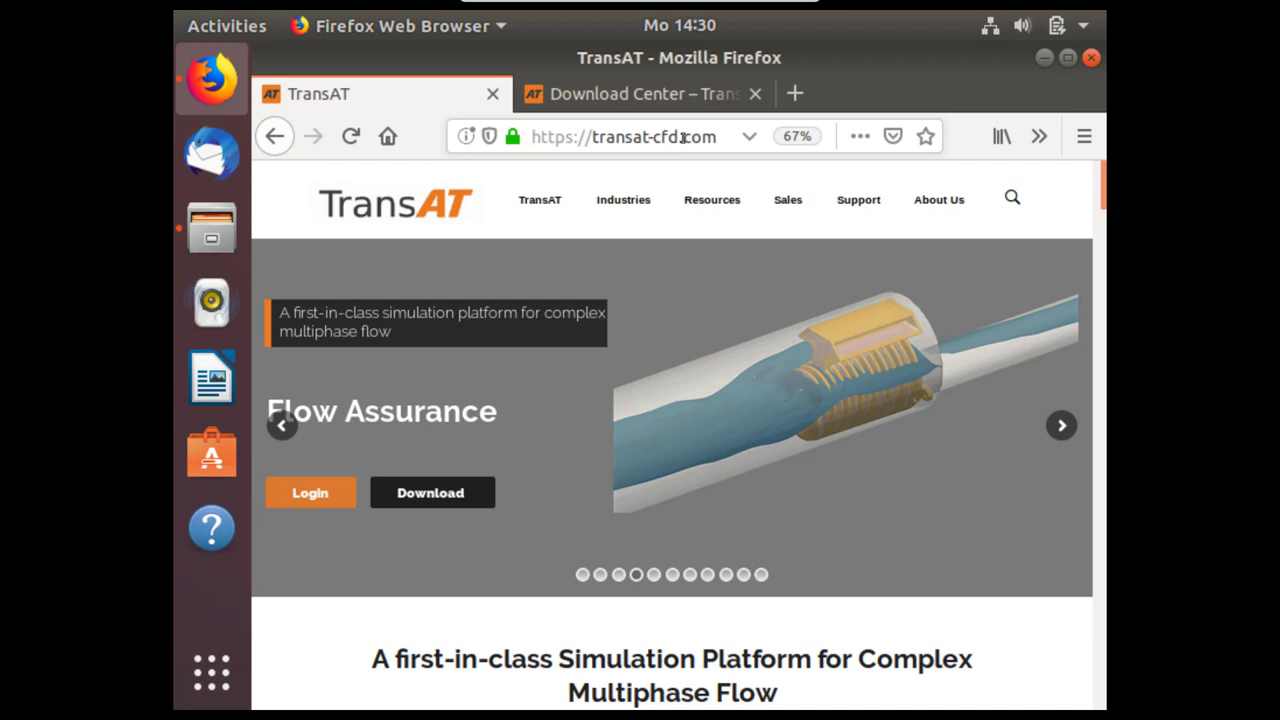
# Step: Reach the Download Center's login-and-download section for TransAT 5.7 from the homepage
pyautogui.click(540, 200)
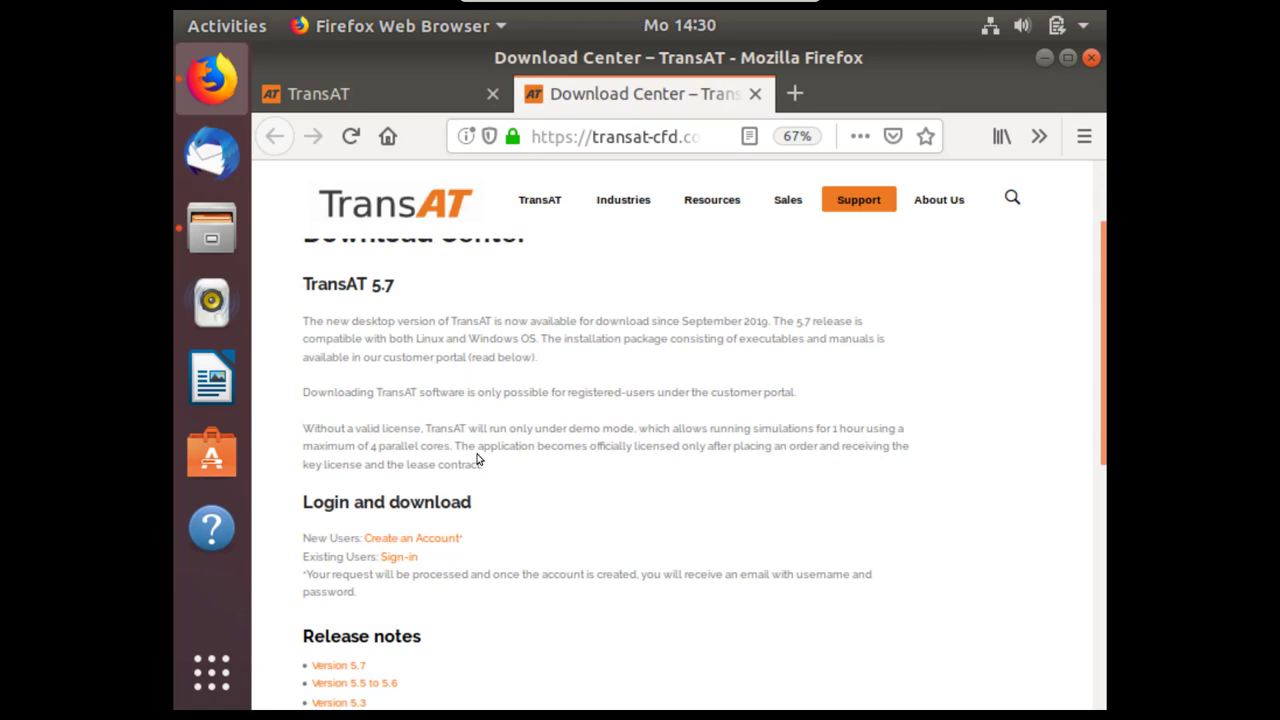
pyautogui.scroll(-3)
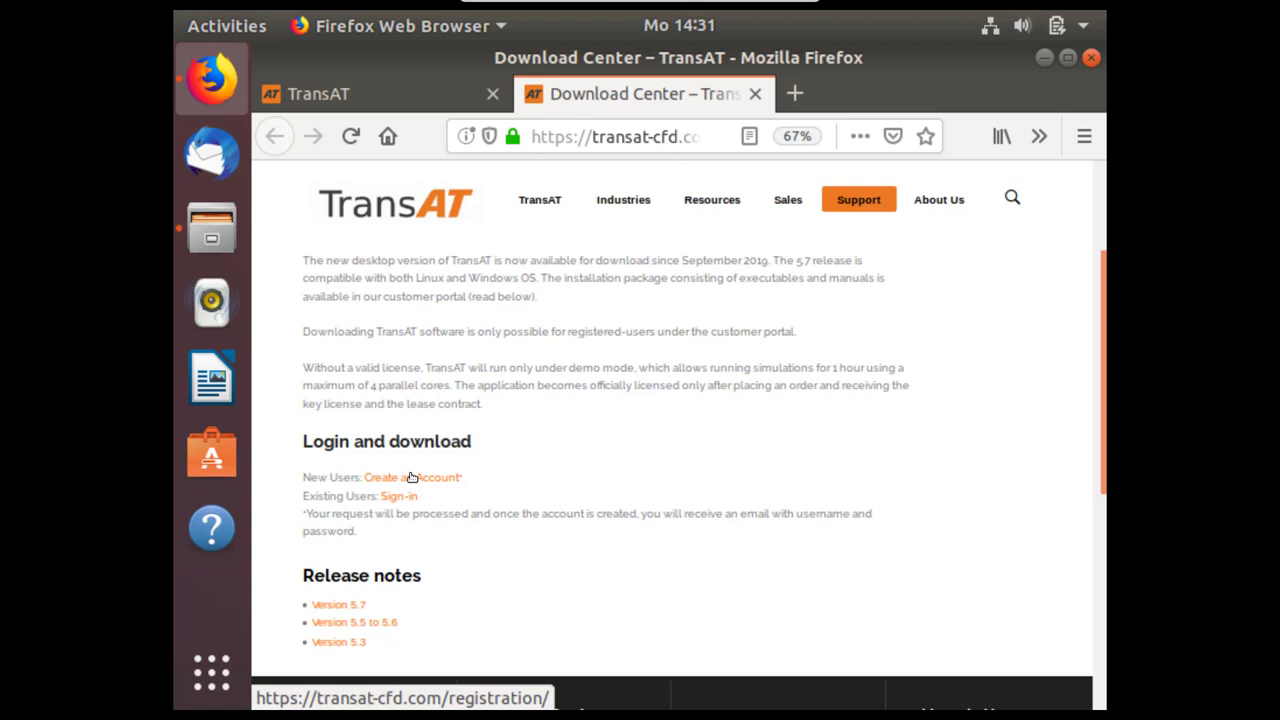
pyautogui.moveTo(398, 496)
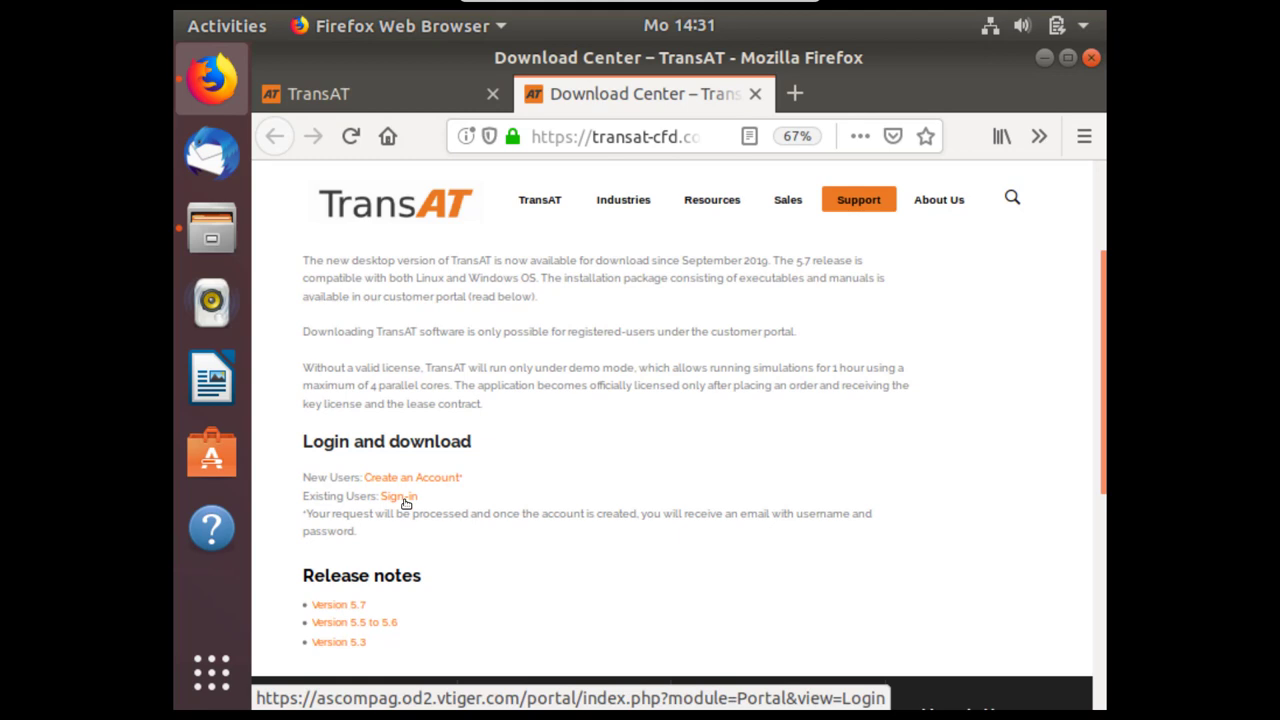
pyautogui.click(400, 496)
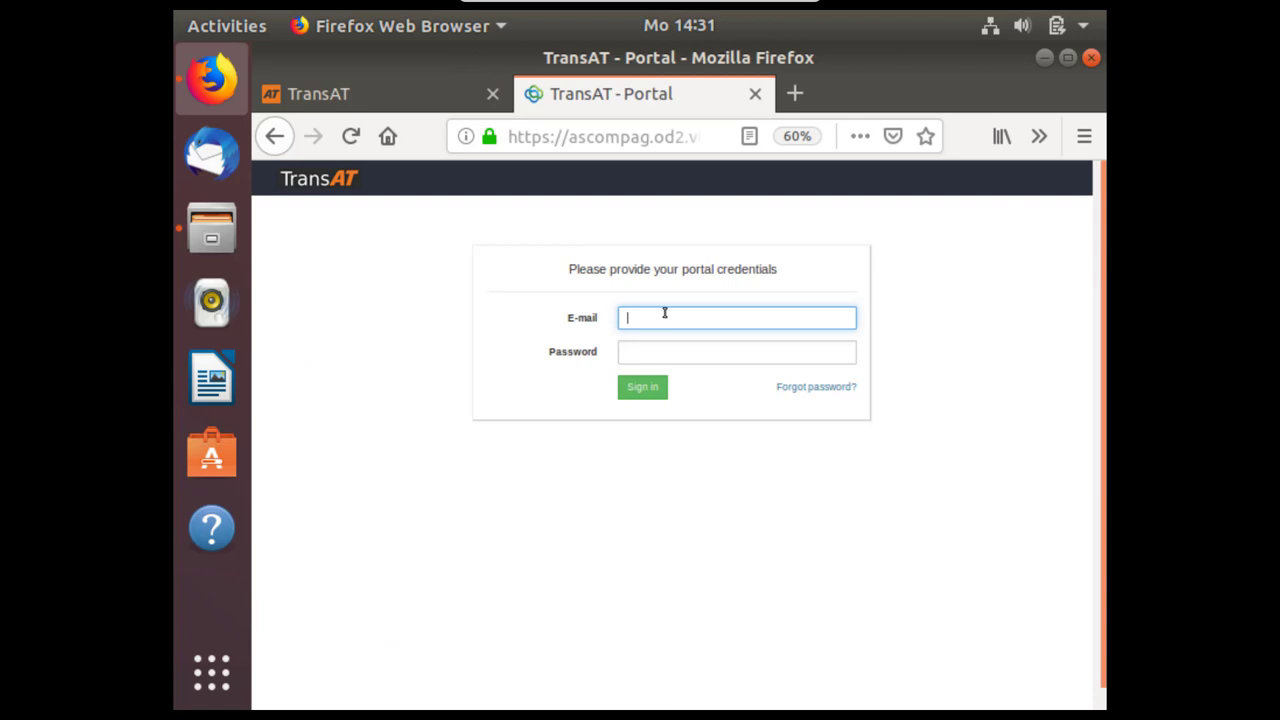
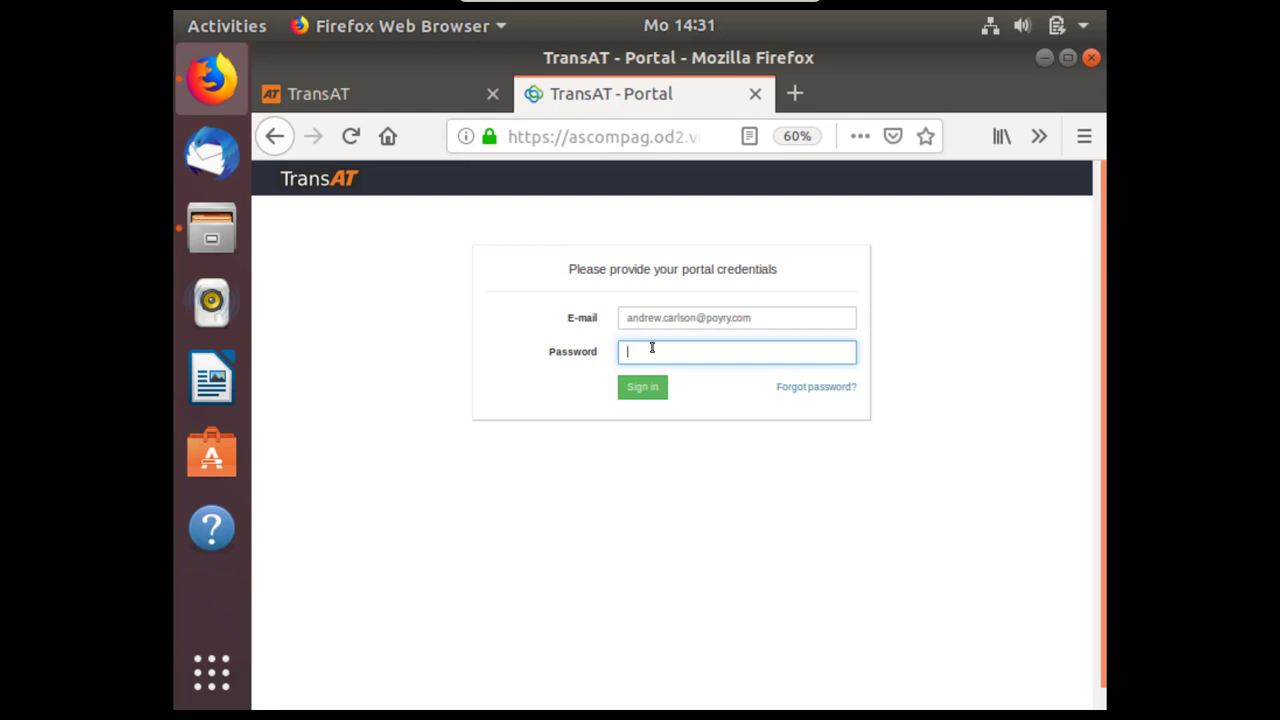
pyautogui.write('password')
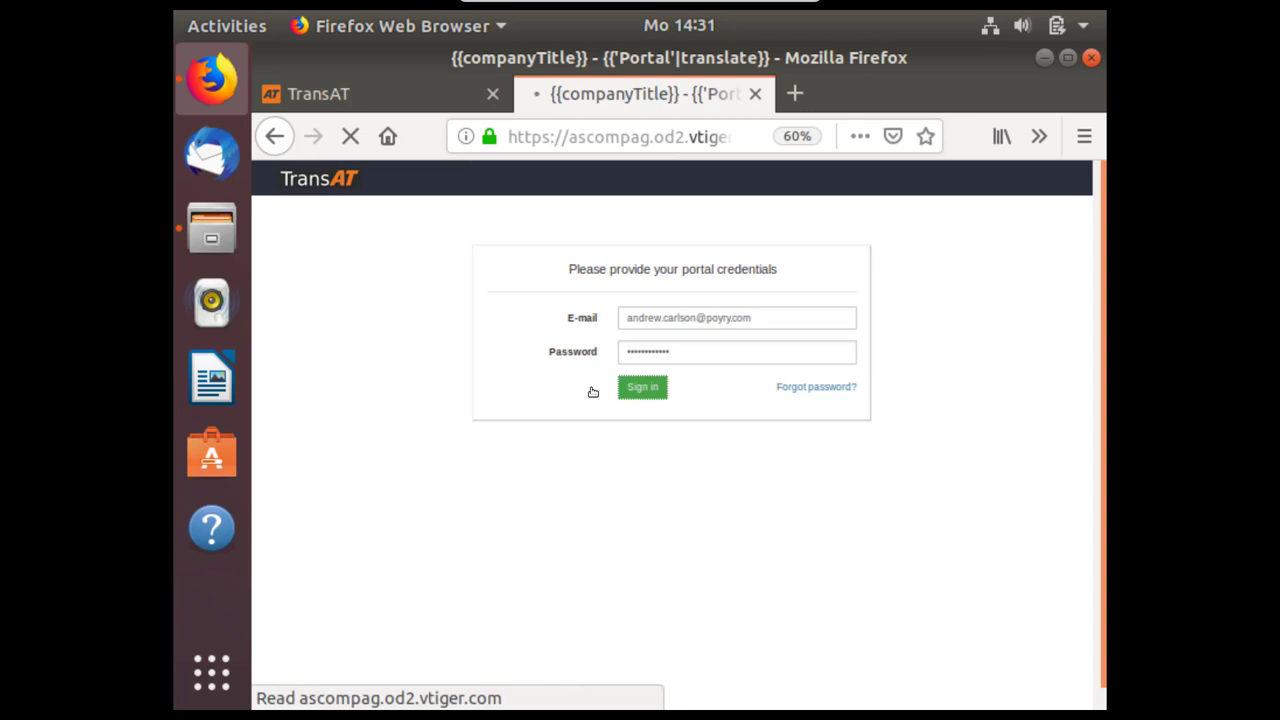
pyautogui.click(642, 388)
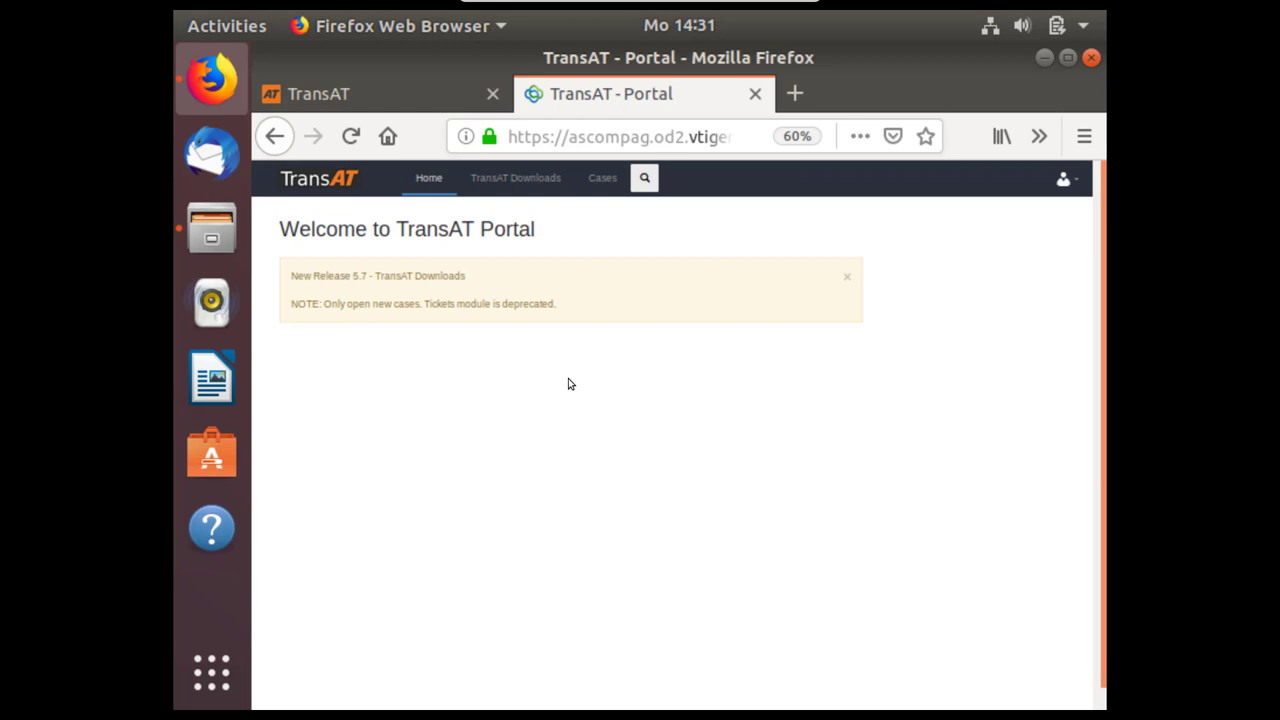
# Step: Show the TransAT Downloads listing filtered to All releases (5.7 and 5.6)
pyautogui.click(602, 176)
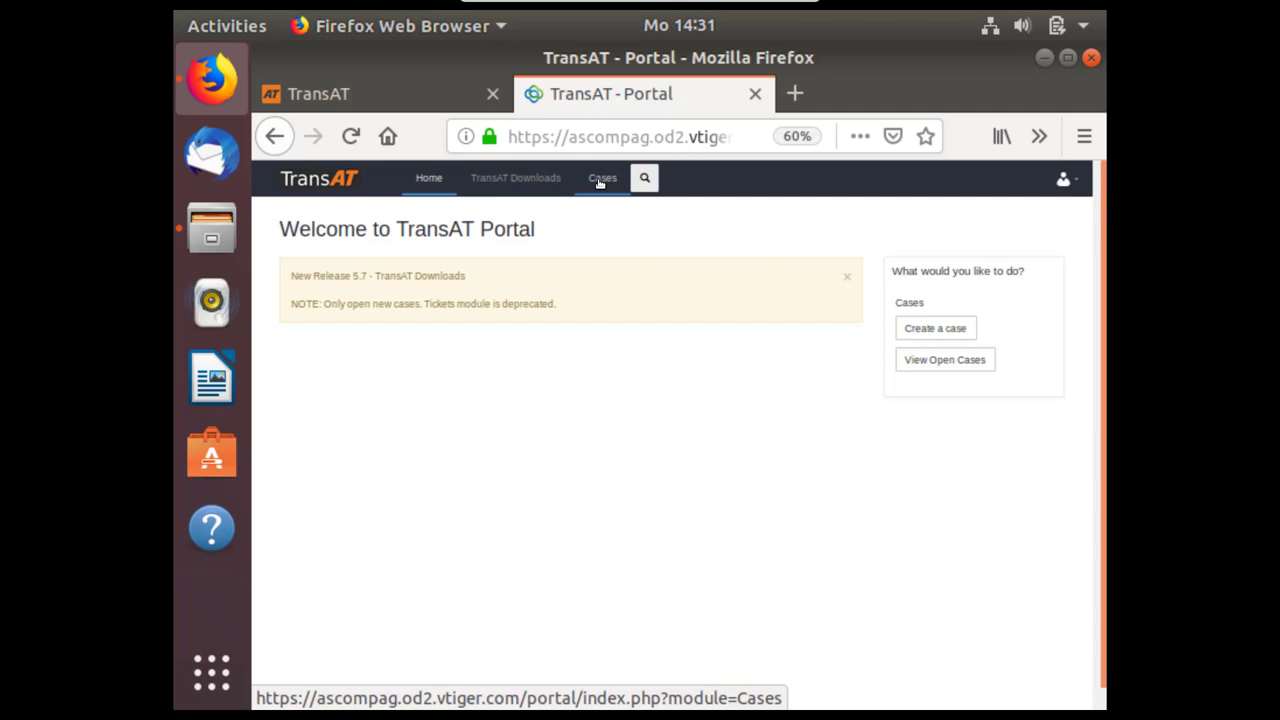
pyautogui.click(516, 178)
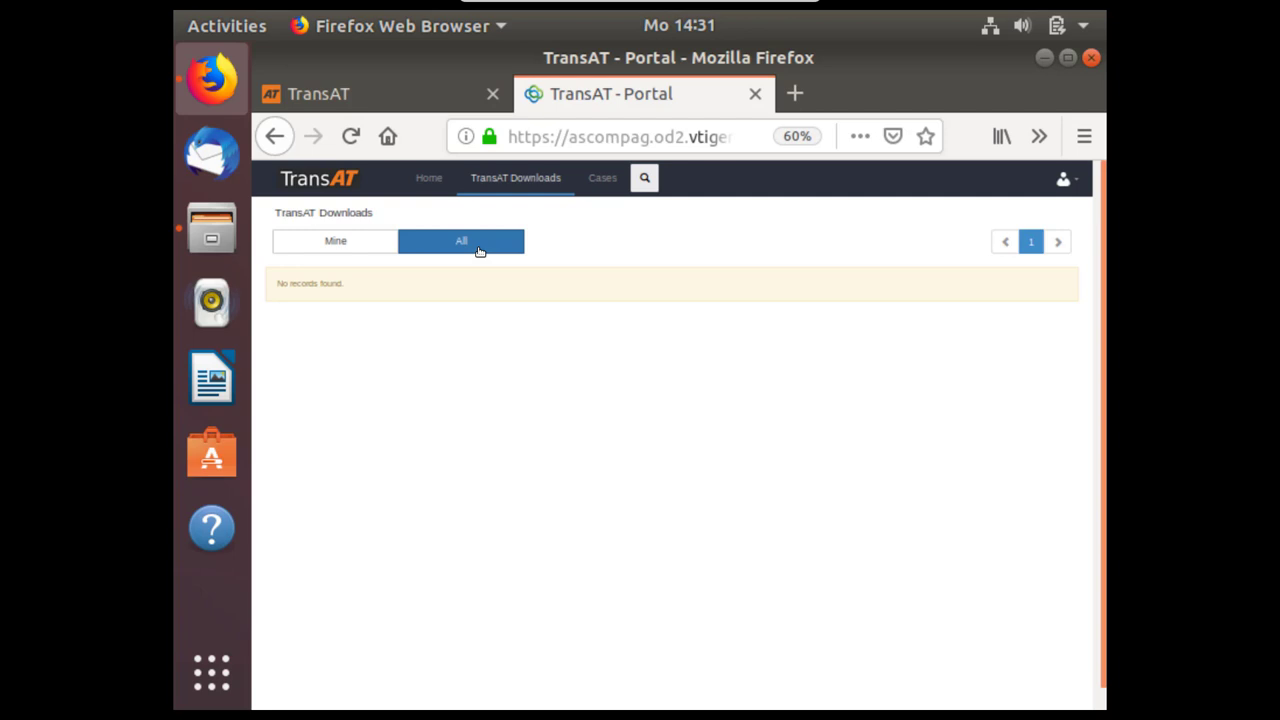
pyautogui.click(460, 240)
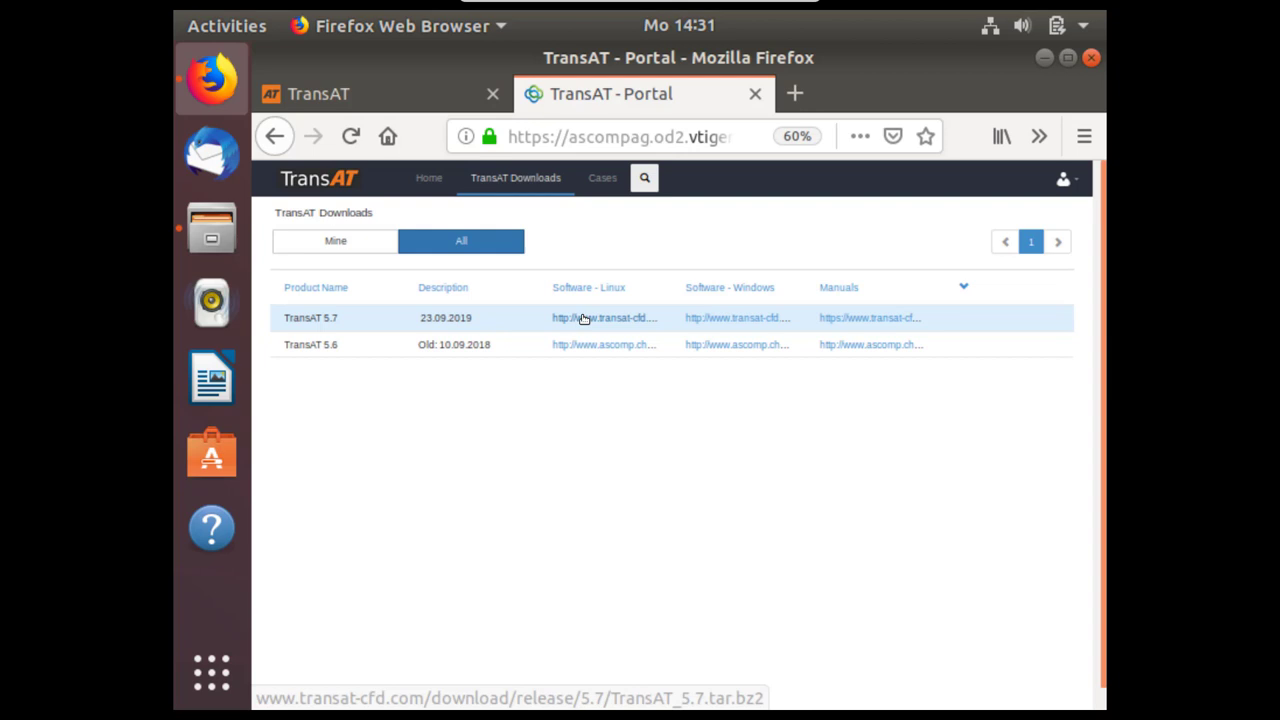
# Step: Save the TransAT 5.7 Software - Linux archive (TransAT_5.7.tar.bz2) to disk
pyautogui.click(604, 318)
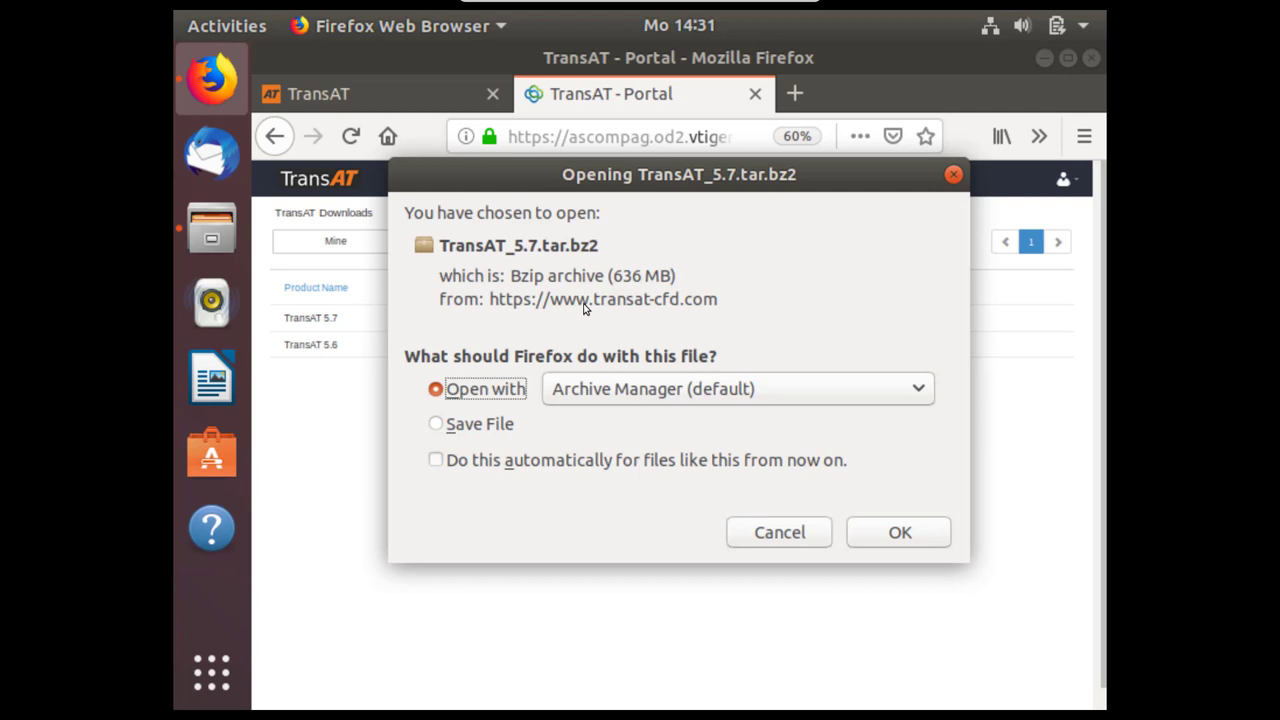
pyautogui.click(898, 532)
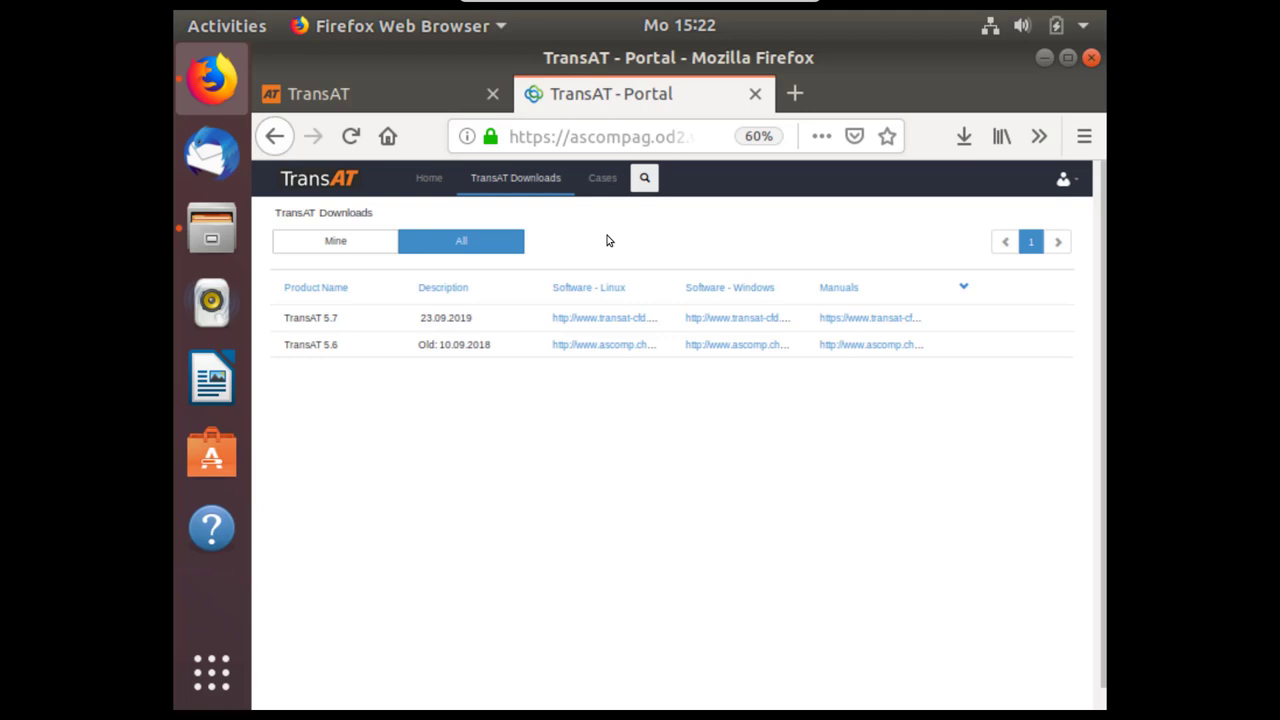
# Step: Start a Terminal and move into ~/Downloads where TransAT_5.7.tar.bz2 sits
pyautogui.click(210, 600)
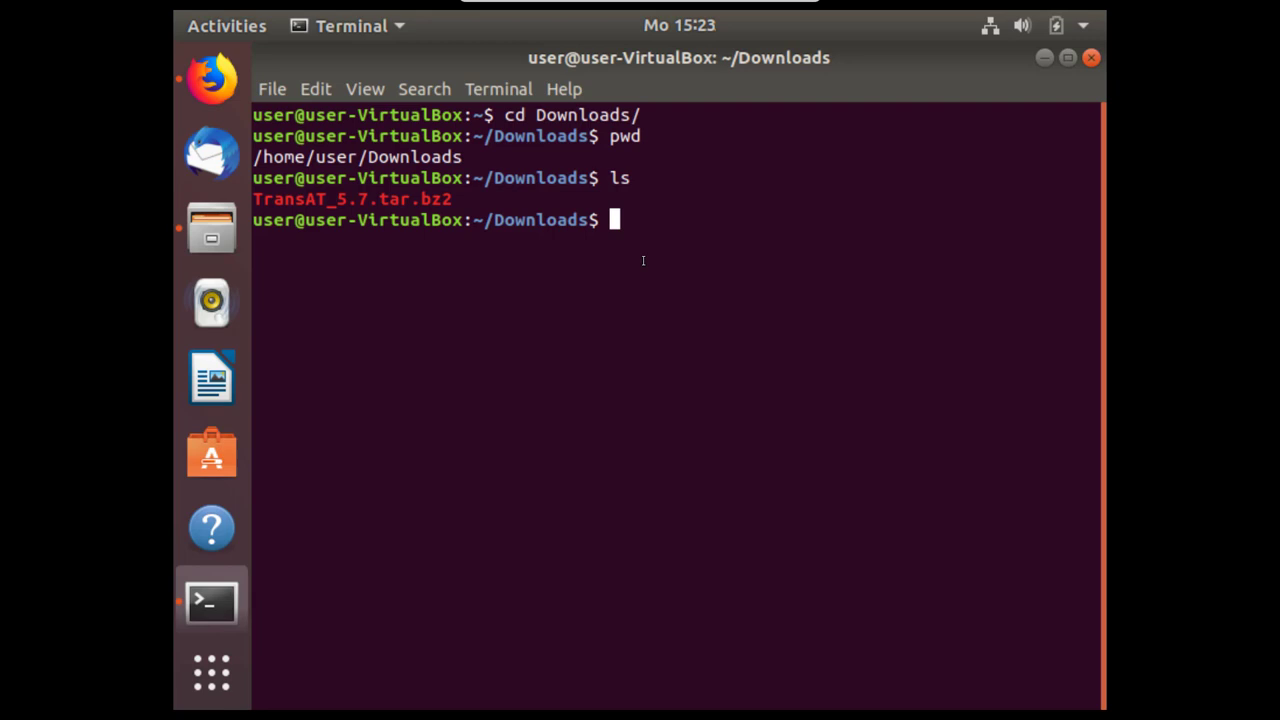
# Step: Install gcc, g++ and make with sudo apt-get, confirming with Y
pyautogui.write('sudo')
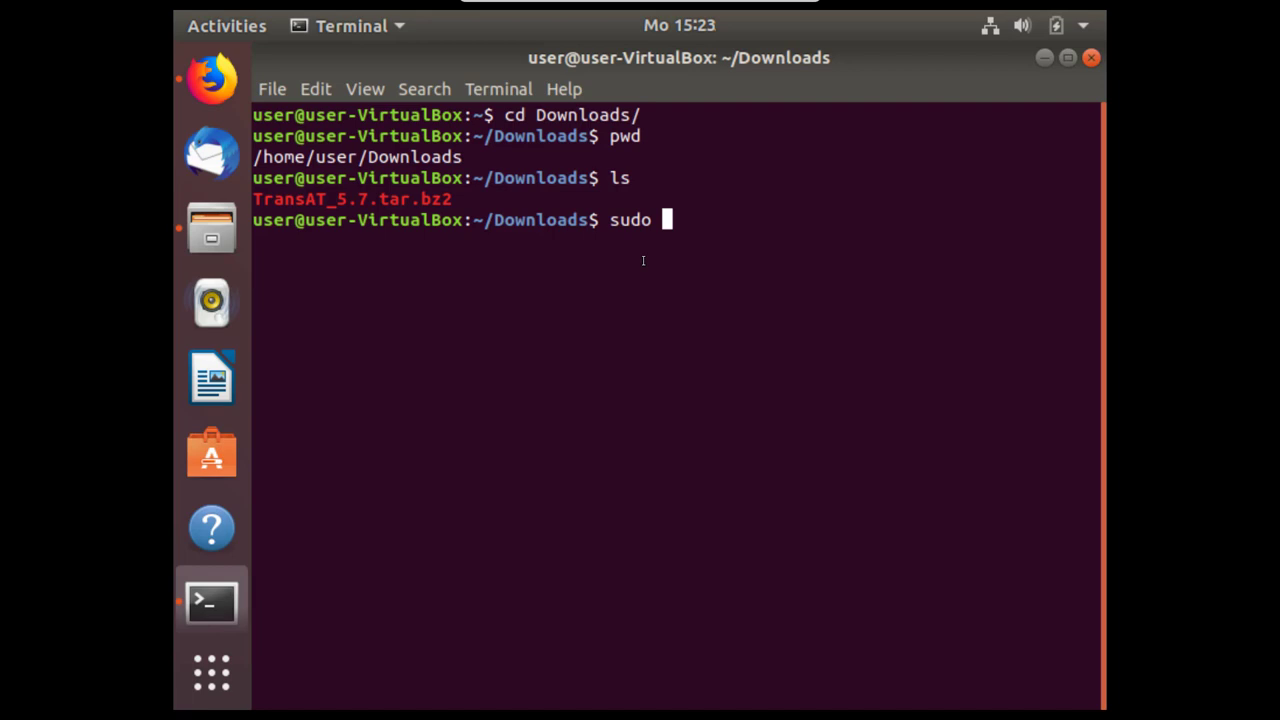
pyautogui.write('apt-get install')
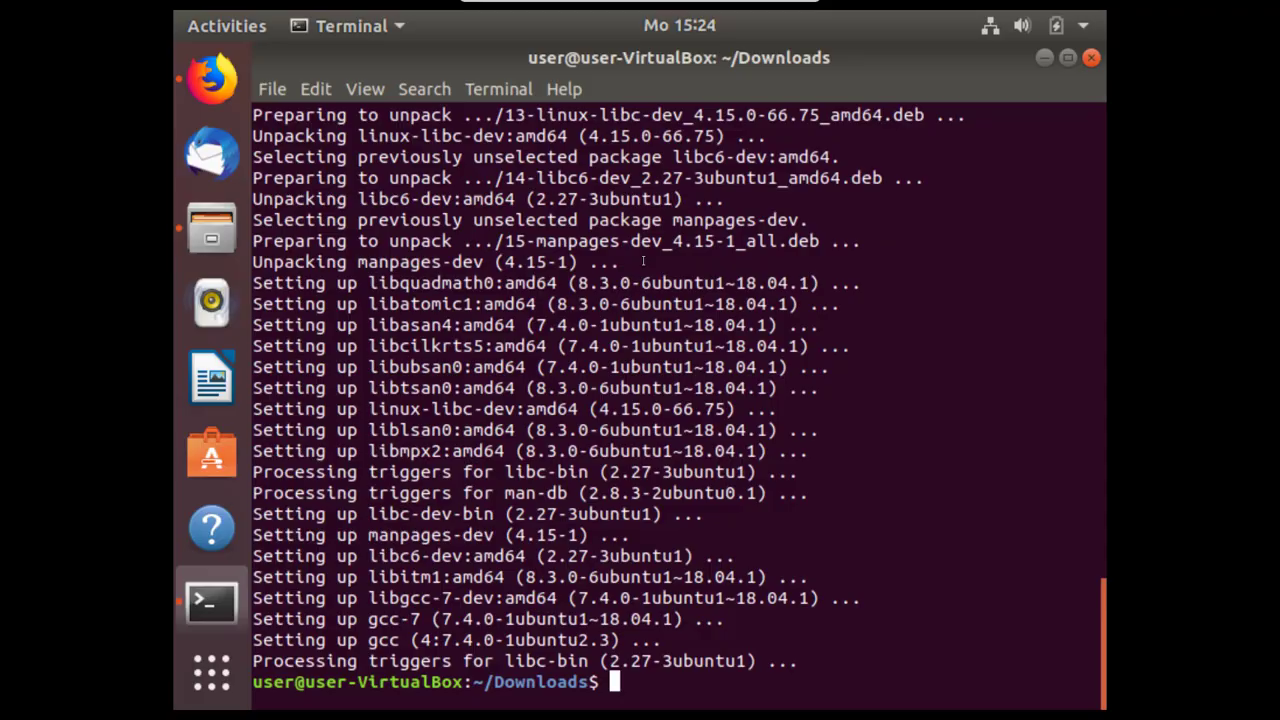
pyautogui.write('sudo apt-get install g++')
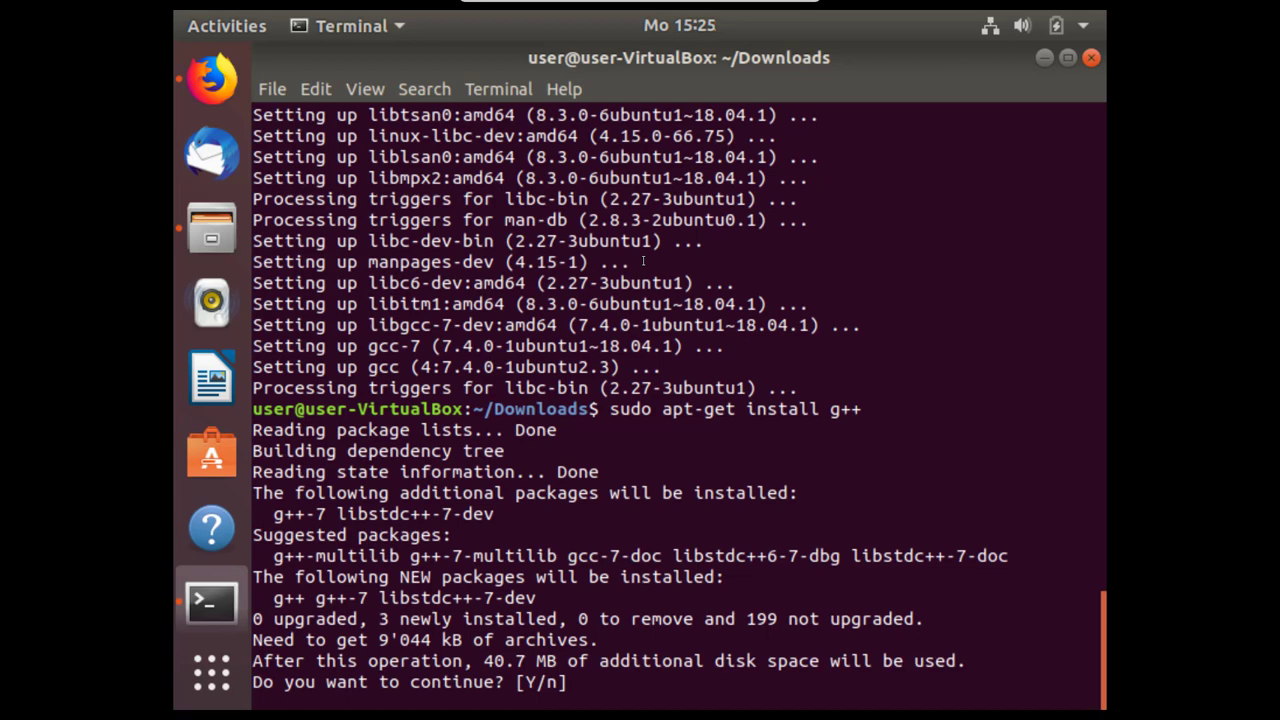
pyautogui.write('Y')
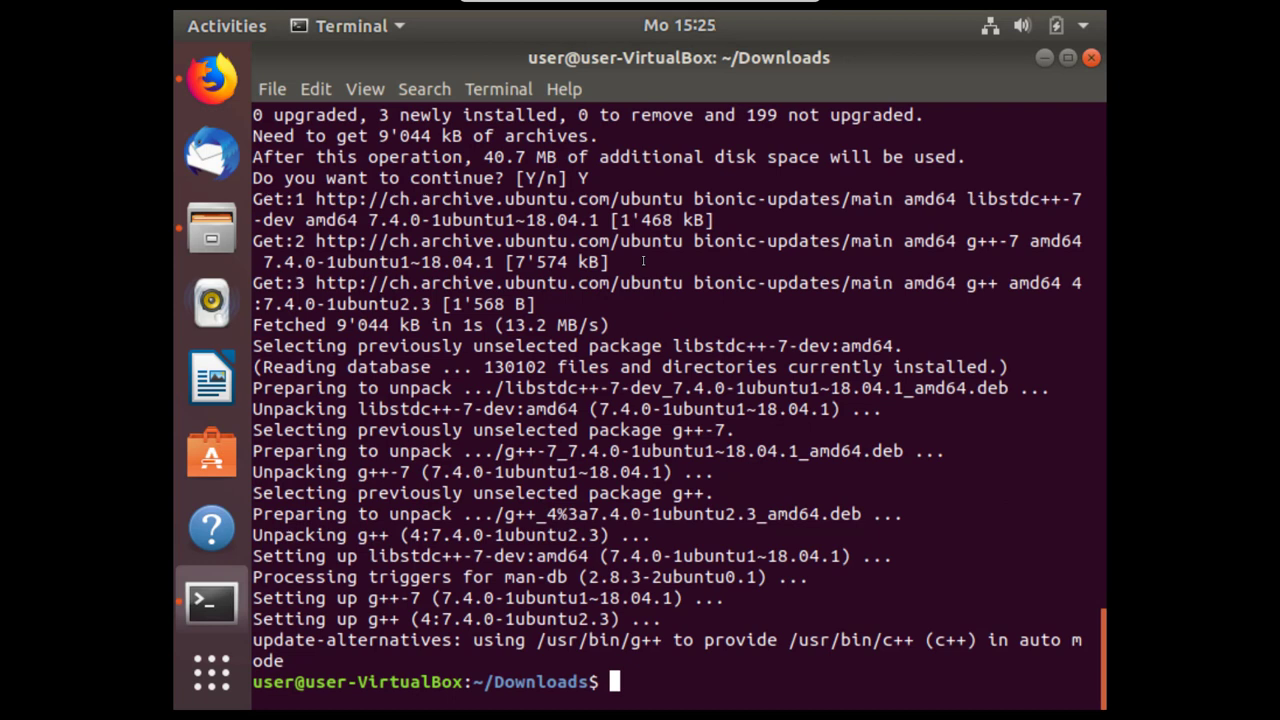
pyautogui.write('sudo apt-get install make')
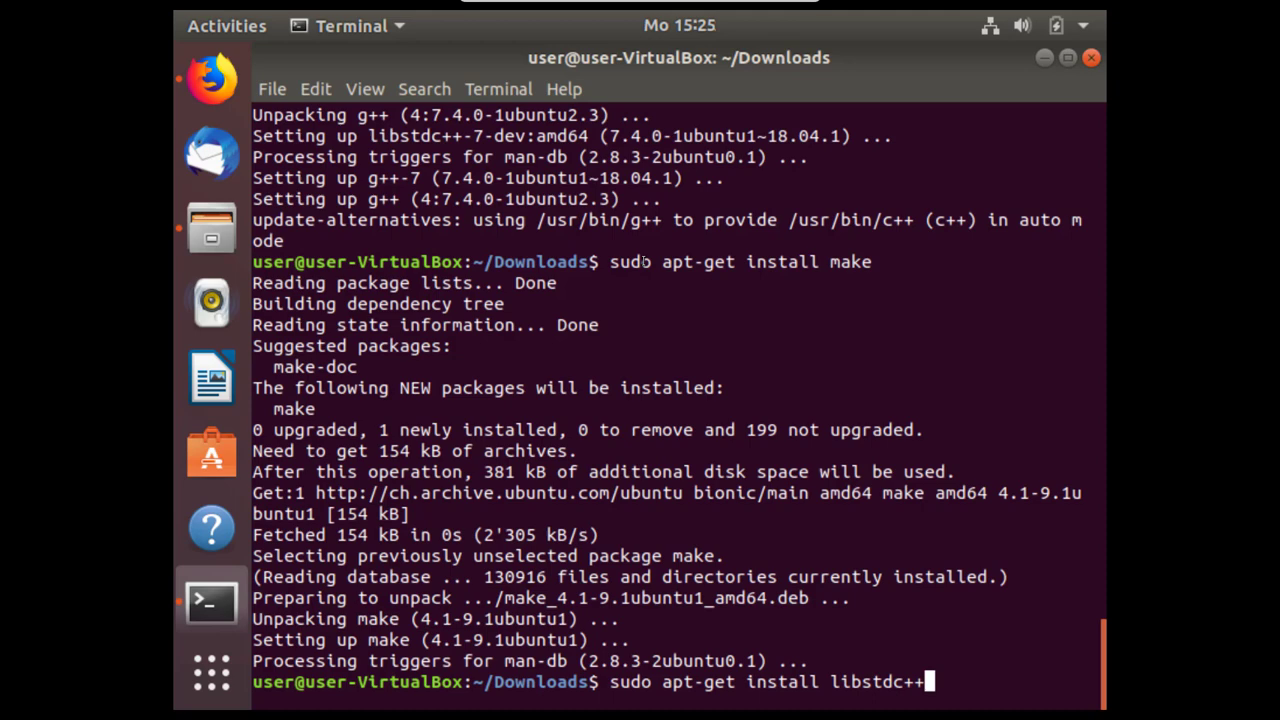
# Step: Install libstdc++-6-dev, libstdc++6 and libglib2.0-dev with sudo apt-get, using Tab completion
pyautogui.press('Tab')
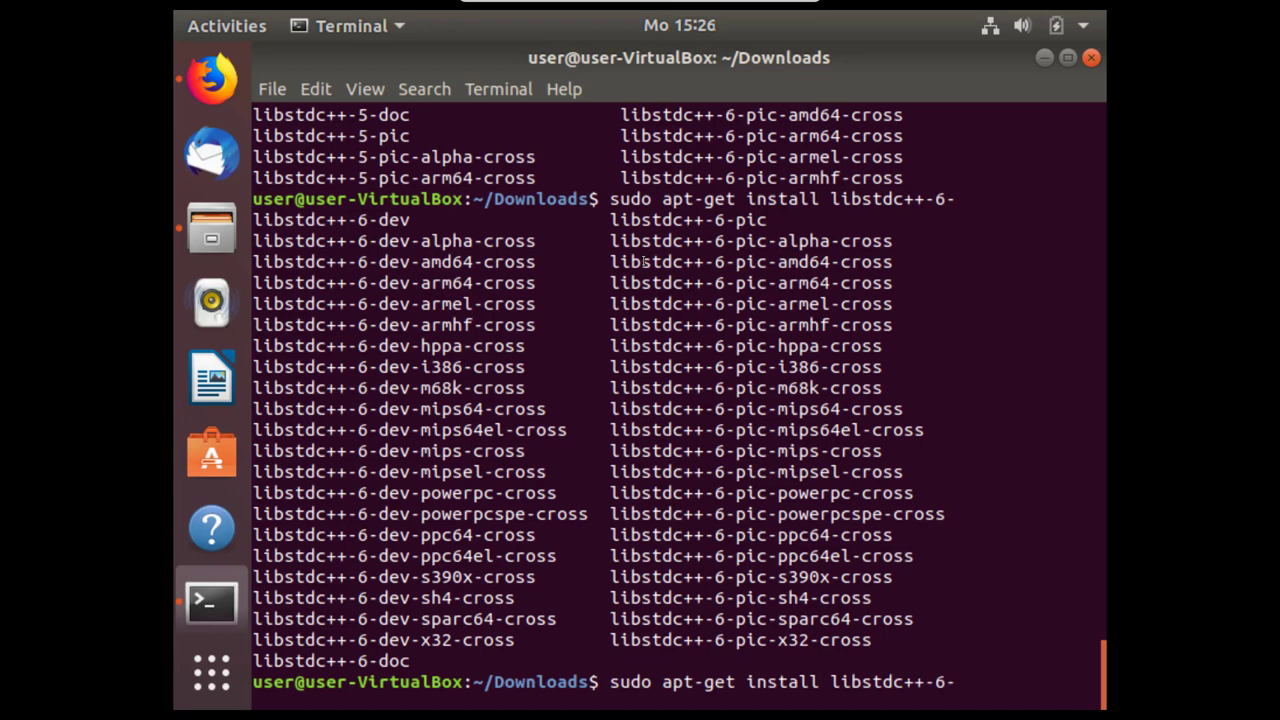
pyautogui.press('Return')
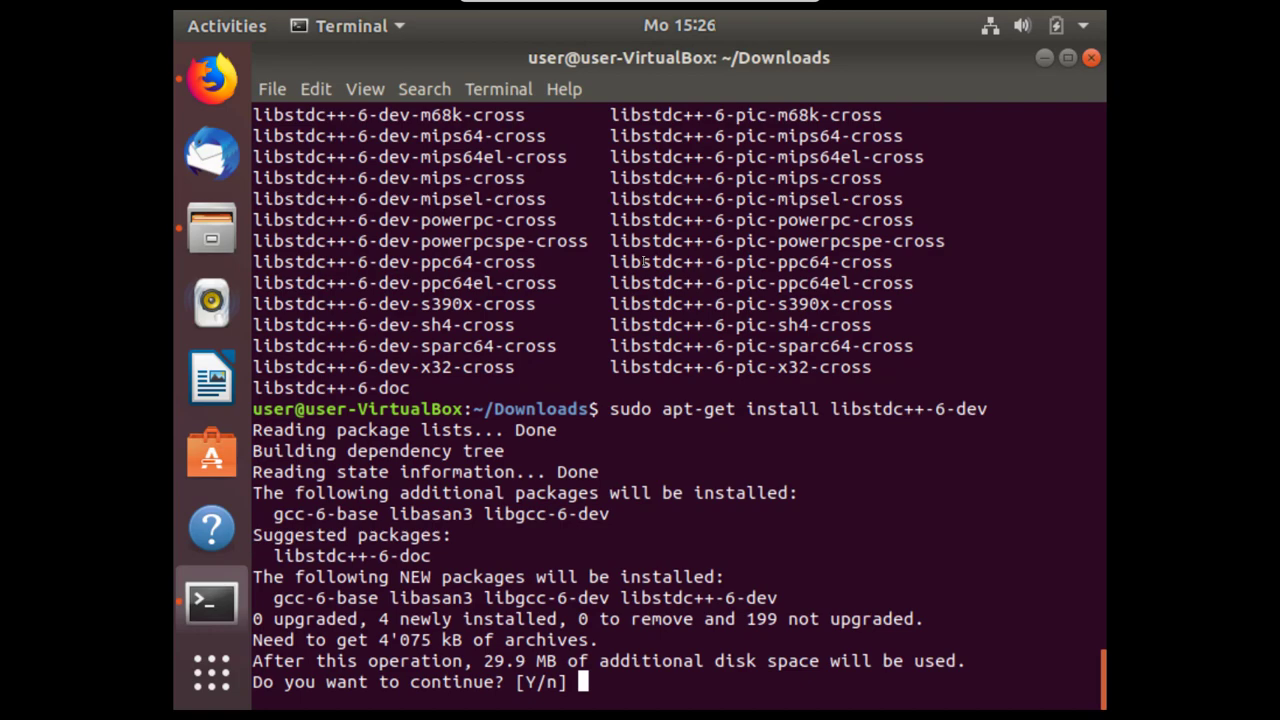
pyautogui.write('Y')
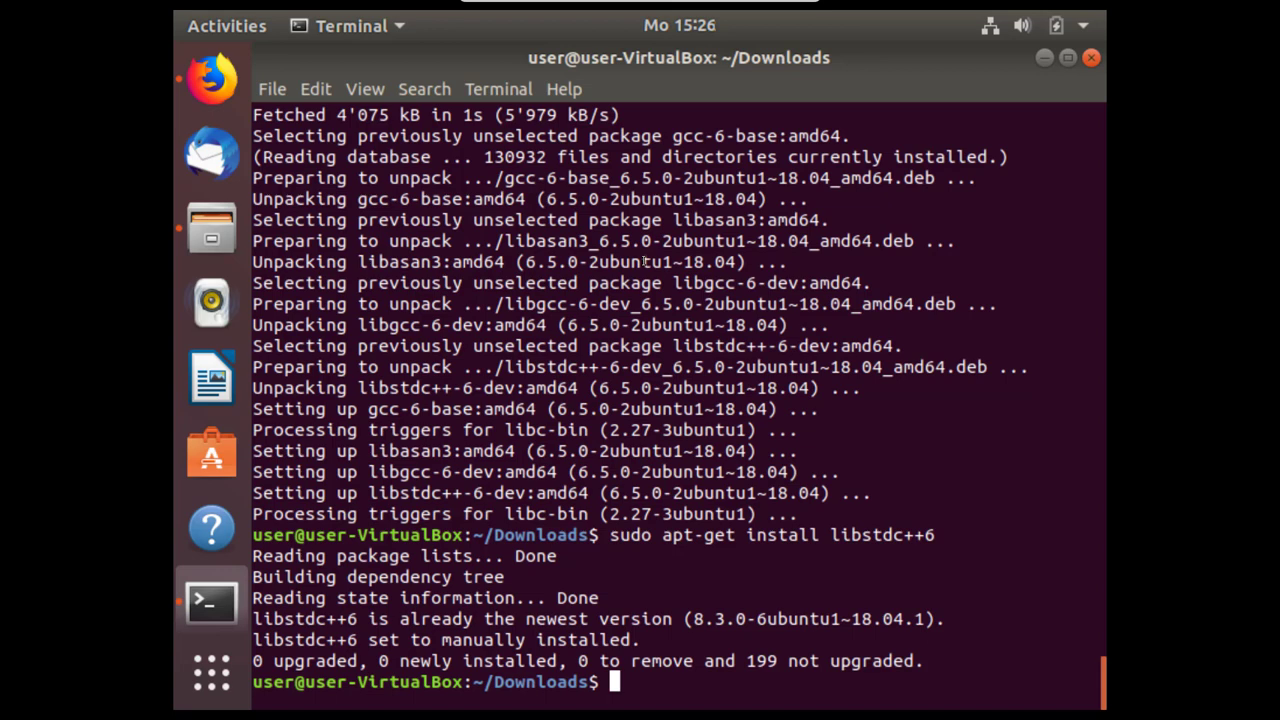
pyautogui.write('sudo apt-get install libglib2.0-')
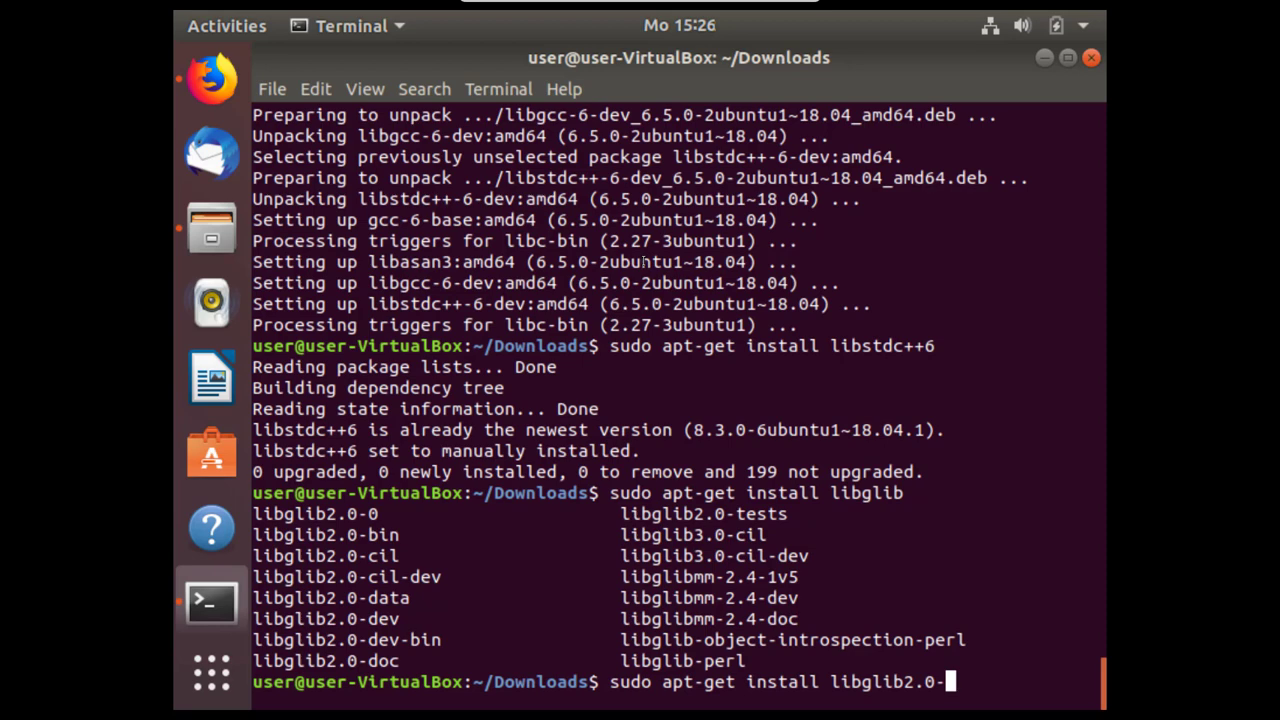
pyautogui.press('Return')
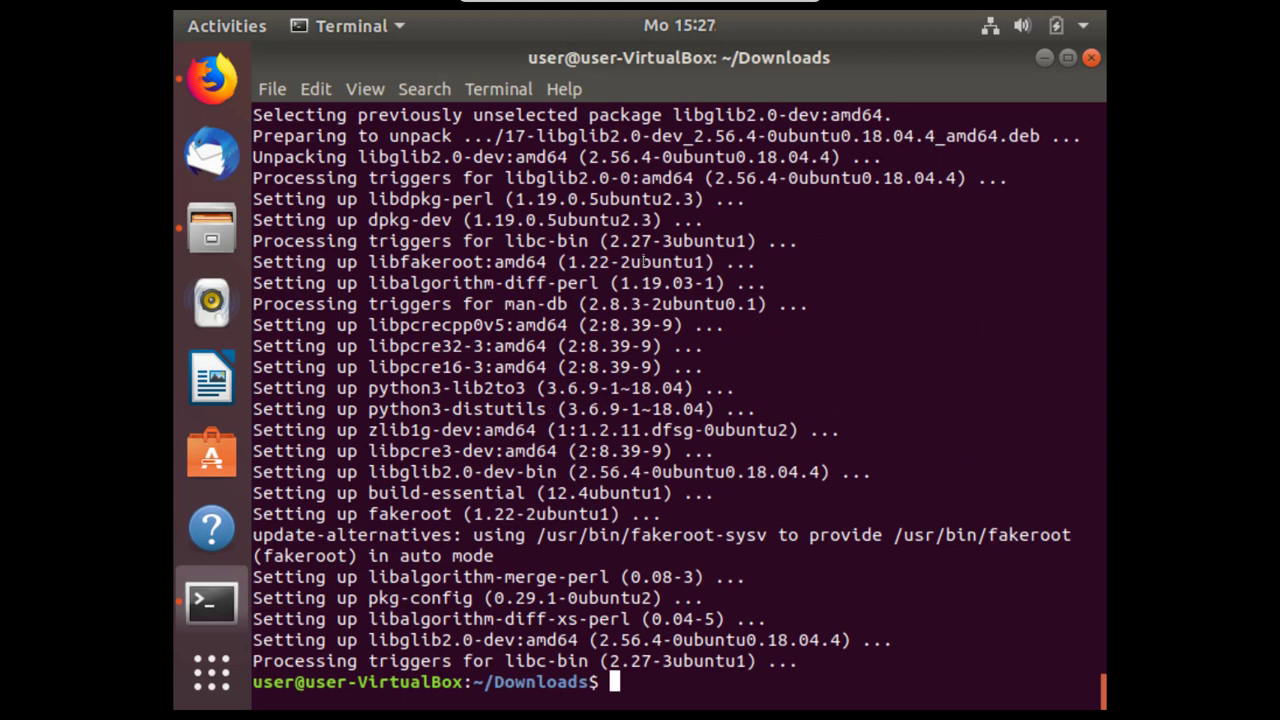
# Step: Install gfortran, libpng, libtiff and gzip with sudo apt-get, then move into ~/software
pyautogui.write('sudo apt-get install gfortran')
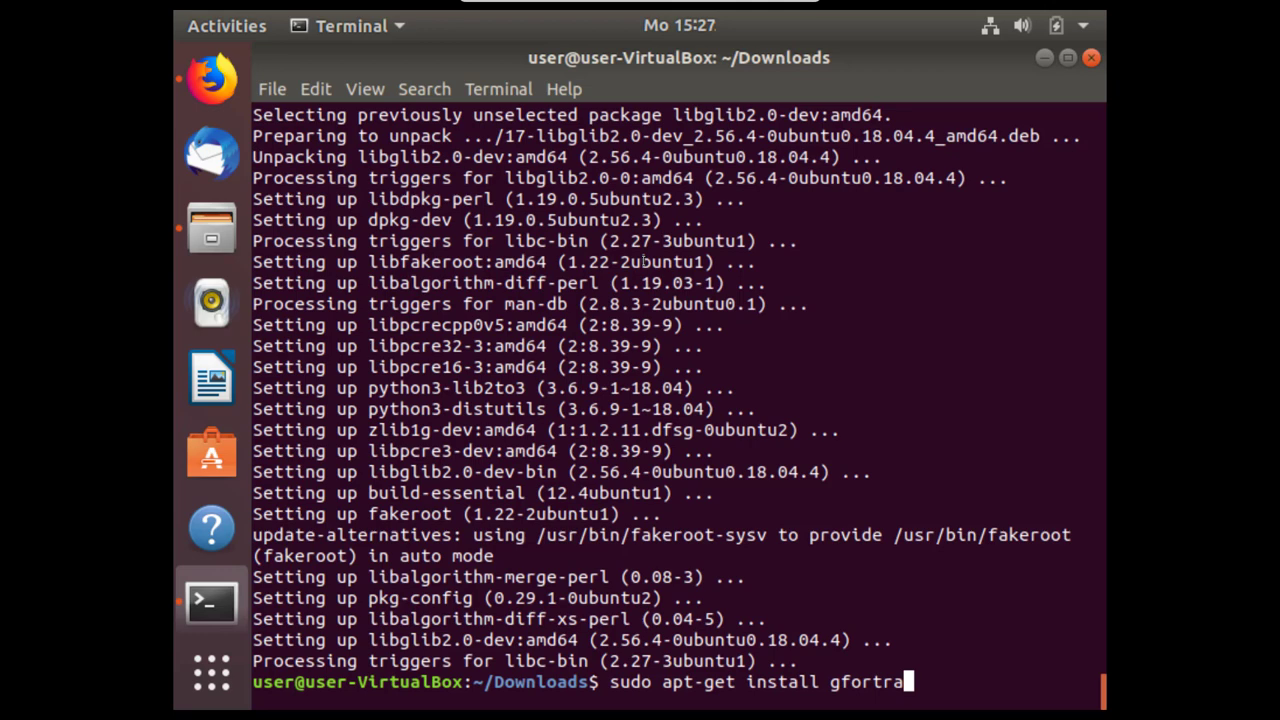
pyautogui.press('Return')
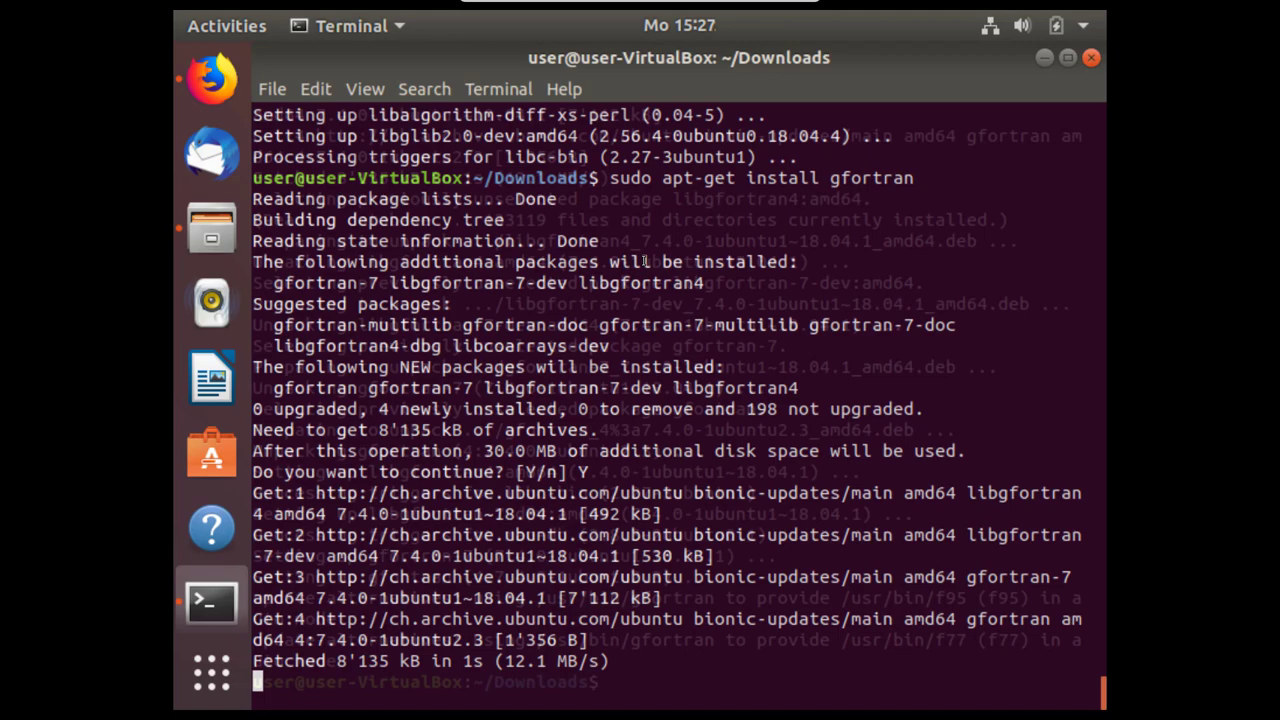
pyautogui.write('sudo apt-get install libpng16-16')
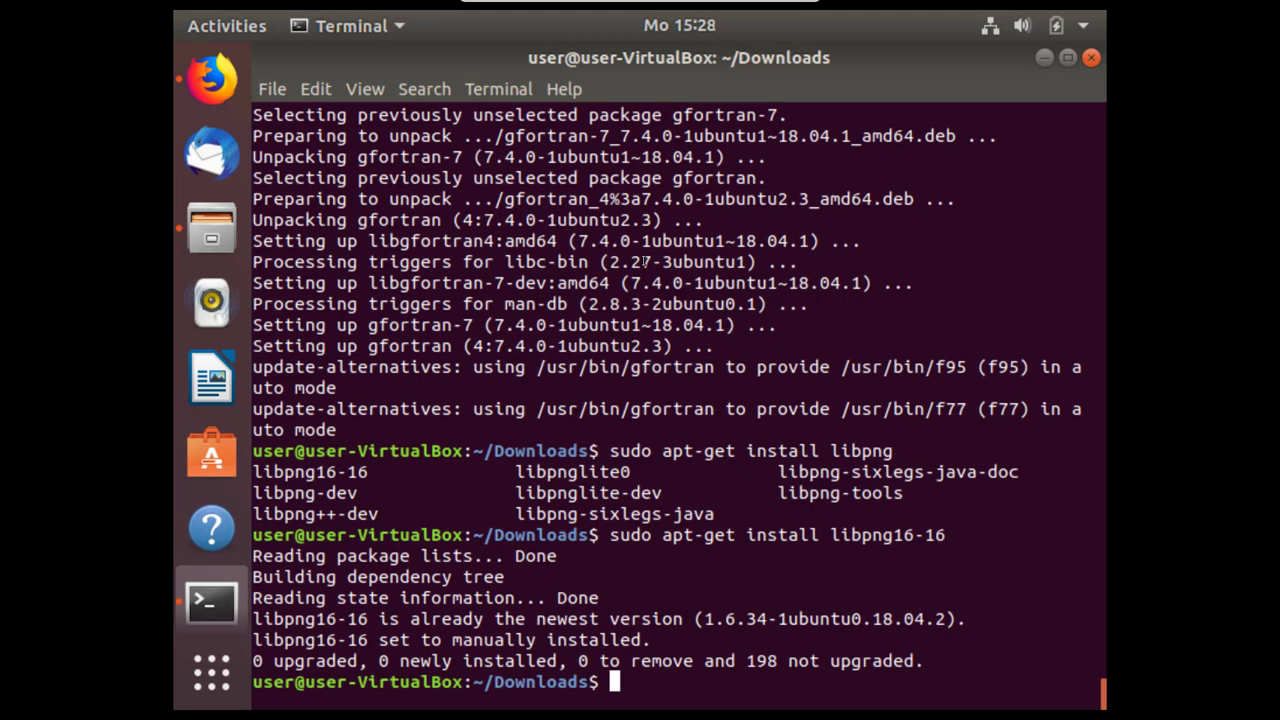
pyautogui.write('sudo apt-get install libtiff')
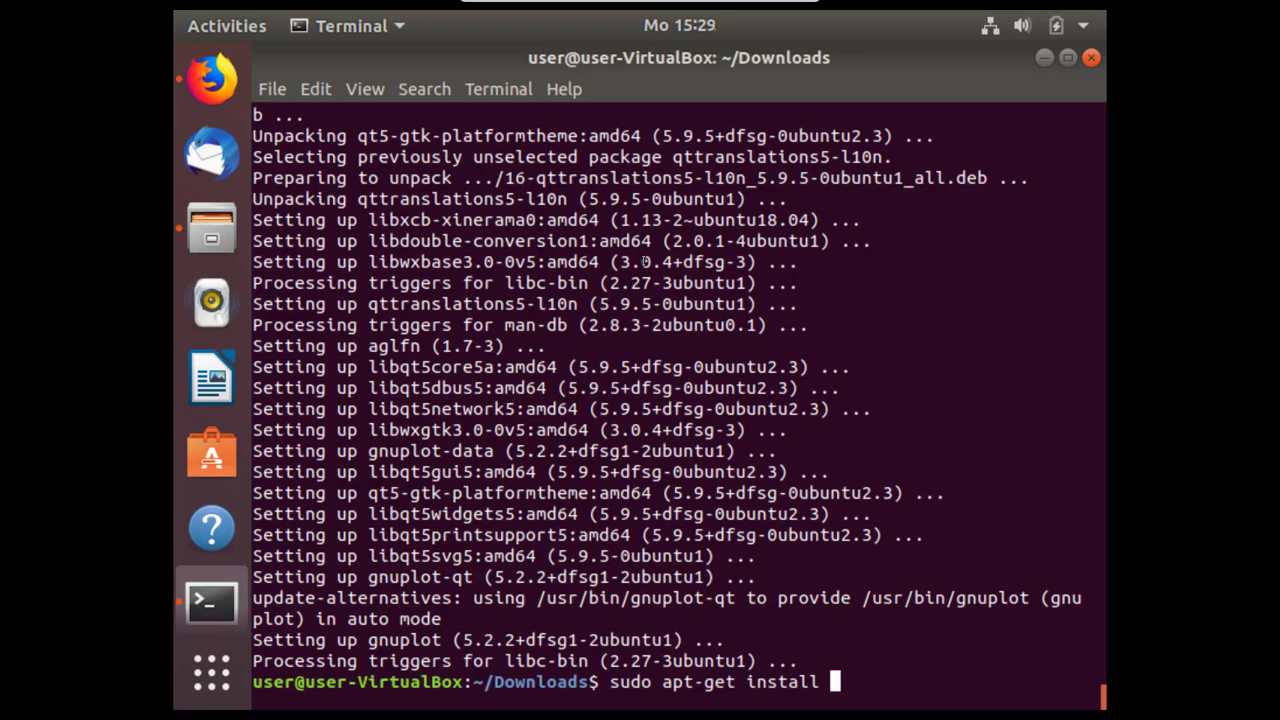
pyautogui.write('gzip')
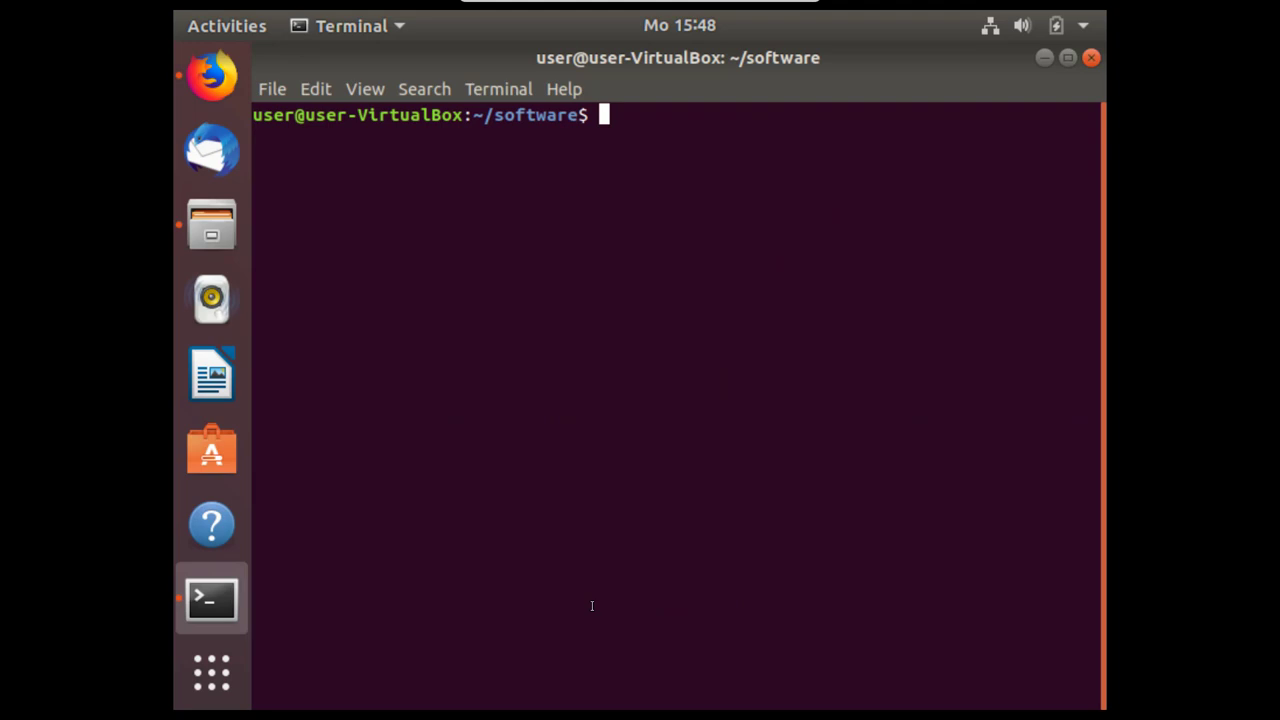
# Step: Visit open-mpi.org's 1.5 downloads page and copy the openmpi-1.5.5.tar.gz link address
pyautogui.click(212, 76)
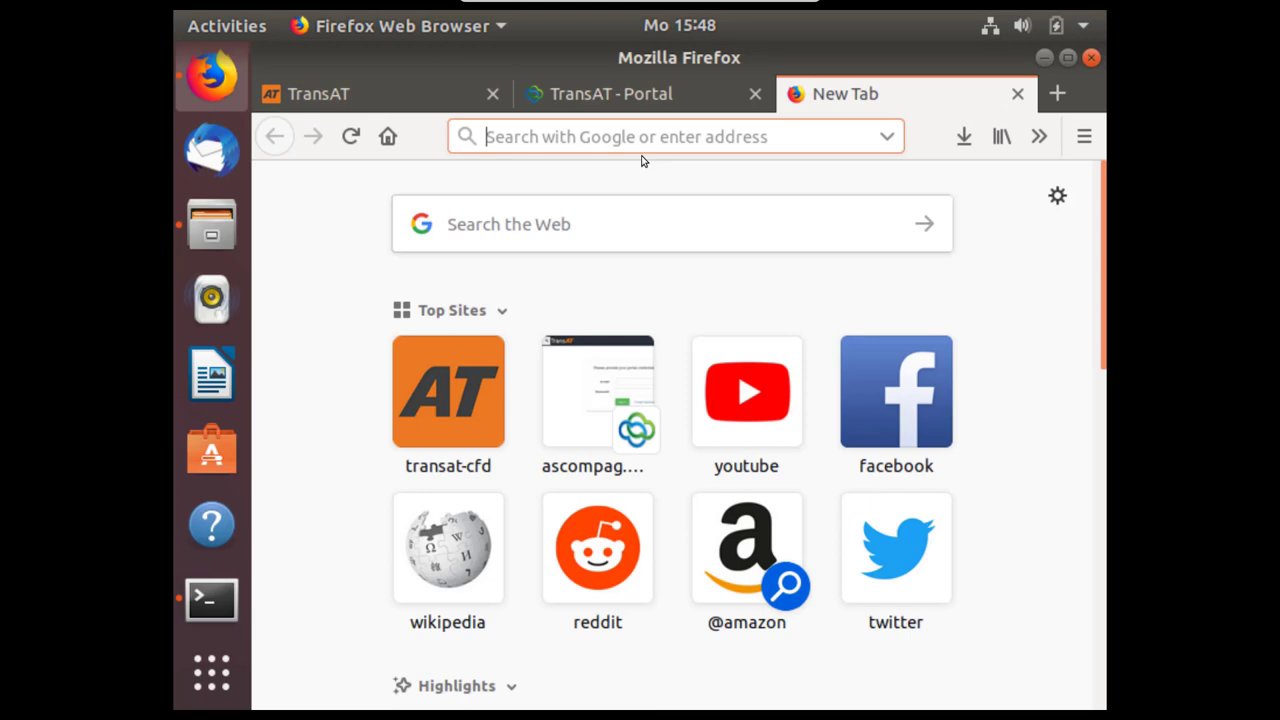
pyautogui.write('open-mpi.org')
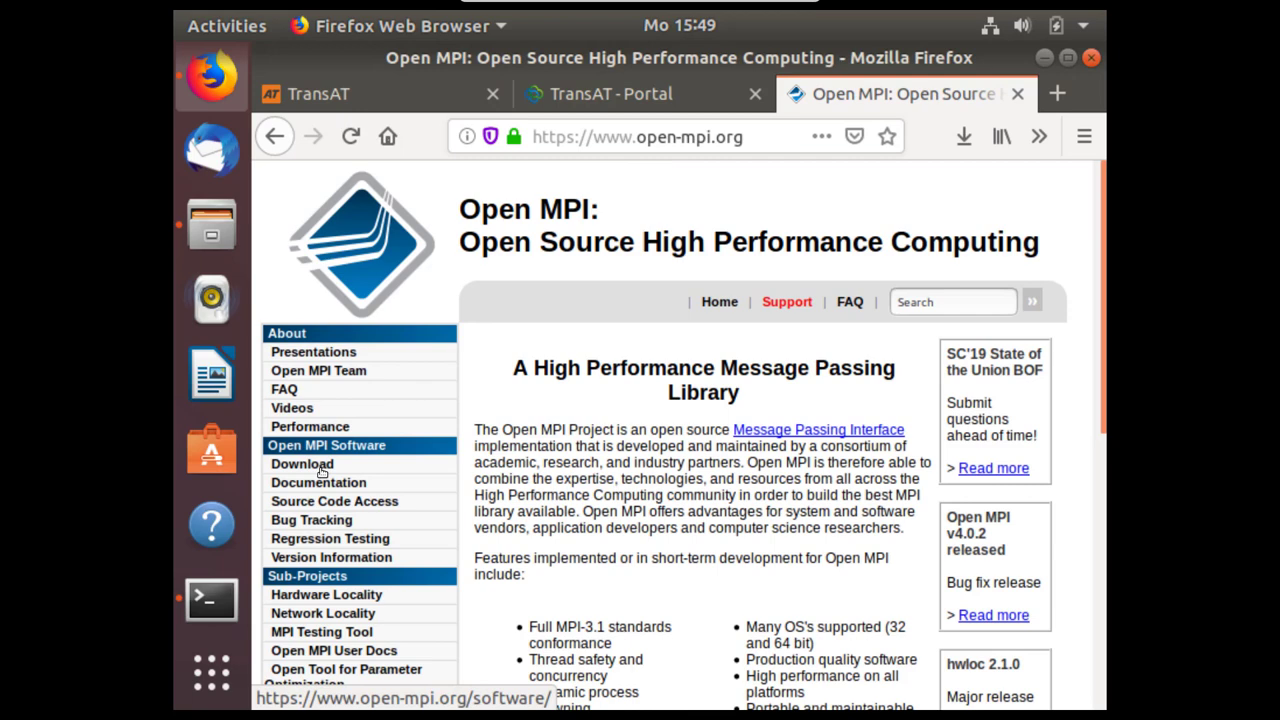
pyautogui.click(302, 464)
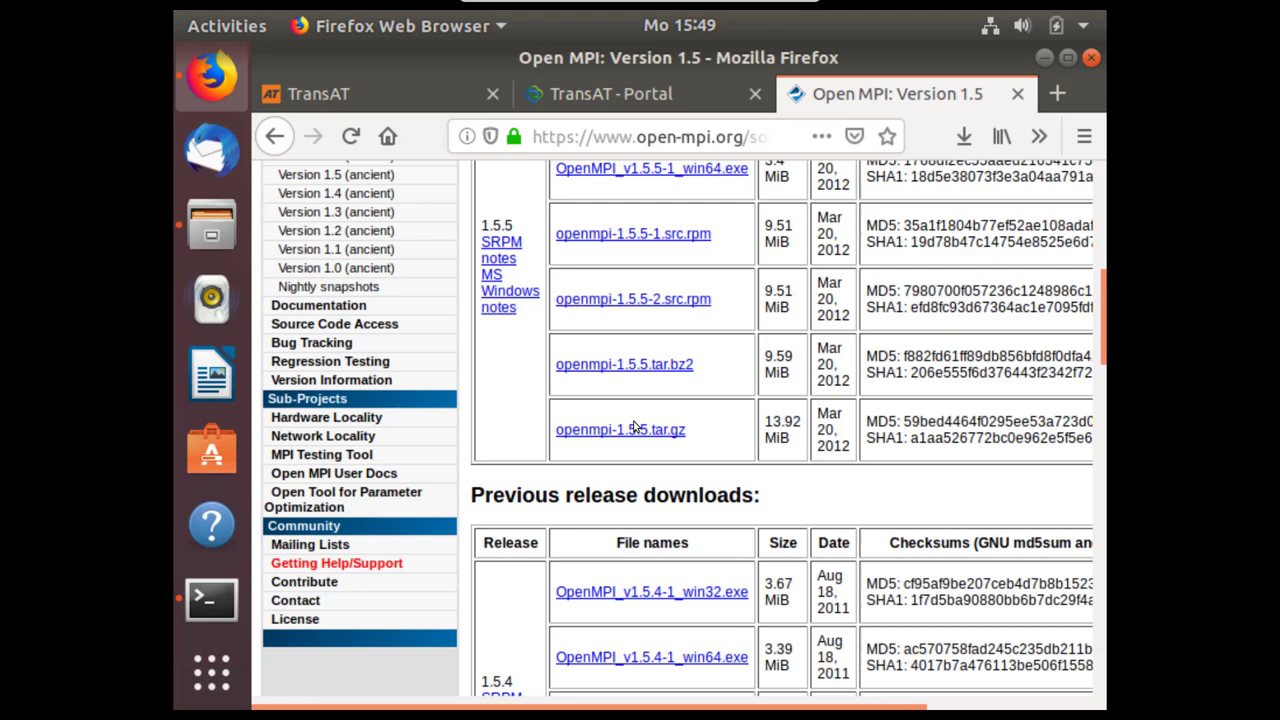
pyautogui.rightClick(620, 428)
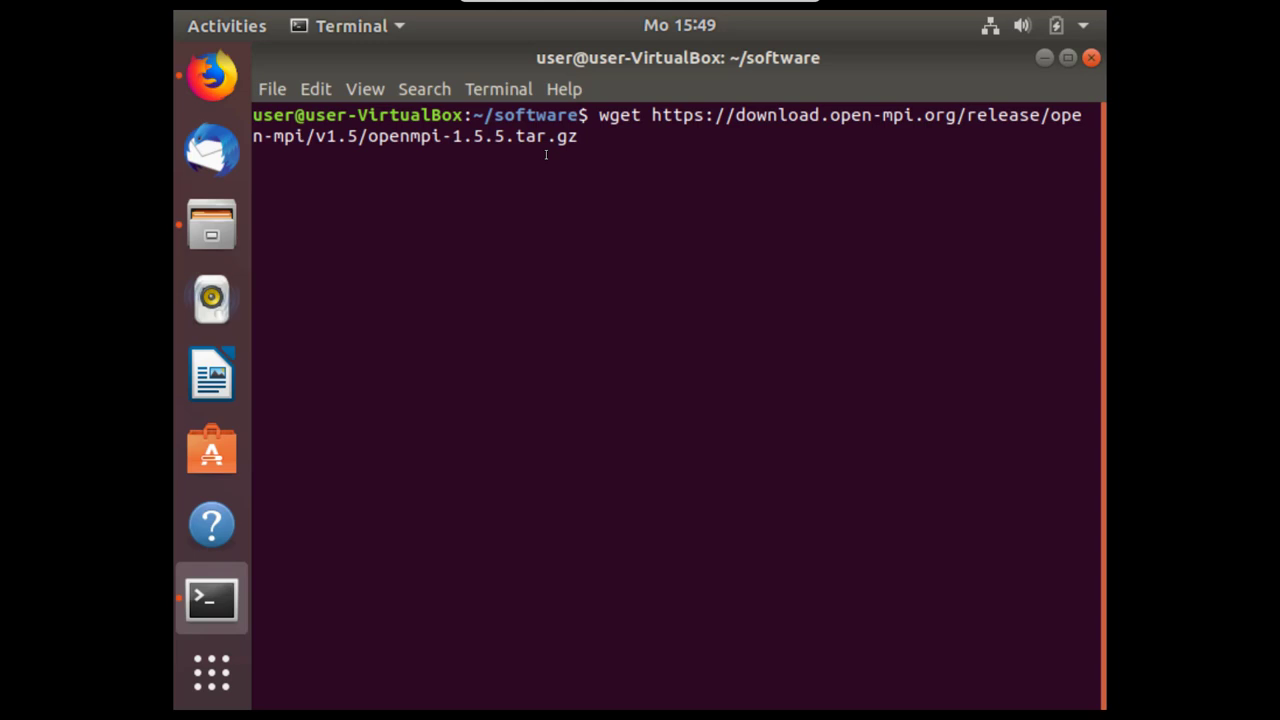
# Step: Download openmpi-1.5.5.tar.gz into ~/software with wget
pyautogui.press('Return')
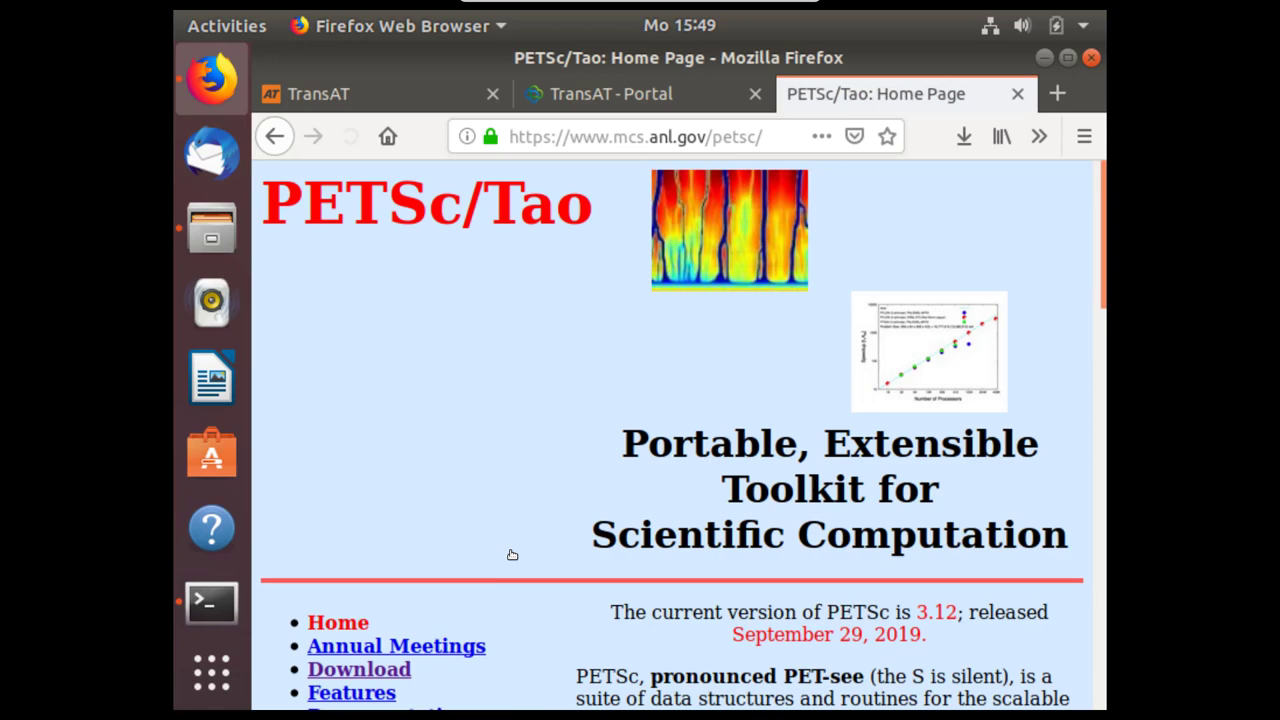
# Step: Go to the PETSc Download page and scroll through the release options
pyautogui.click(360, 668)
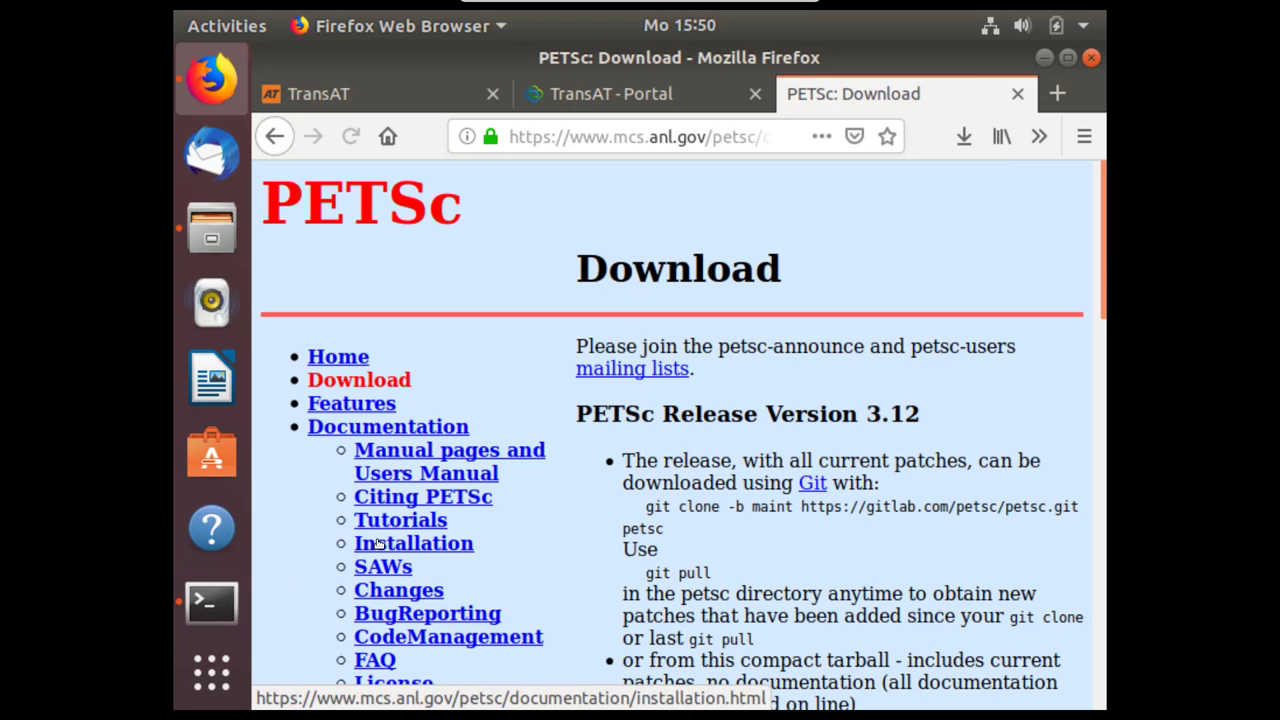
pyautogui.scroll(-3)
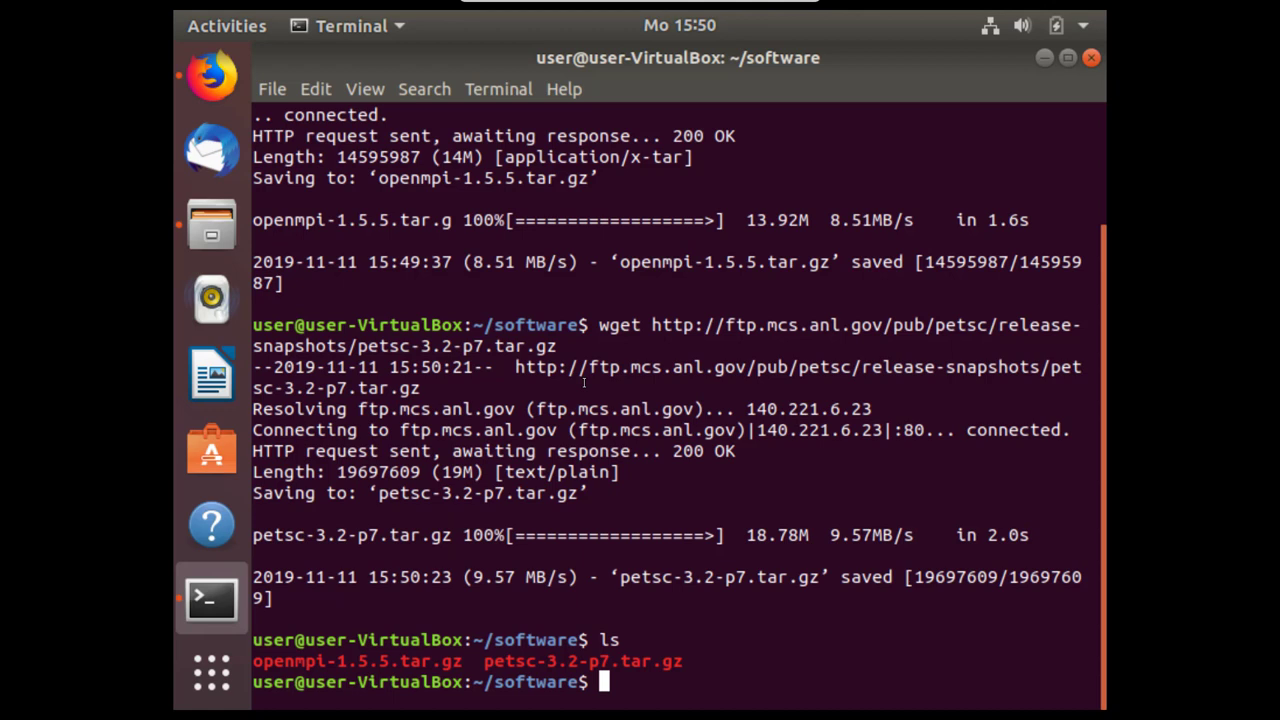
# Step: Extract openmpi-1.5.5.tar.gz with tar xzvf and start extracting petsc-3.2-p7.tar.gz
pyautogui.write('tar xzvf')
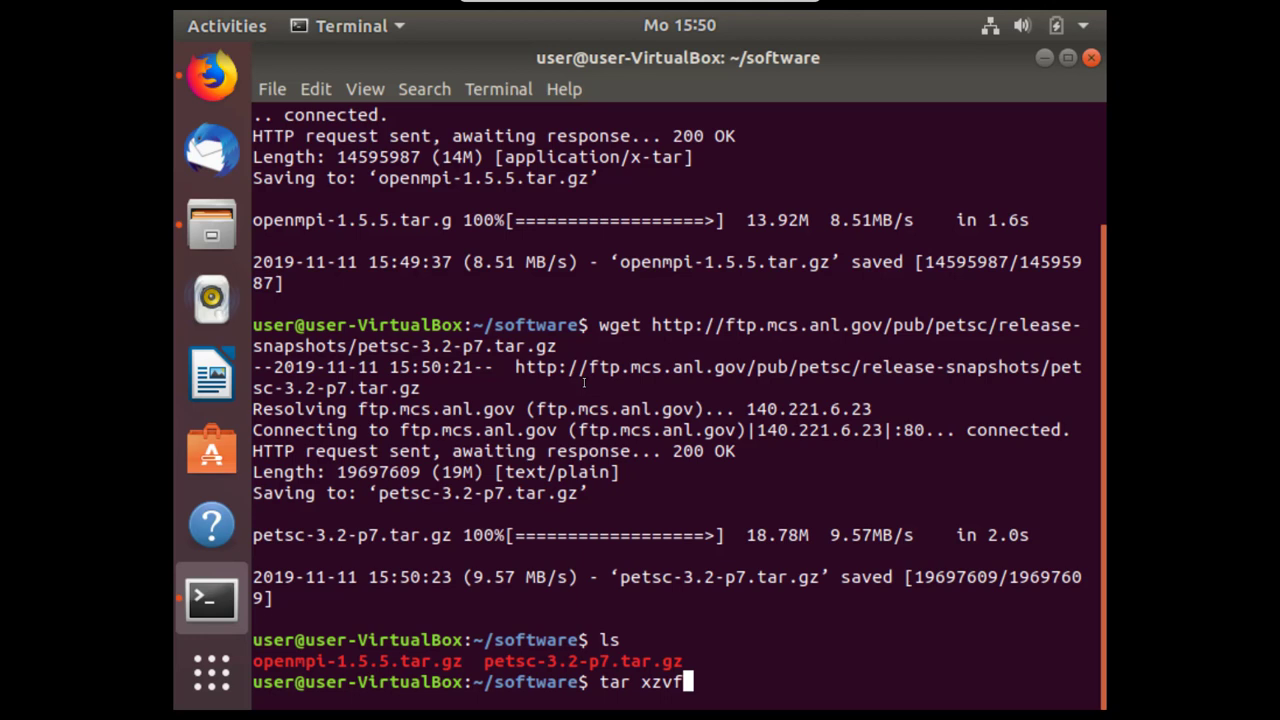
pyautogui.write('openmpi-1.5.5.tar.gz')
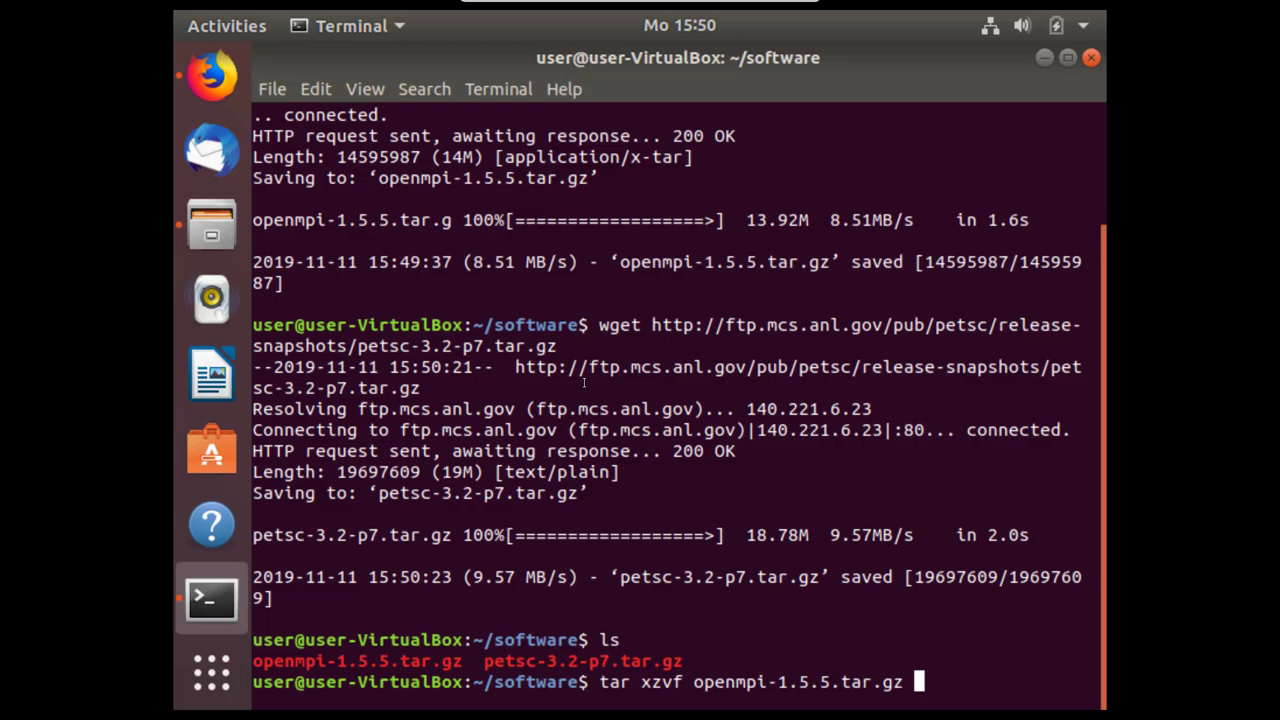
pyautogui.press('Return')
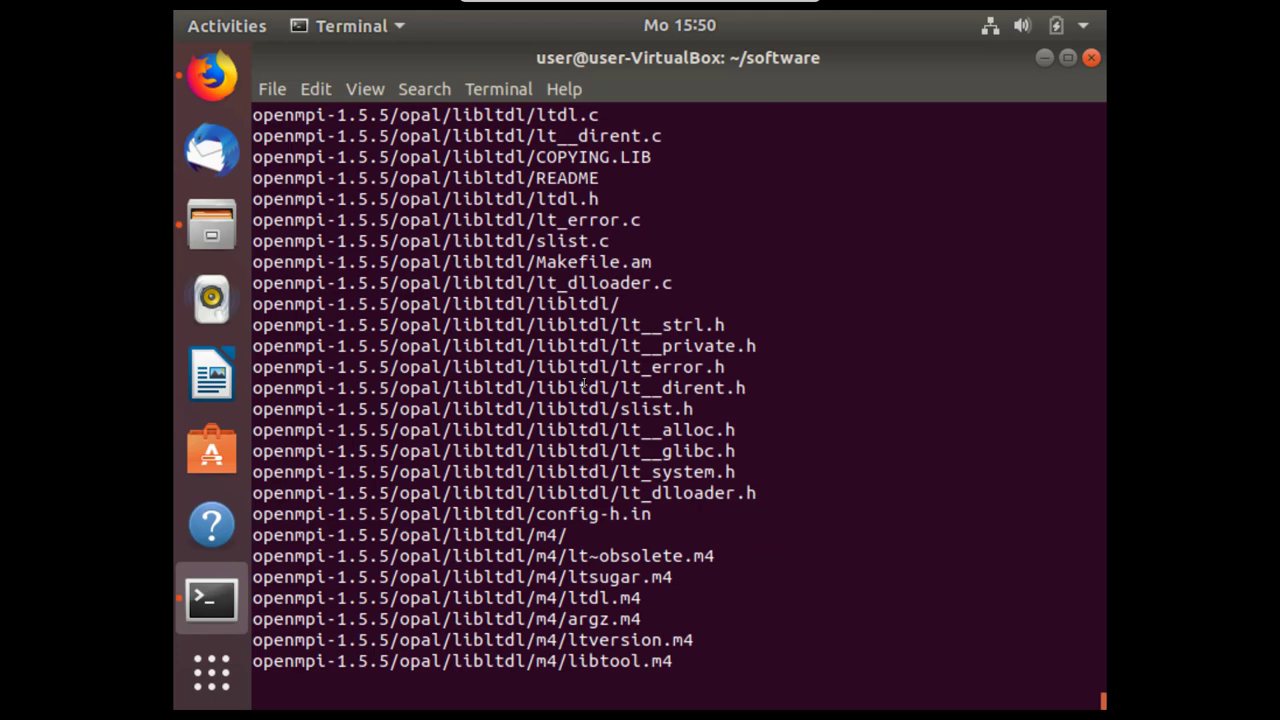
pyautogui.write('tar xzv')
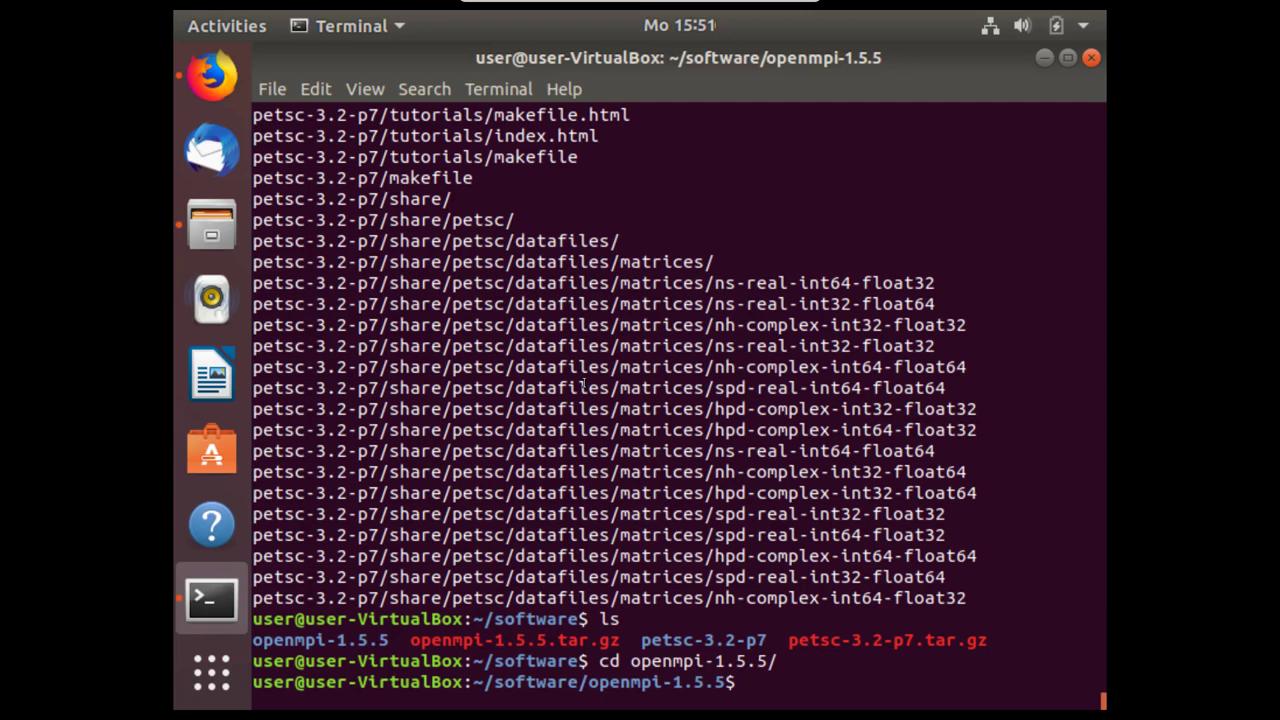
# Step: Export FC and F77 as gfortran for the Open MPI build
pyautogui.write('export')
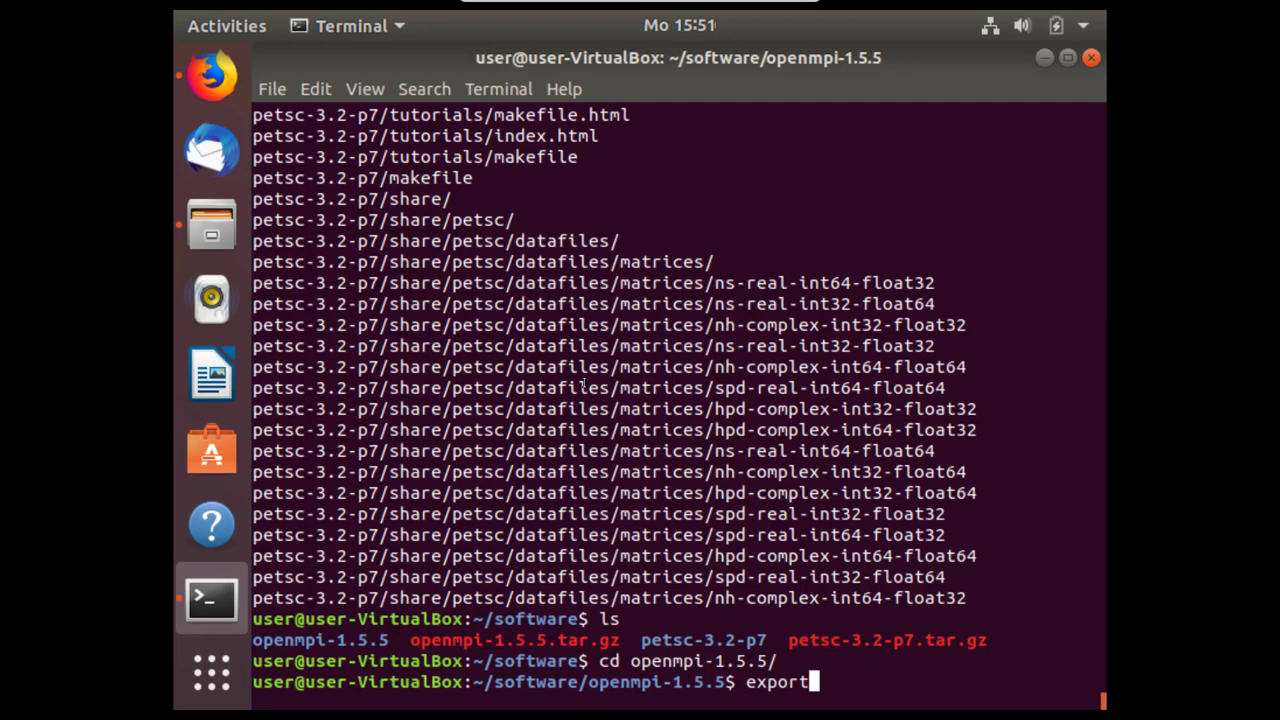
pyautogui.write('FC=gfortran')
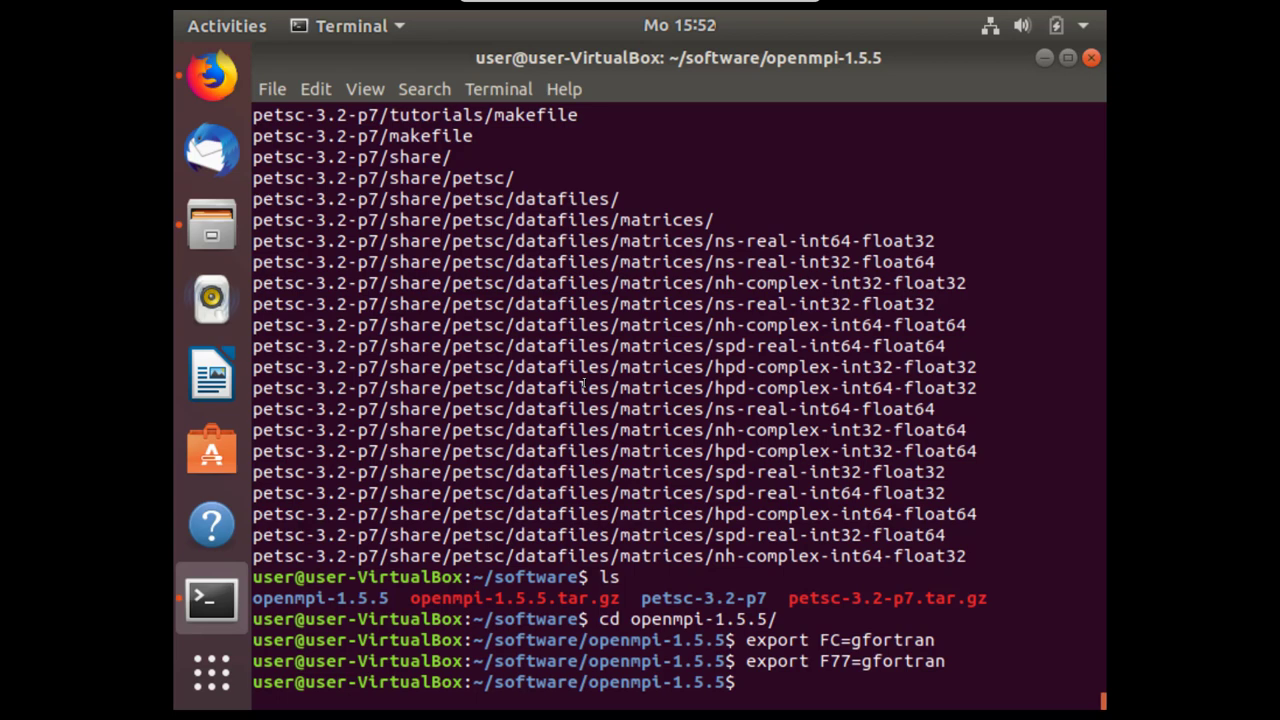
# Step: Configure Open MPI with --enable-static=yes --enable-shared=no and prefix /home/user/software/openMPI
pyautogui.write('./configure')
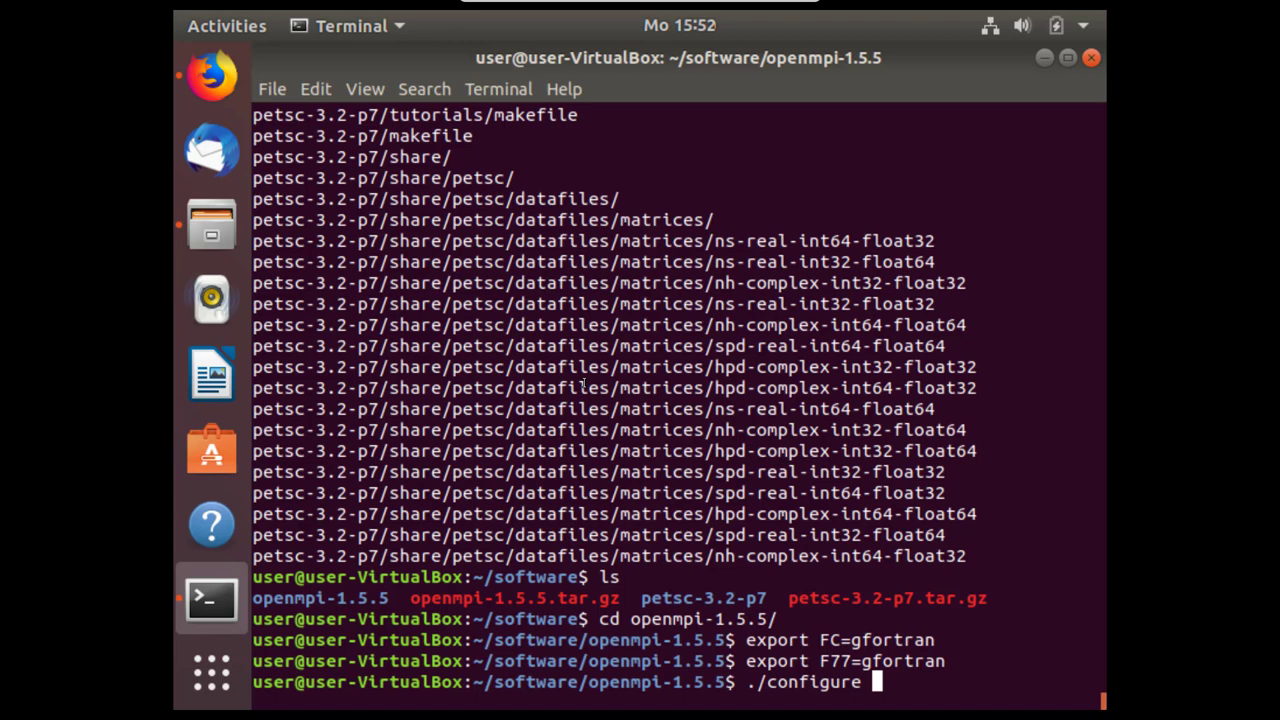
pyautogui.write('--enable-static=yes')
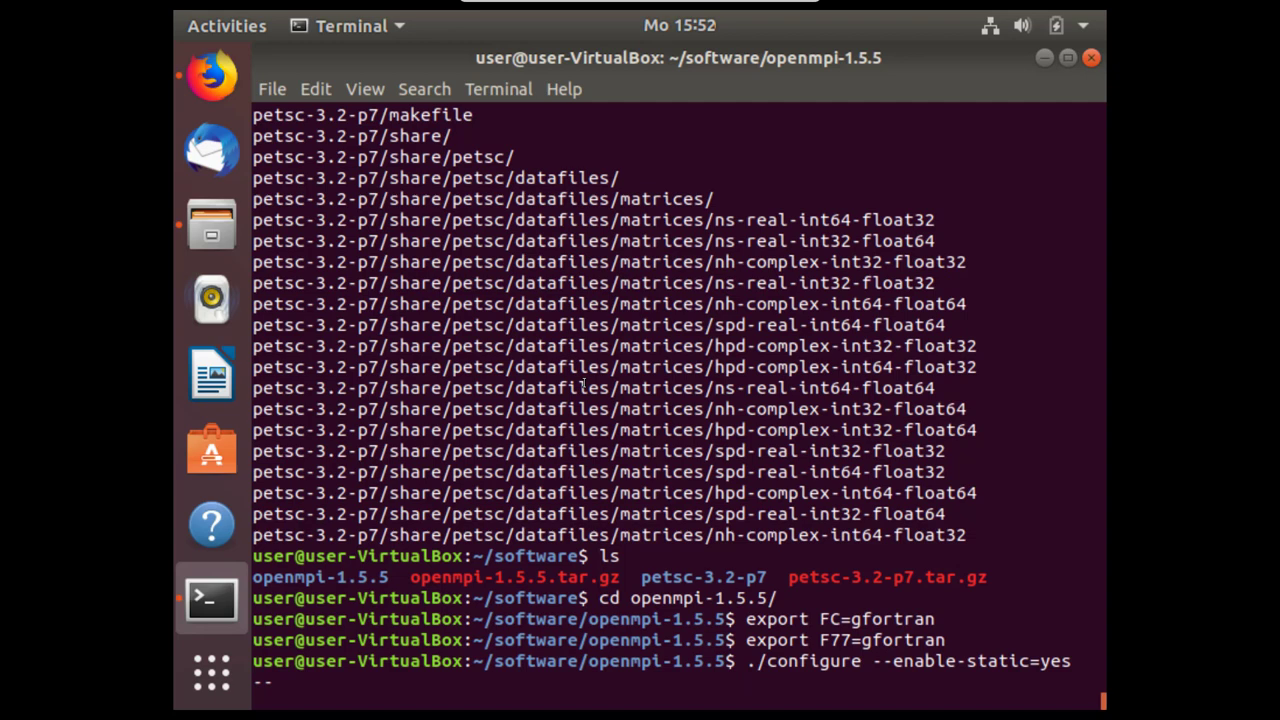
pyautogui.write('--enable-shared=no')
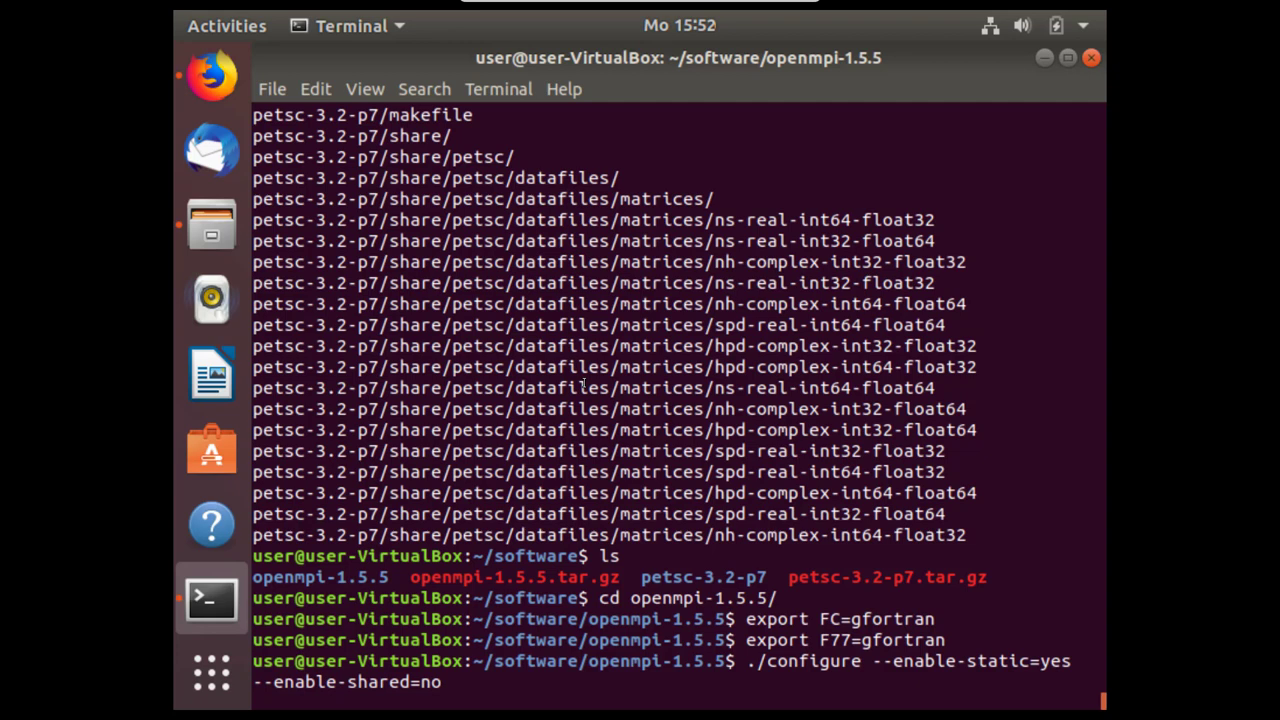
pyautogui.write('--prefix=')
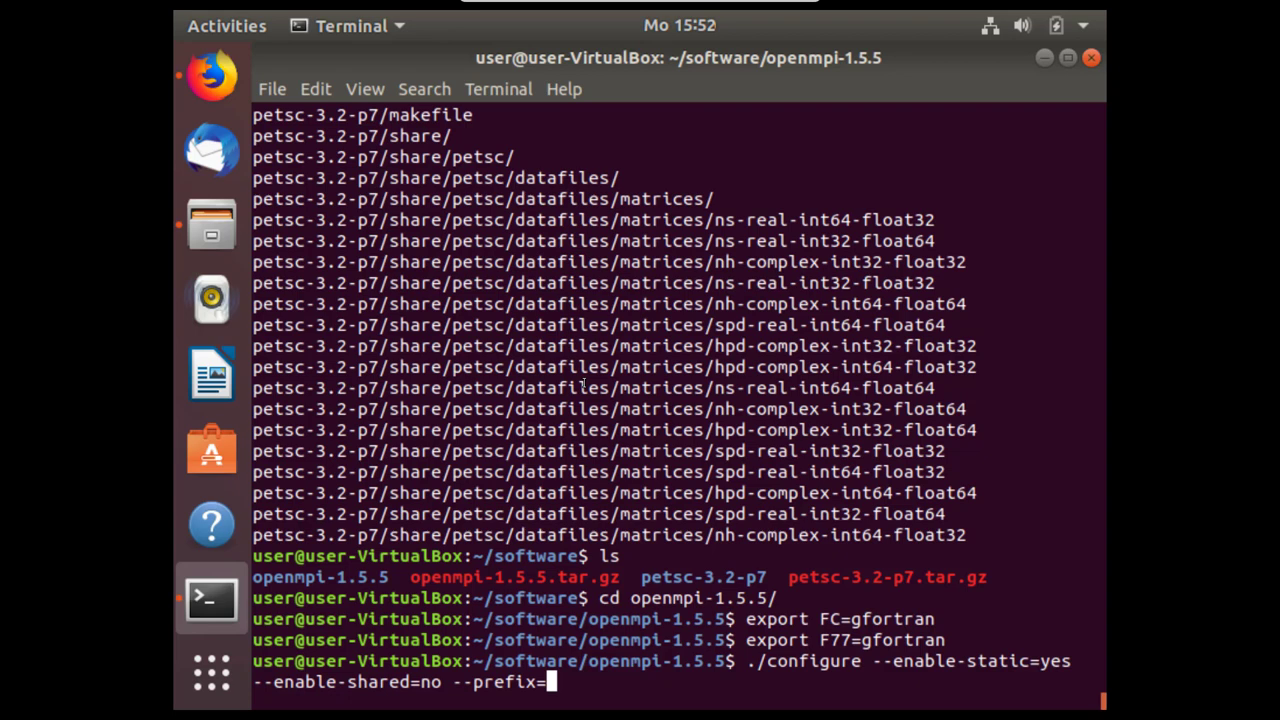
pyautogui.write('/')
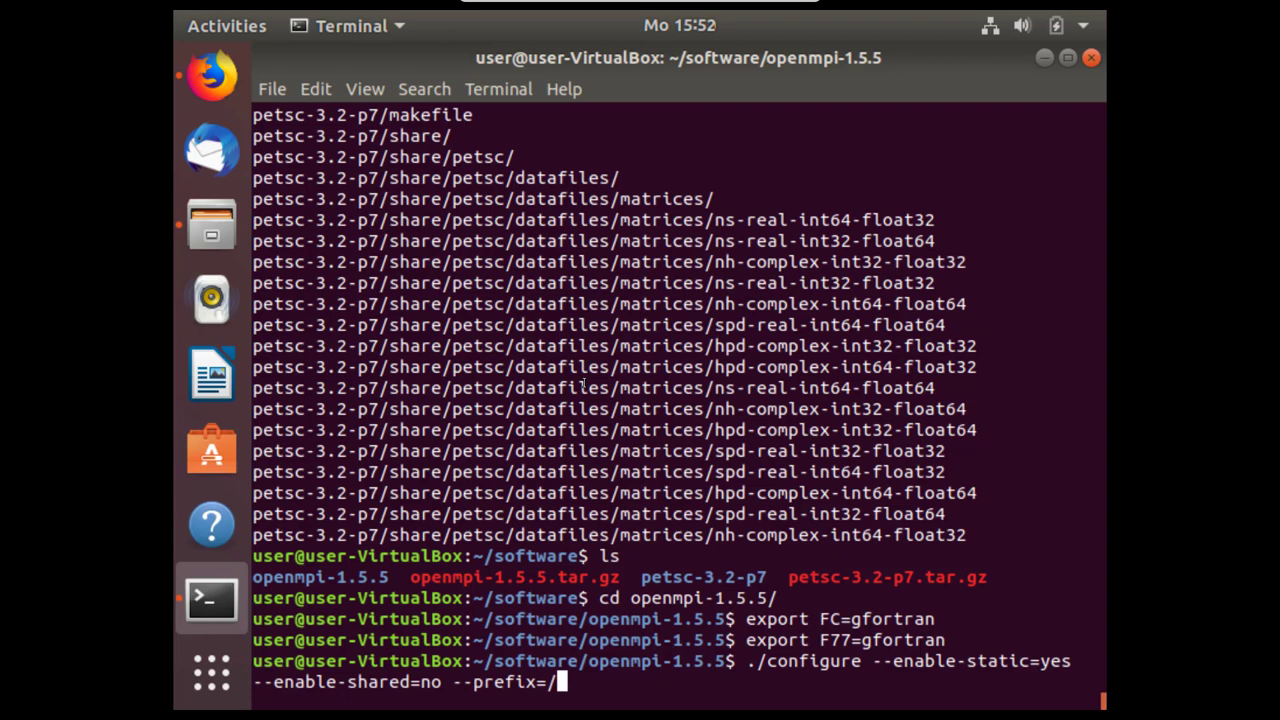
pyautogui.write('home/user/software')
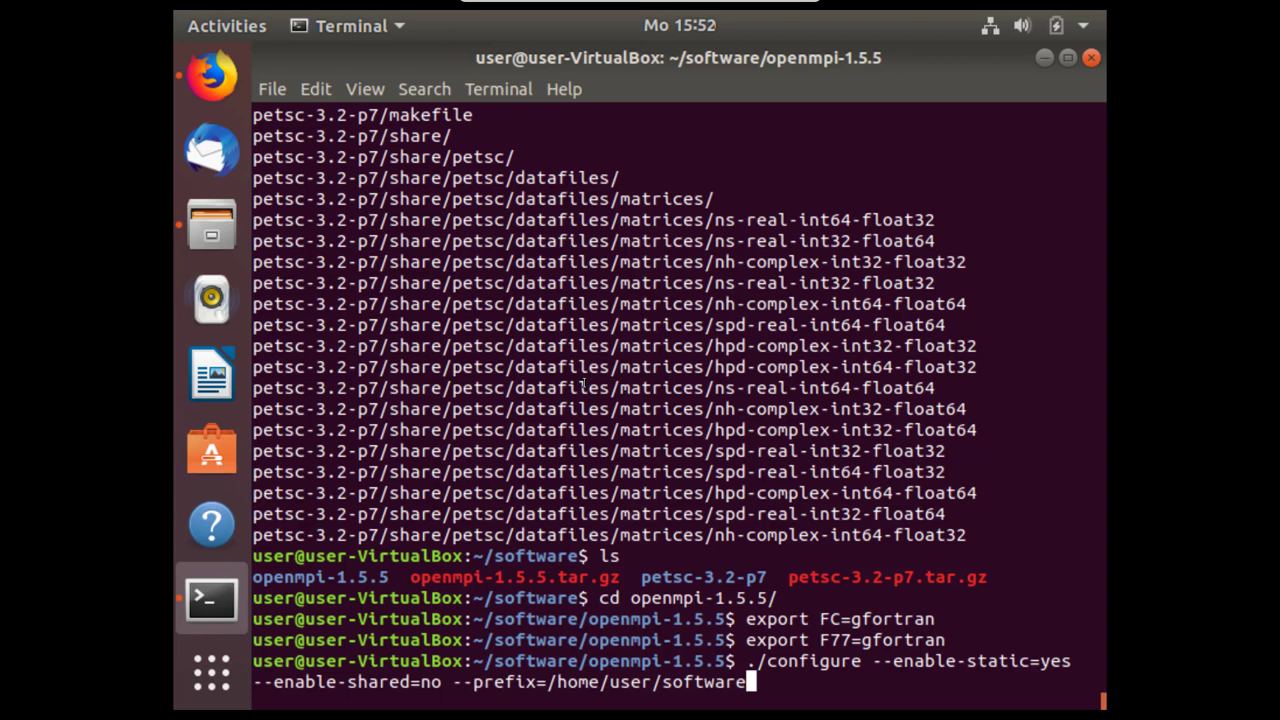
pyautogui.write('openMPI')
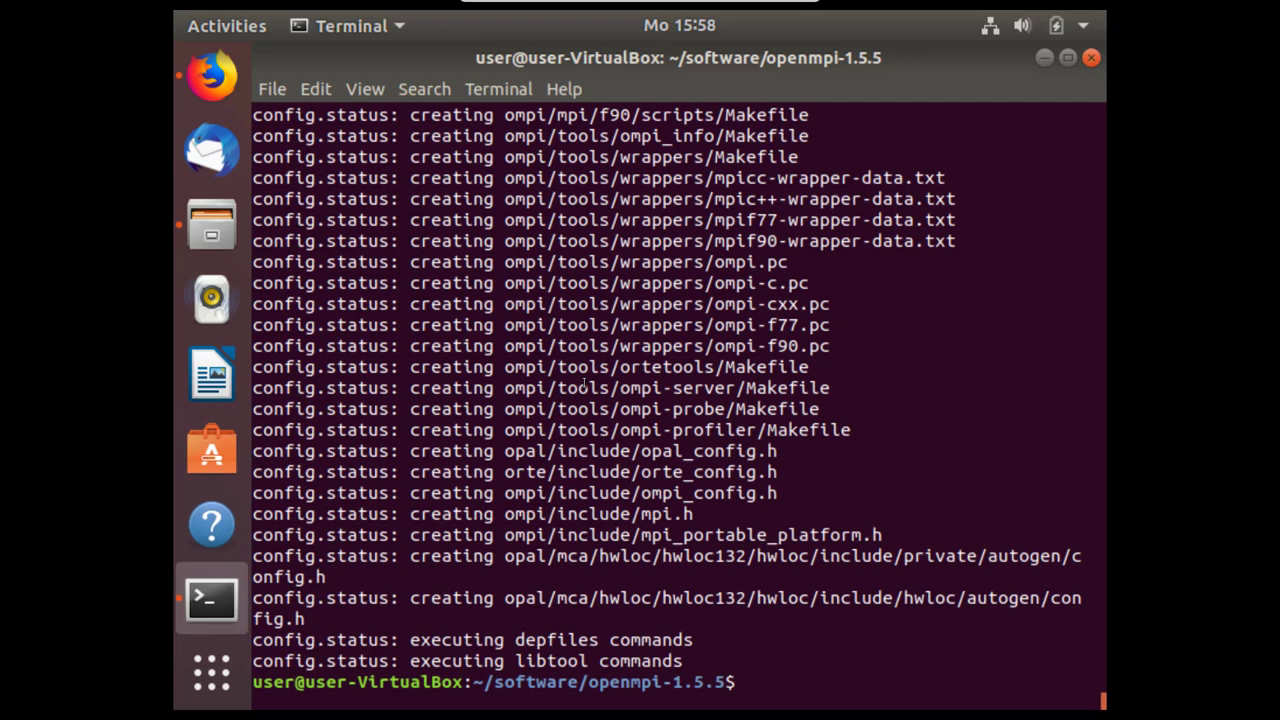
# Step: Build and install Open MPI with make, then list the mpicc/mpirun wrappers in openMPI/bin
pyautogui.write('mak')
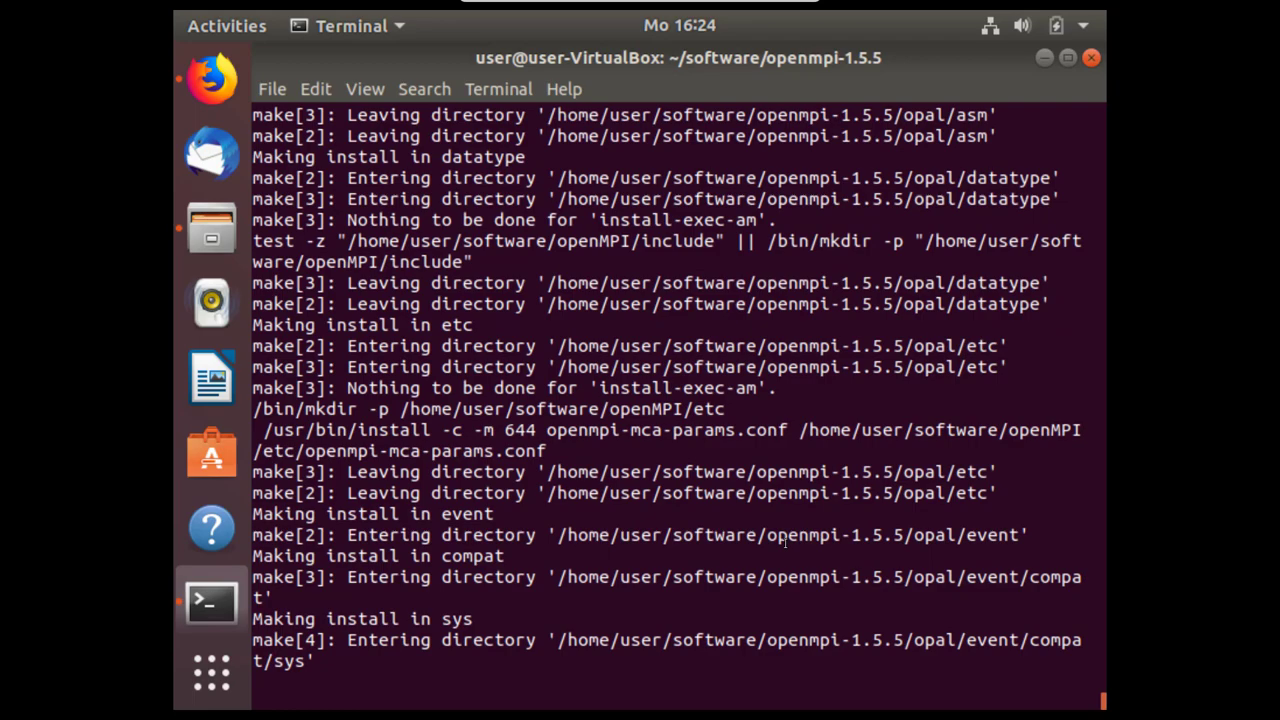
pyautogui.scroll(-3)
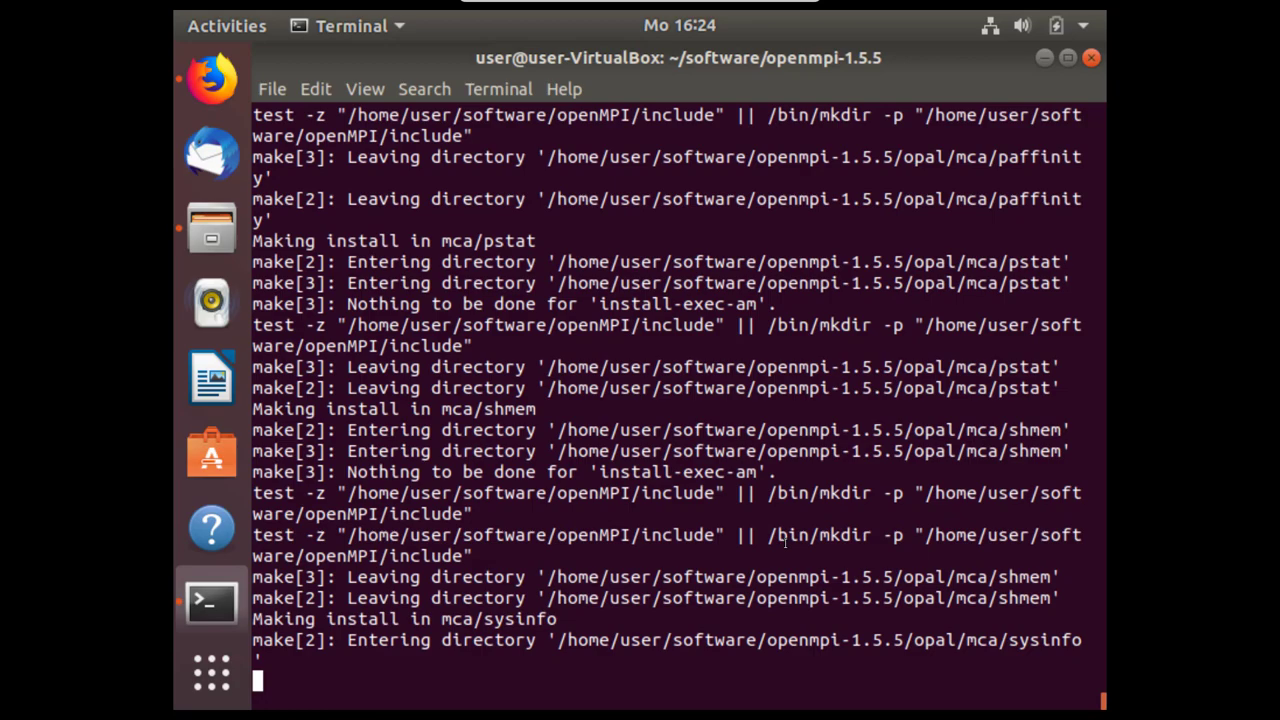
pyautogui.write('cd ../open')
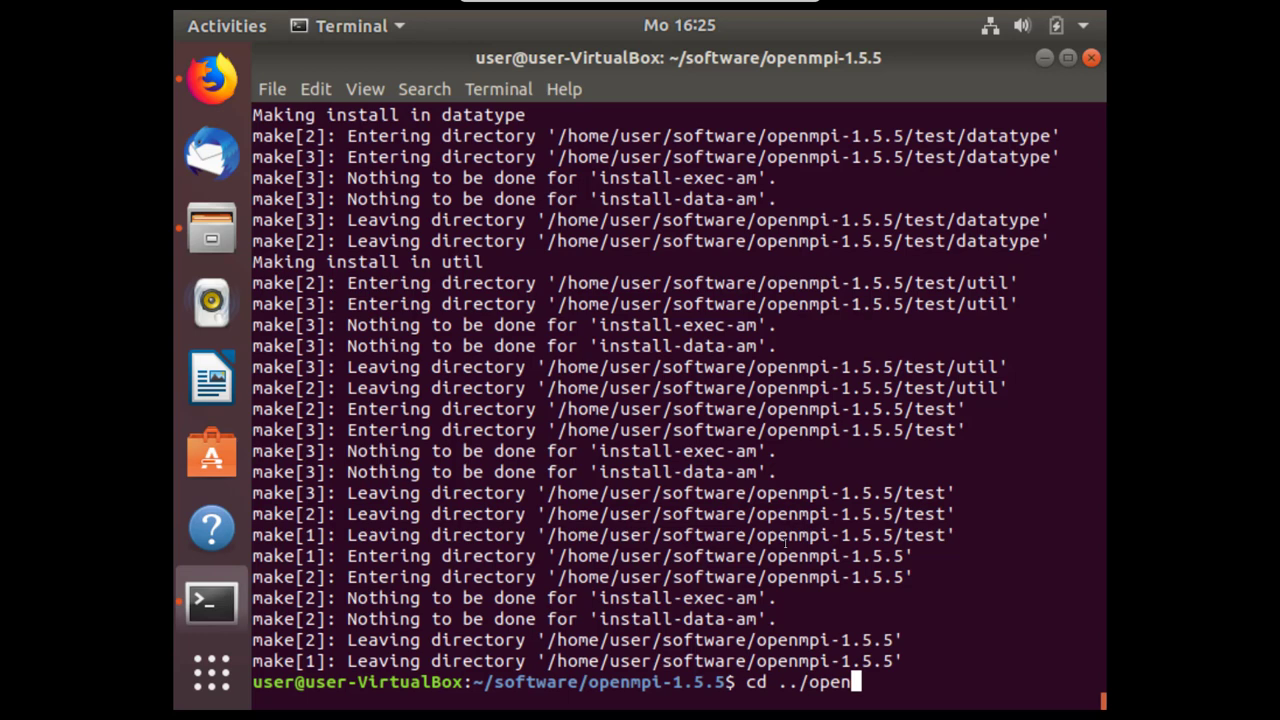
pyautogui.press('Return')
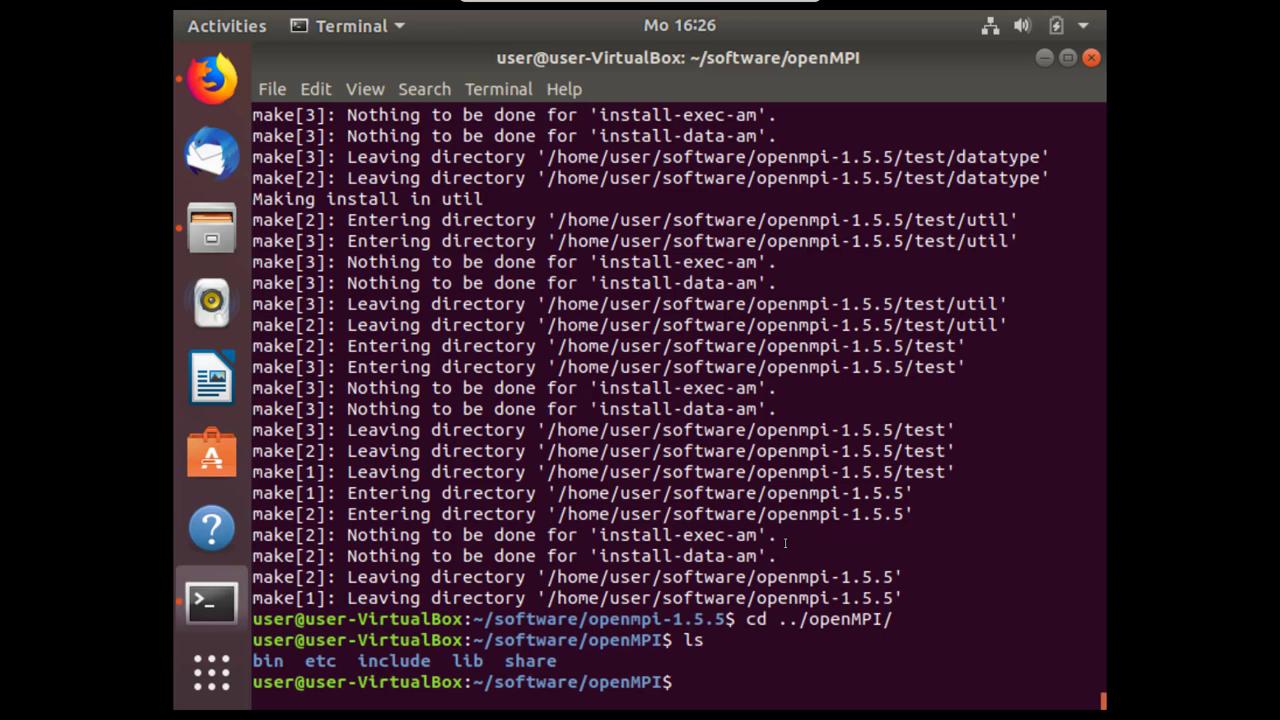
pyautogui.write('ls bin/')
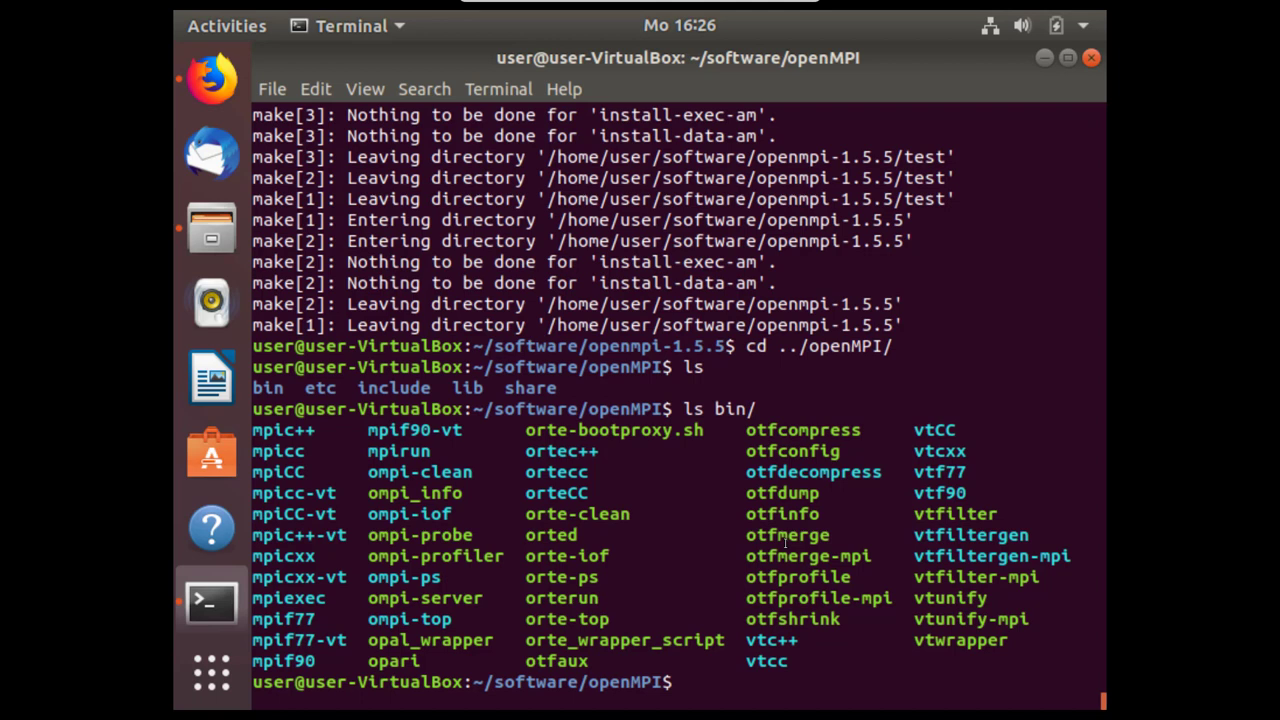
# Step: Move the shell into the petsc-3.2-p7 source folder
pyautogui.write('cd ..')
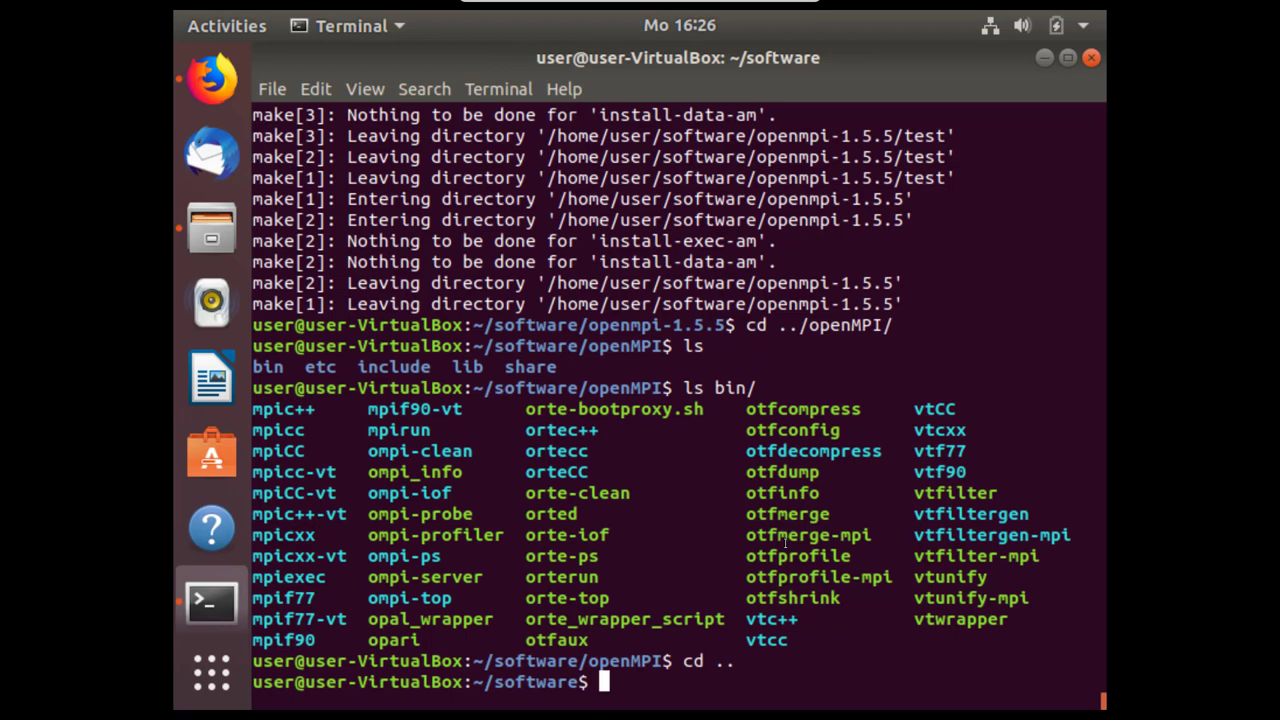
pyautogui.write('cd petsc-3.2-p7/')
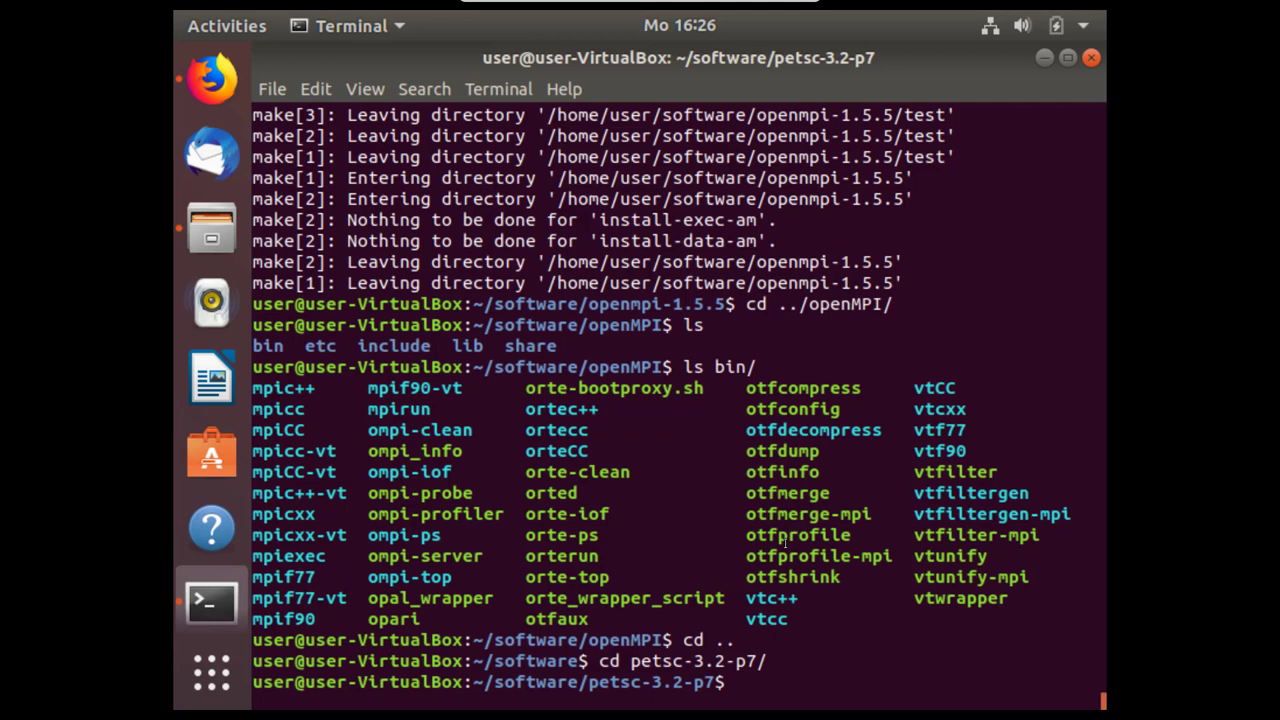
# Step: Run PETSc configure with f-blas-lapack, hypre, openMPI dir and ~/software/PETSc prefix; it fails on the misspelled ./configue
pyautogui.write('./configue')
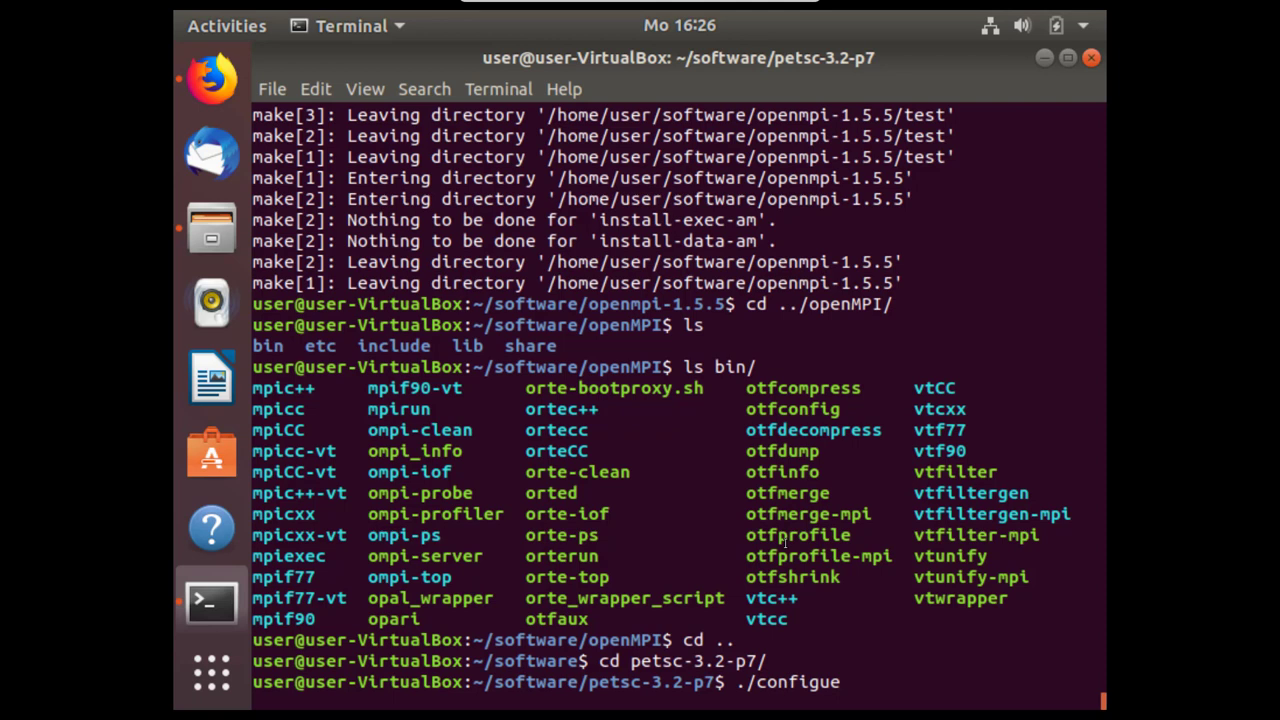
pyautogui.write('--download-f-blas-lapack=yes --d')
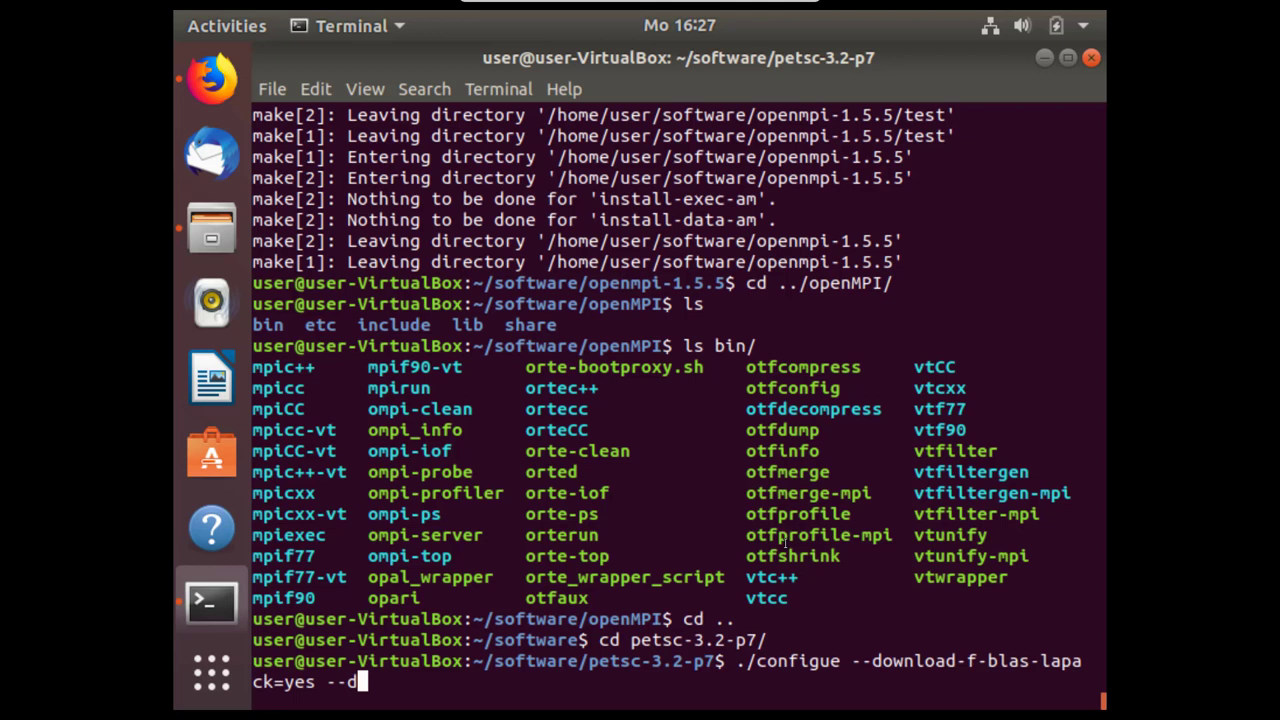
pyautogui.write('ownload-hypre=yes --with-debugging=no --with-shared-libraries=no --with-dynamic-loading=no --with-mpi-dir')
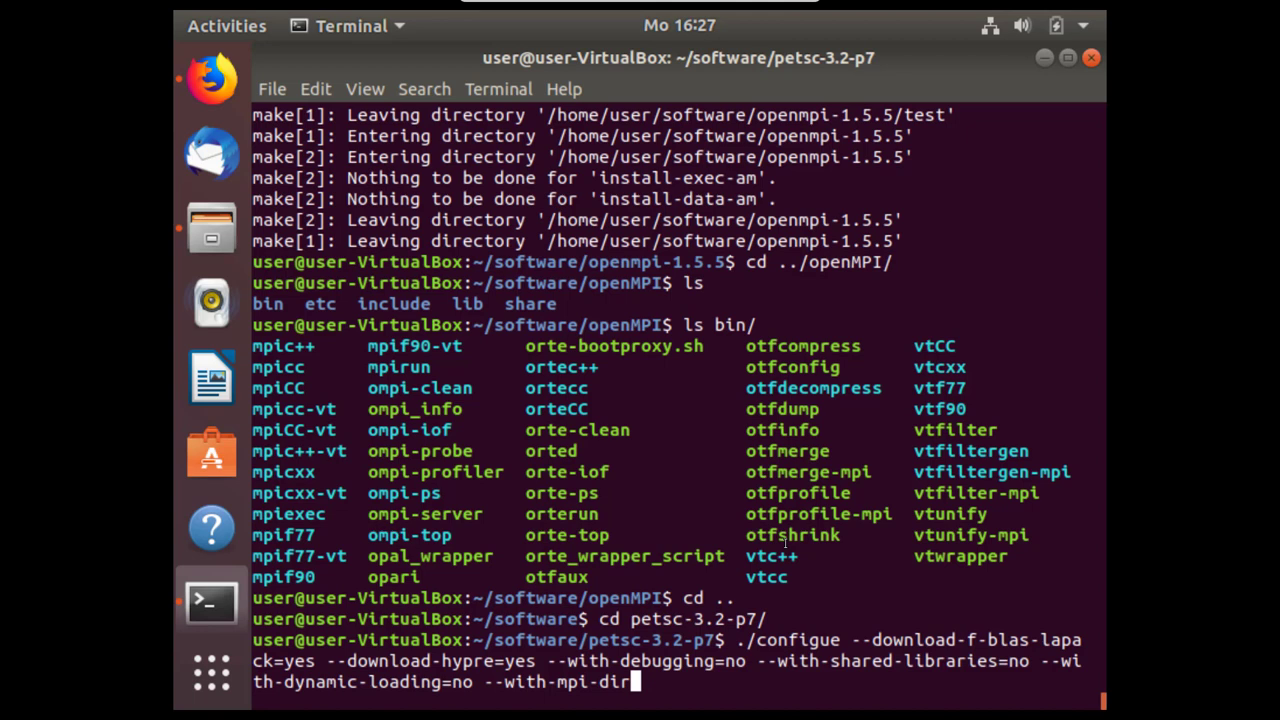
pyautogui.write('=/home/user/software/openMPI --prefix=/home/')
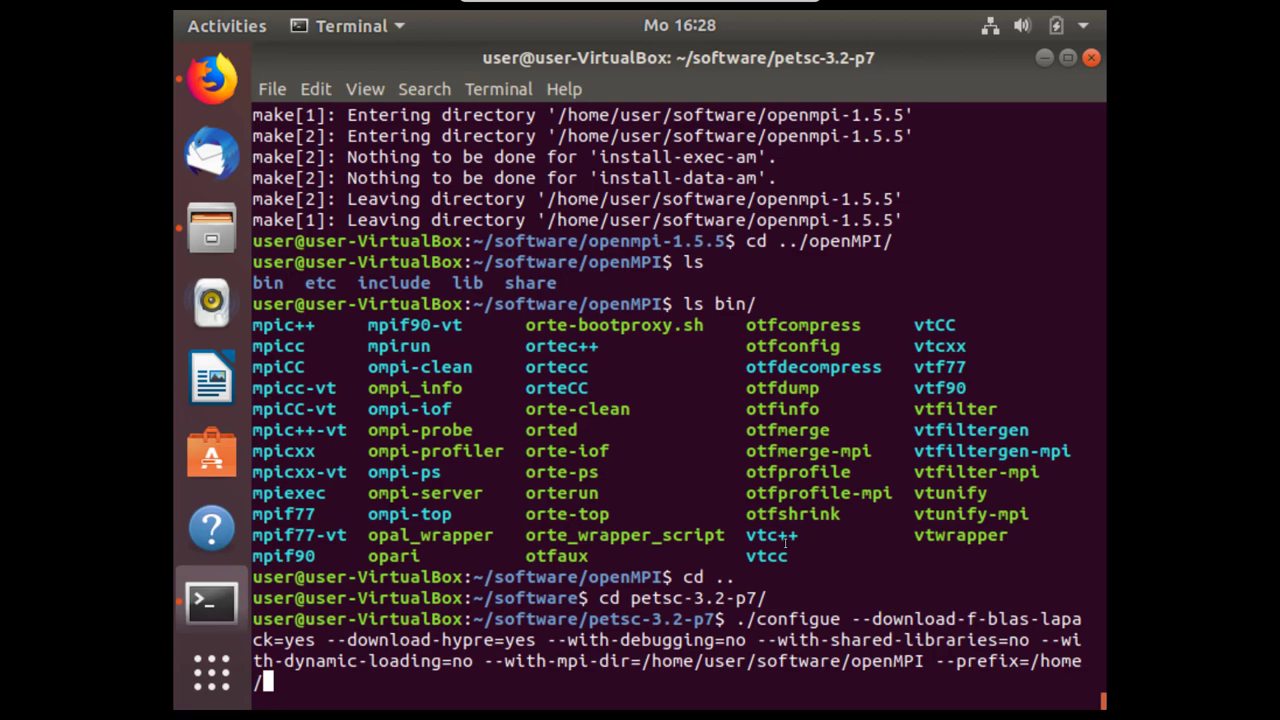
pyautogui.press('Return')
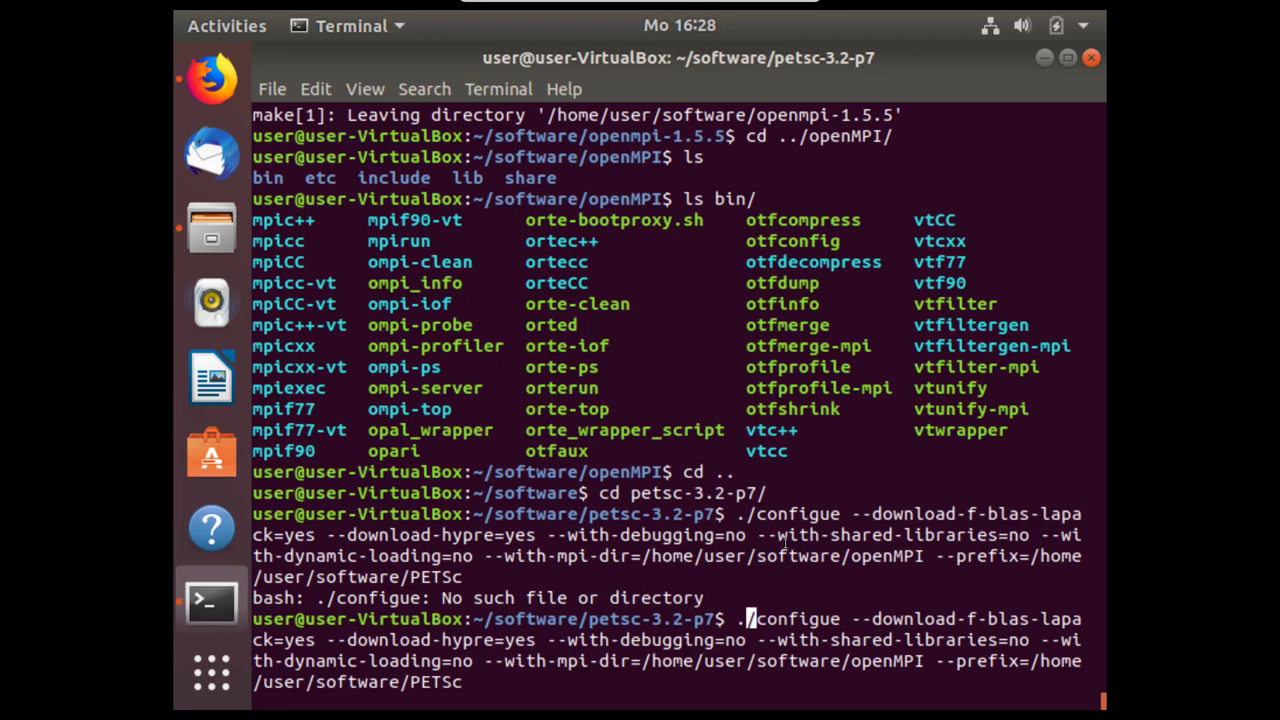
# Step: Rerun the corrected ./configure command until PETSc reports the suggested make command
pyautogui.press('Return')
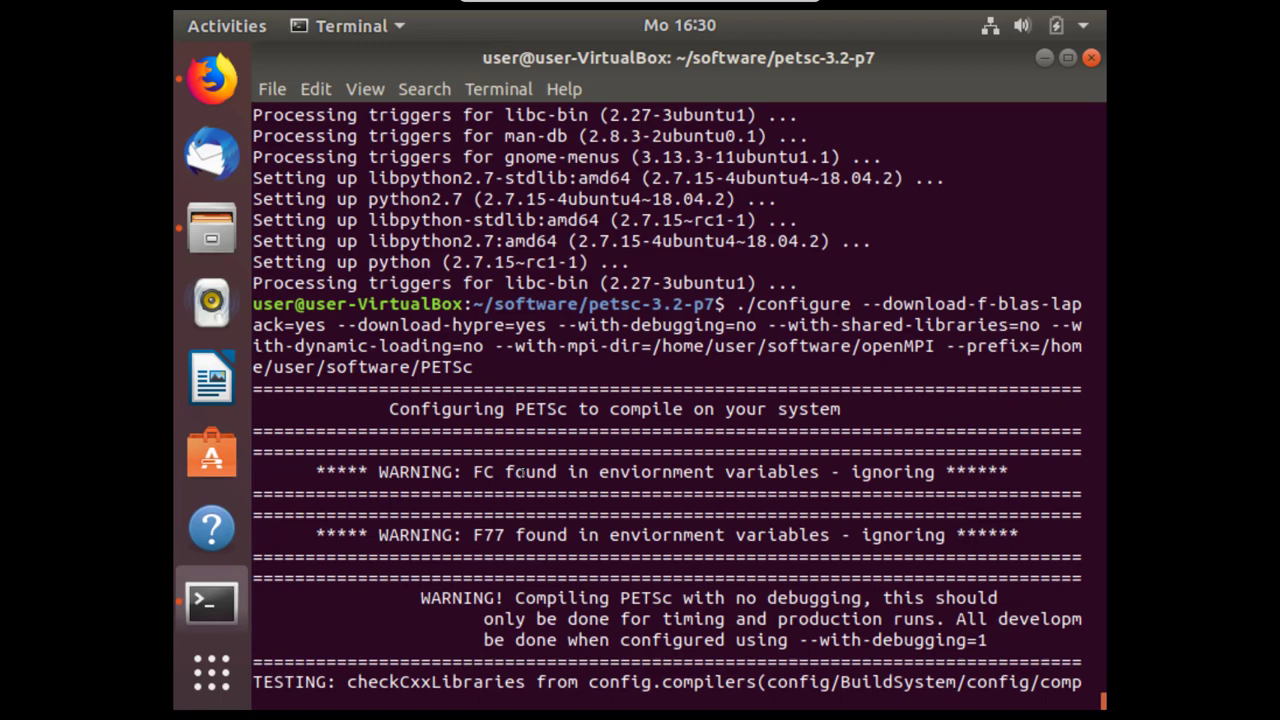
pyautogui.scroll(-3)
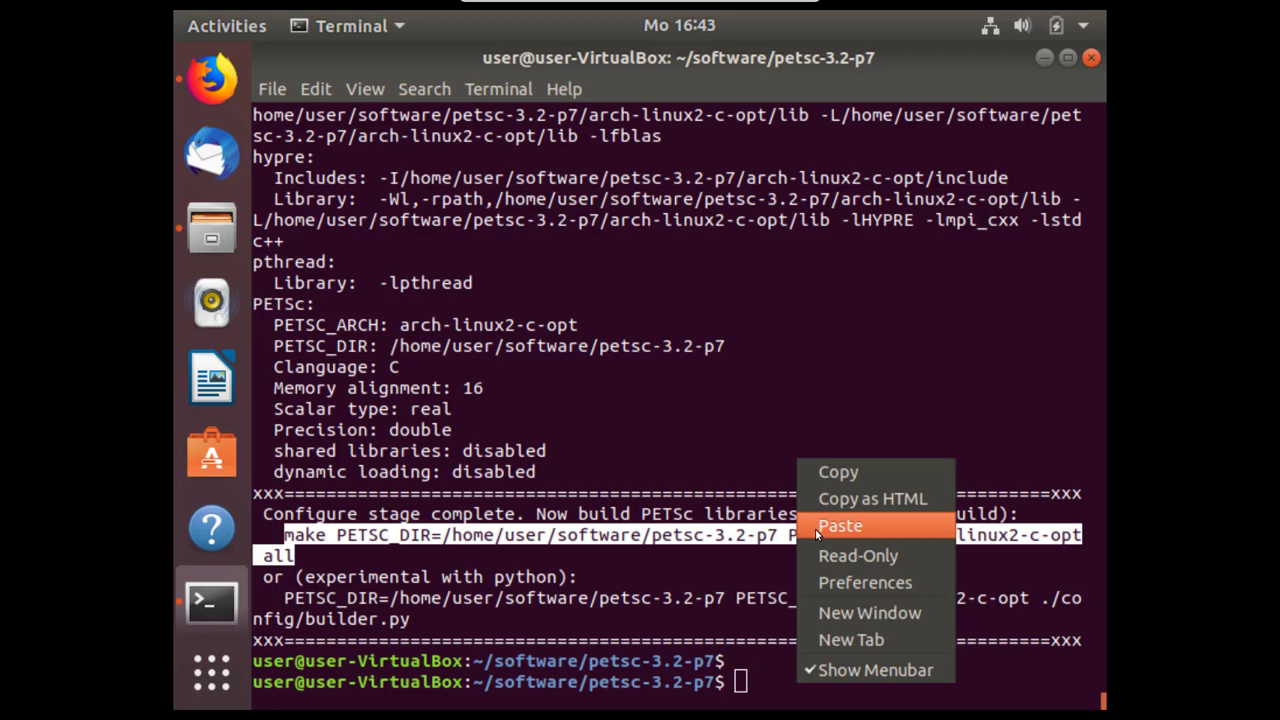
# Step: Paste and run make PETSC_DIR=/home/user/software/petsc-3.2-p7 PETSC_ARCH=arch-linux2-c-opt all
pyautogui.click(840, 524)
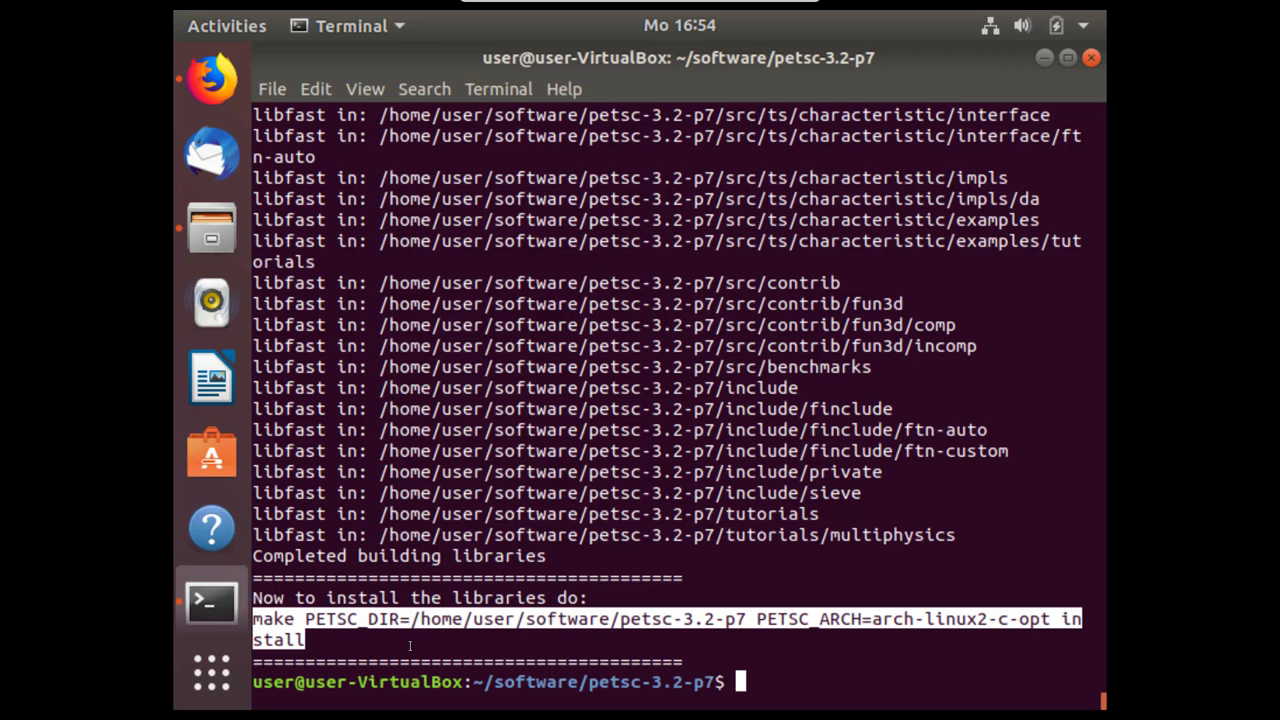
# Step: Install PETSc into /home/user/software/PETSc with make install and run make PETSC_DIR=.../PETSc test
pyautogui.write('make PETSC_DIR=/home/user/software/petsc-3.2-p7 PETSC_ARCH=arch-linux2-c-opt install')
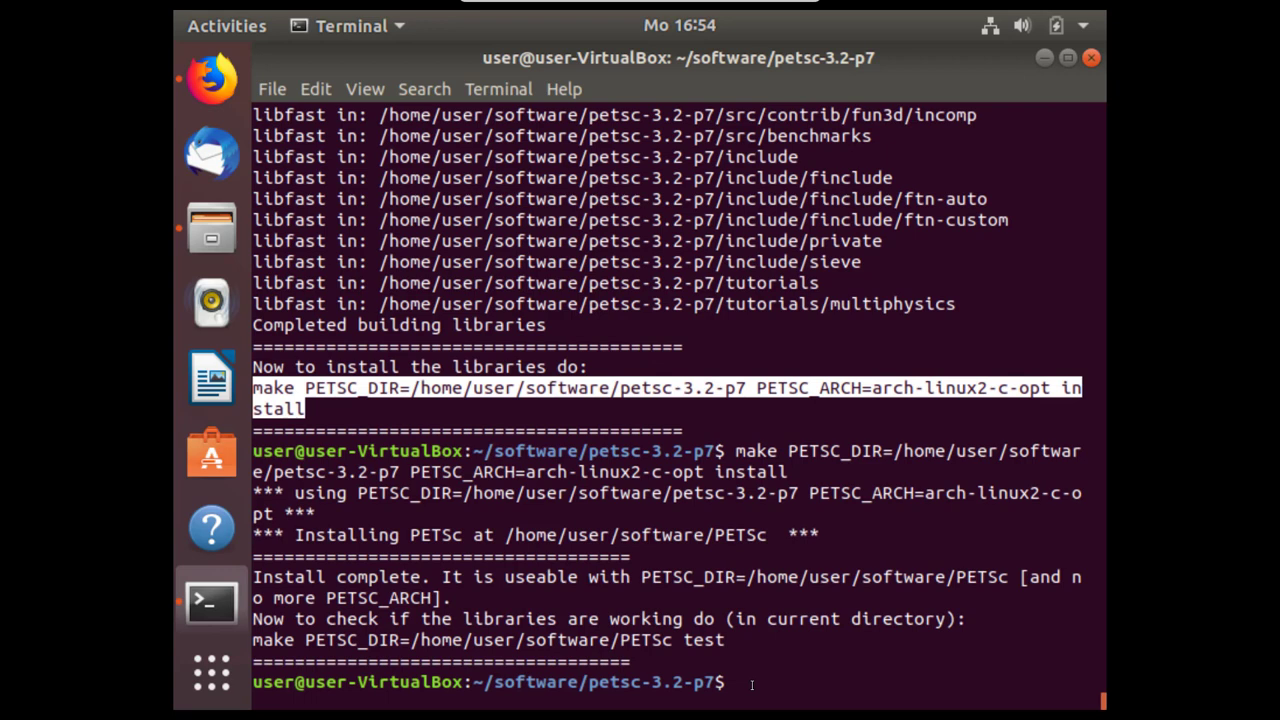
pyautogui.write('make PETSC_DIR=/home/user/software/PETSc test')
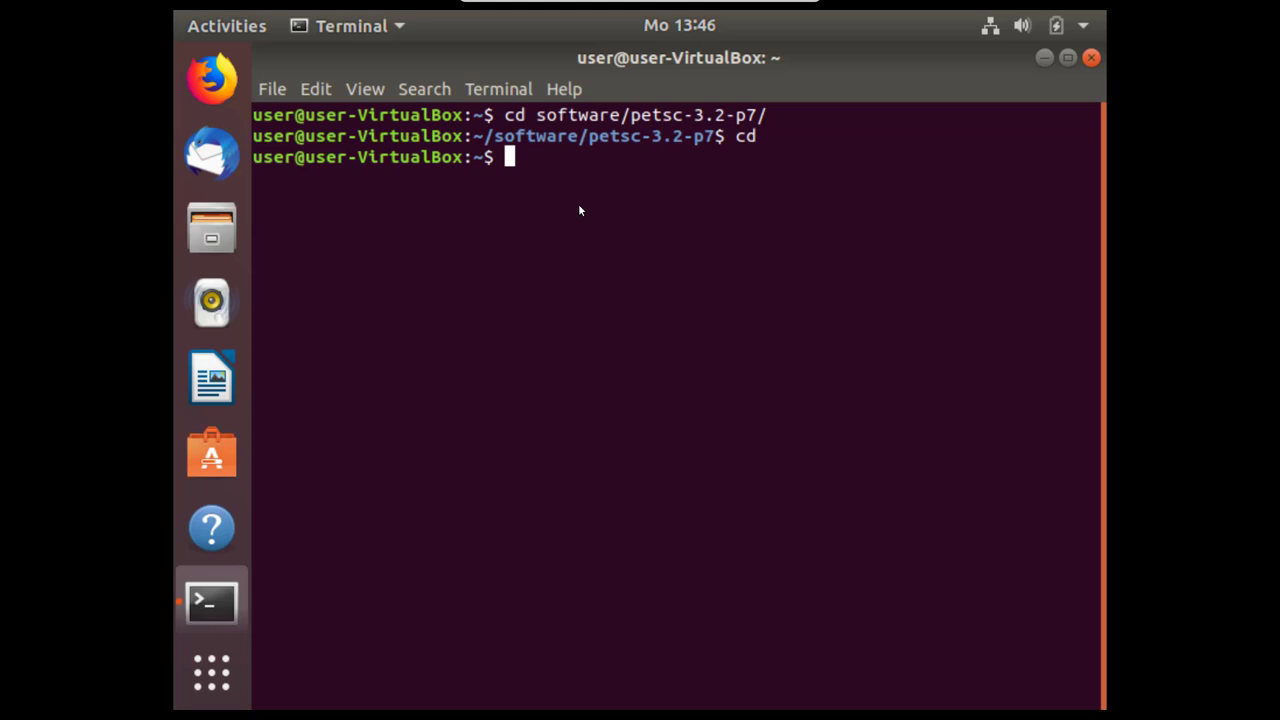
# Step: In .bashrc export openMPI/bin on PATH and PETSC_DIR=/home/user/software/PETSc, then save with :wq
pyautogui.write('vim .bashrc')
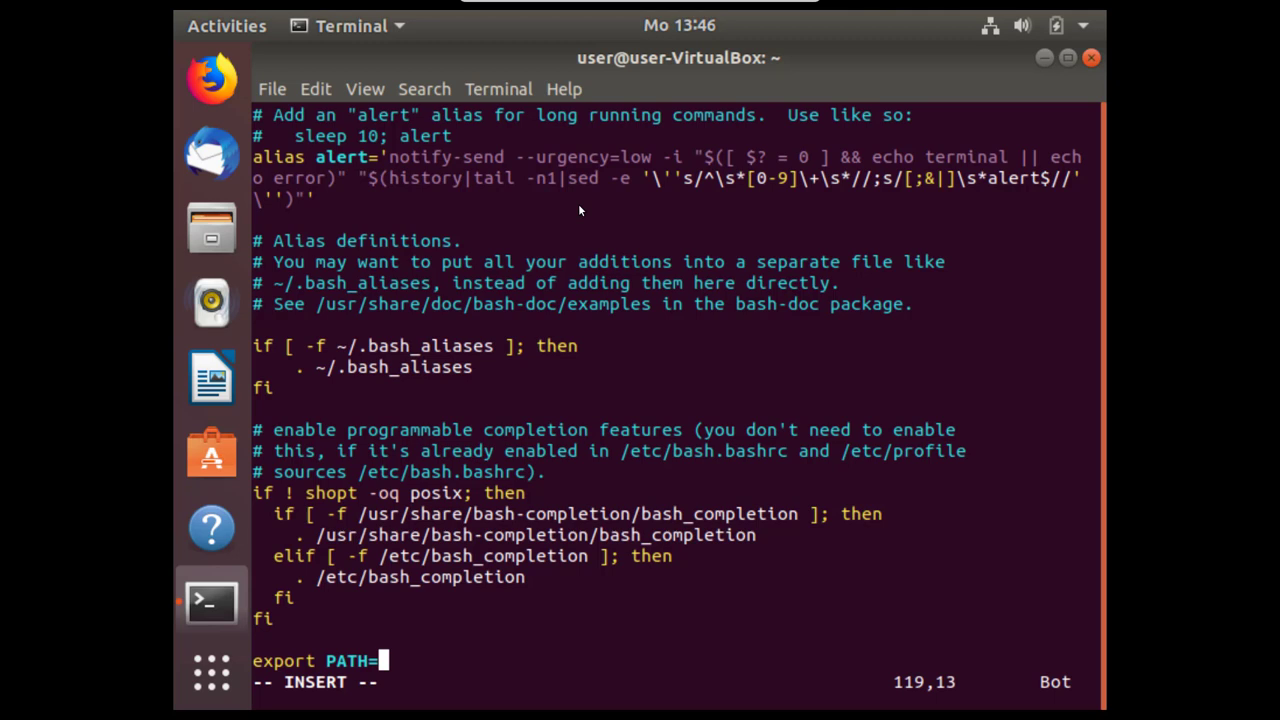
pyautogui.write('"home/user/software/openMPI/bin:$PATH"')
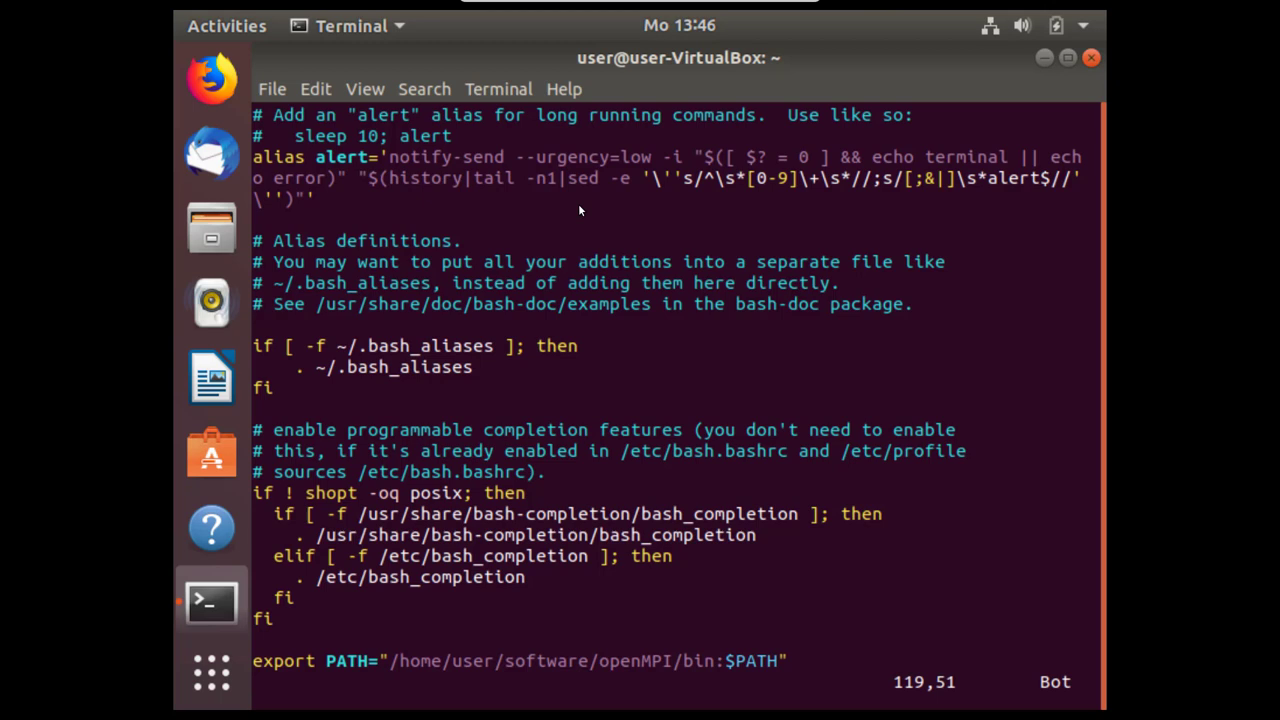
pyautogui.write('exp')
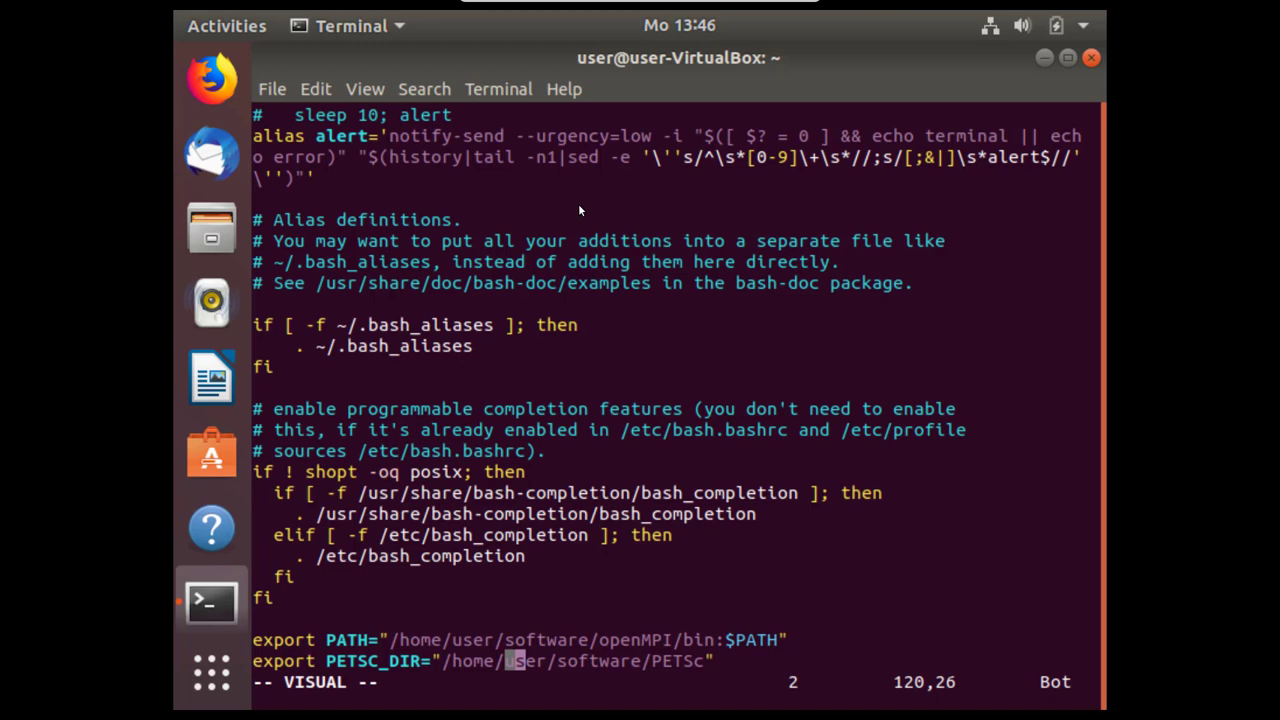
pyautogui.write(':wq')
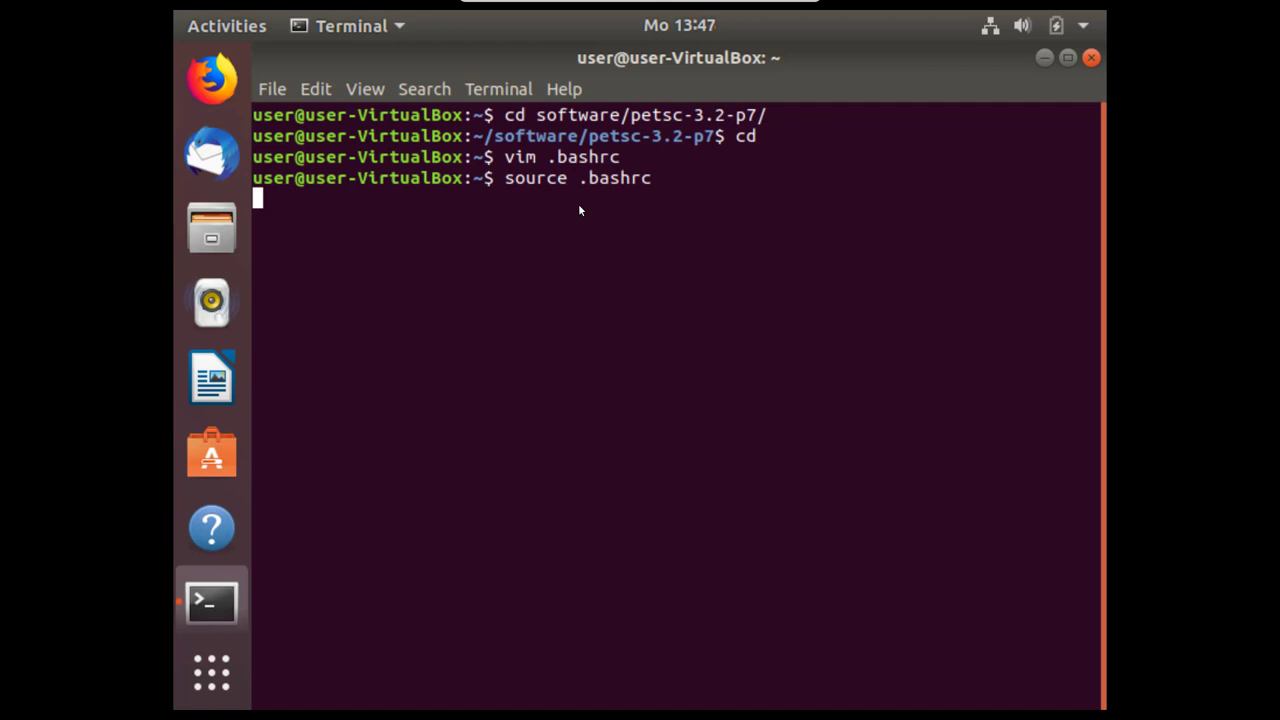
# Step: Verify mpicc and mpic++ resolve to ~/software/openMPI/bin with which
pyautogui.write('which')
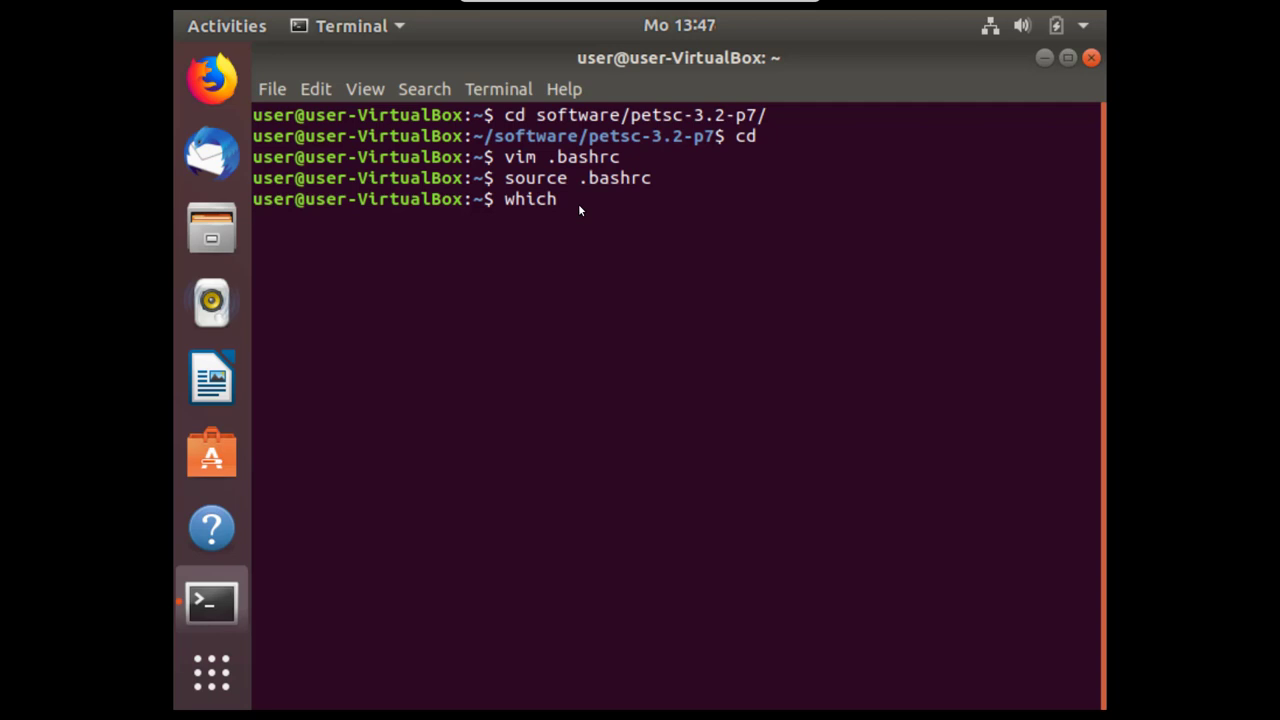
pyautogui.write('mpicc')
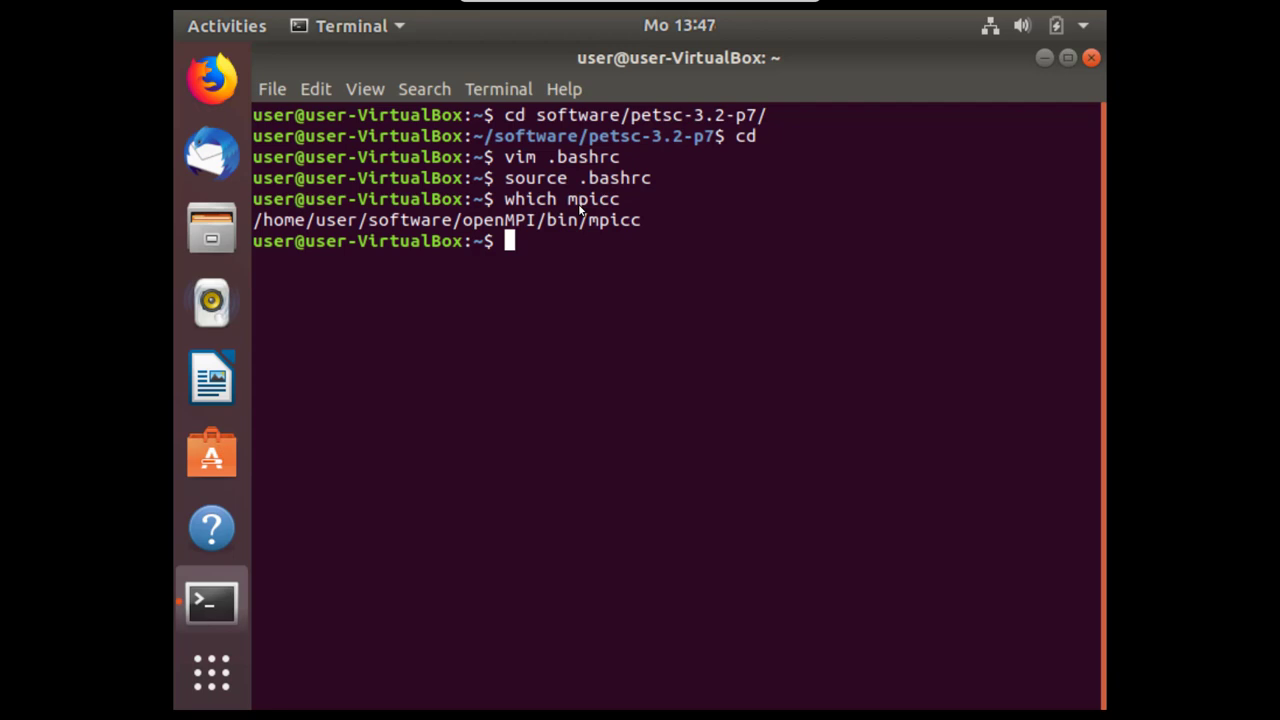
pyautogui.write('which mpic++')
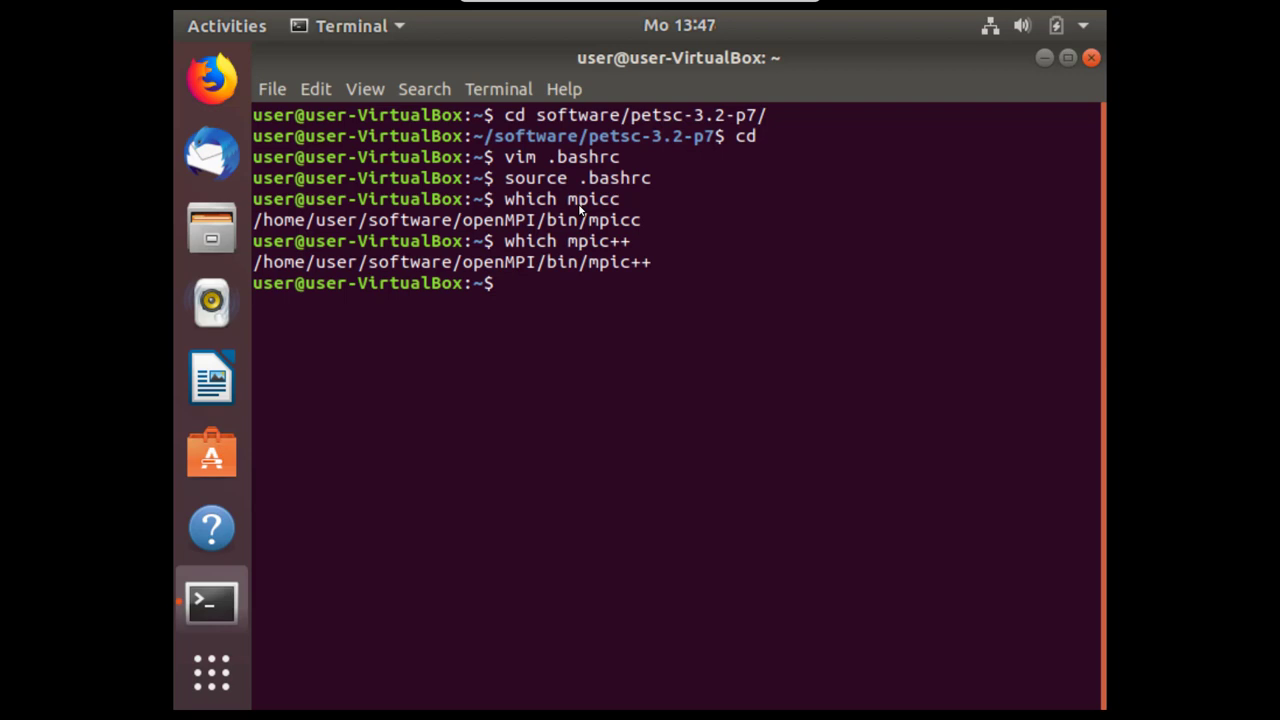
# Step: Echo and list $PETSC_DIR showing bin, conf, include, lib, share, then cd into software/
pyautogui.write('echo $PETS_DIR')
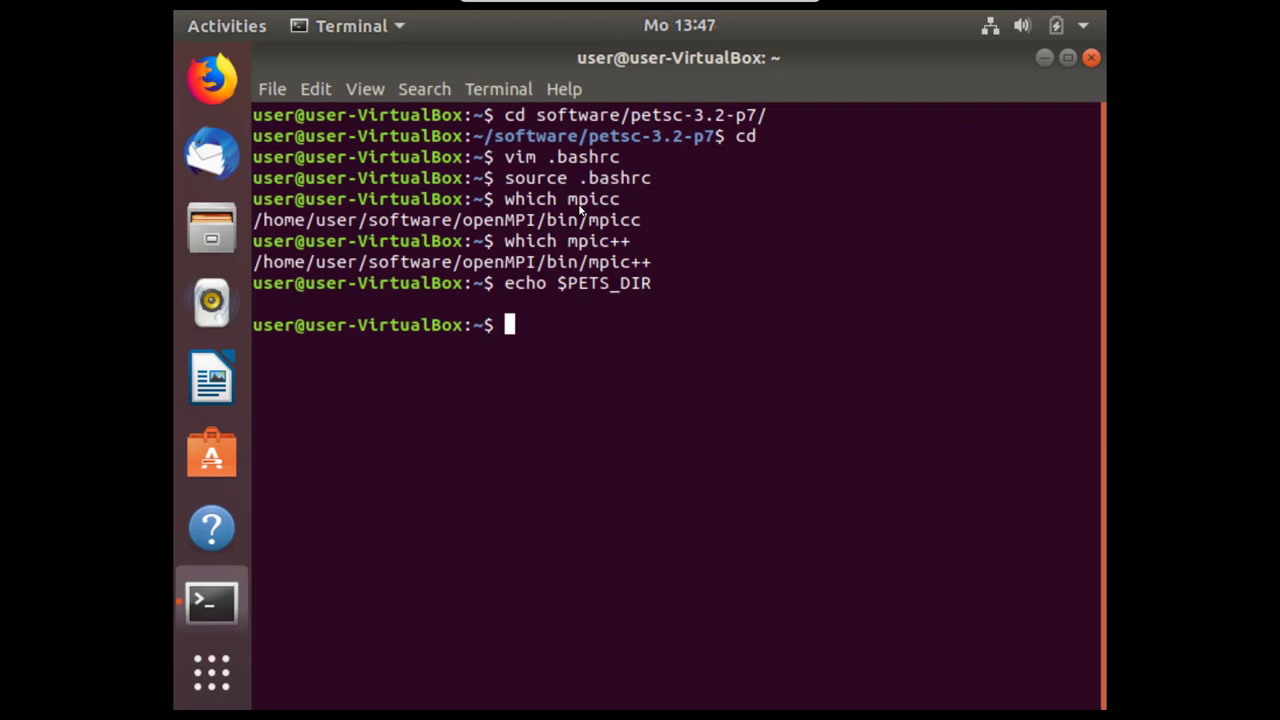
pyautogui.write('echo $PETSC_DIR')
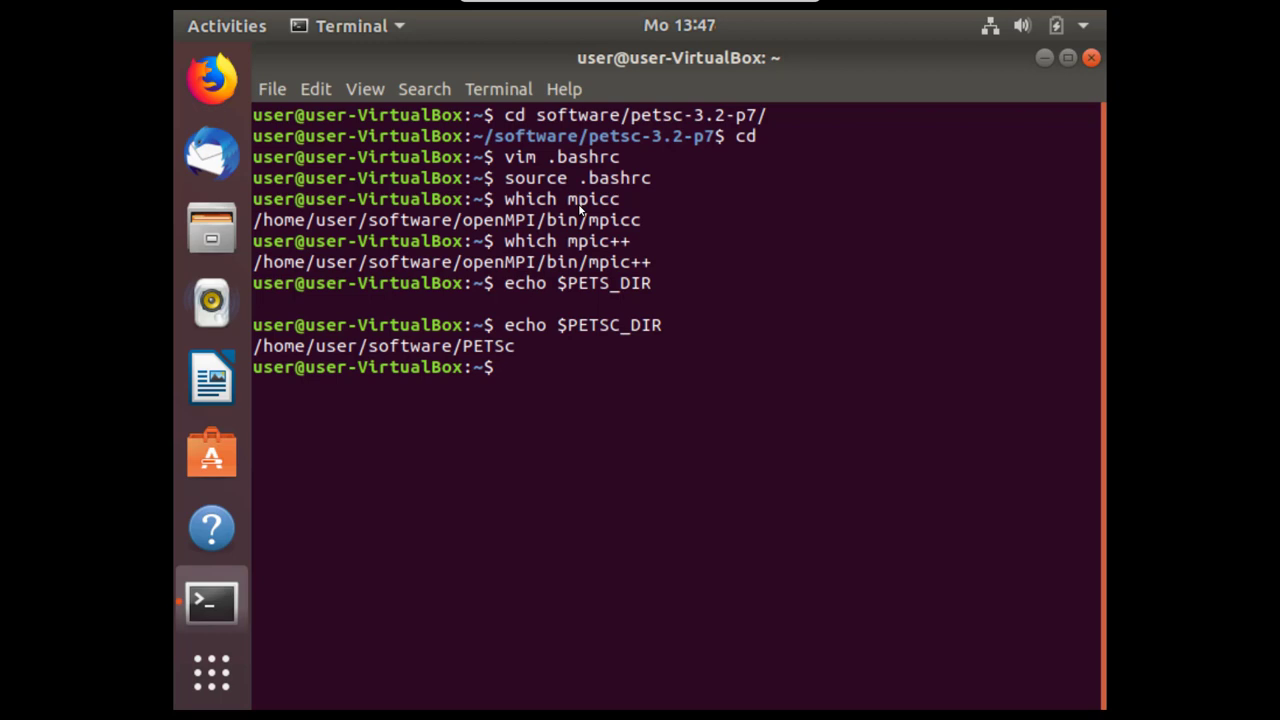
pyautogui.write('ls $PETSC_DIR')
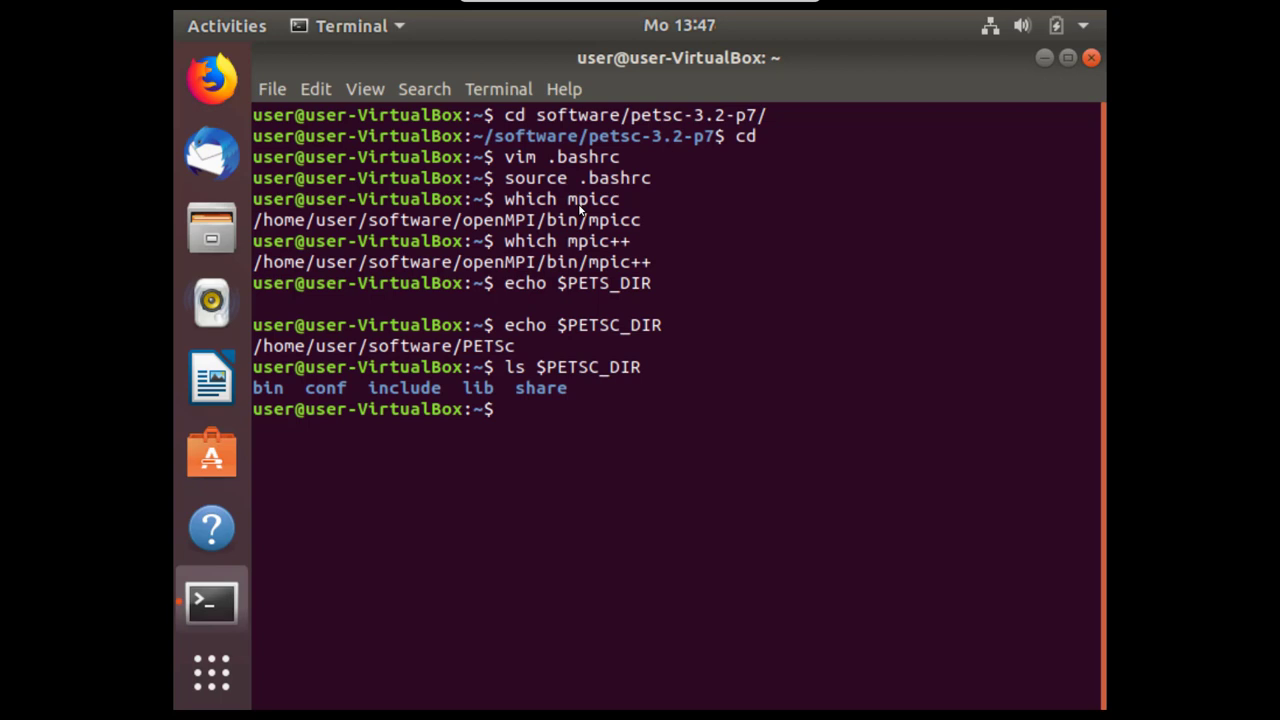
pyautogui.write('cd software/')
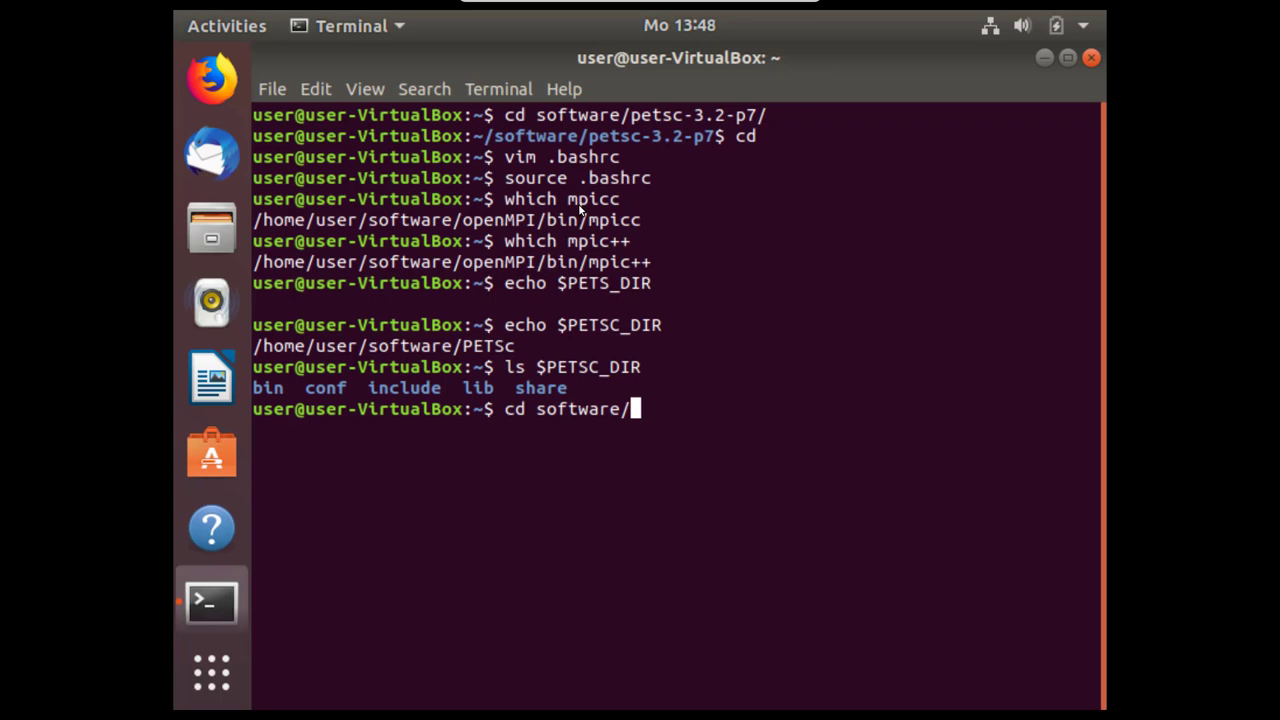
# Step: Extract TransAT_5.7.tar.bz2 in ~/software and list it beside openMPI and PETSc
pyautogui.write('tar xvf TransAT_5.7a')
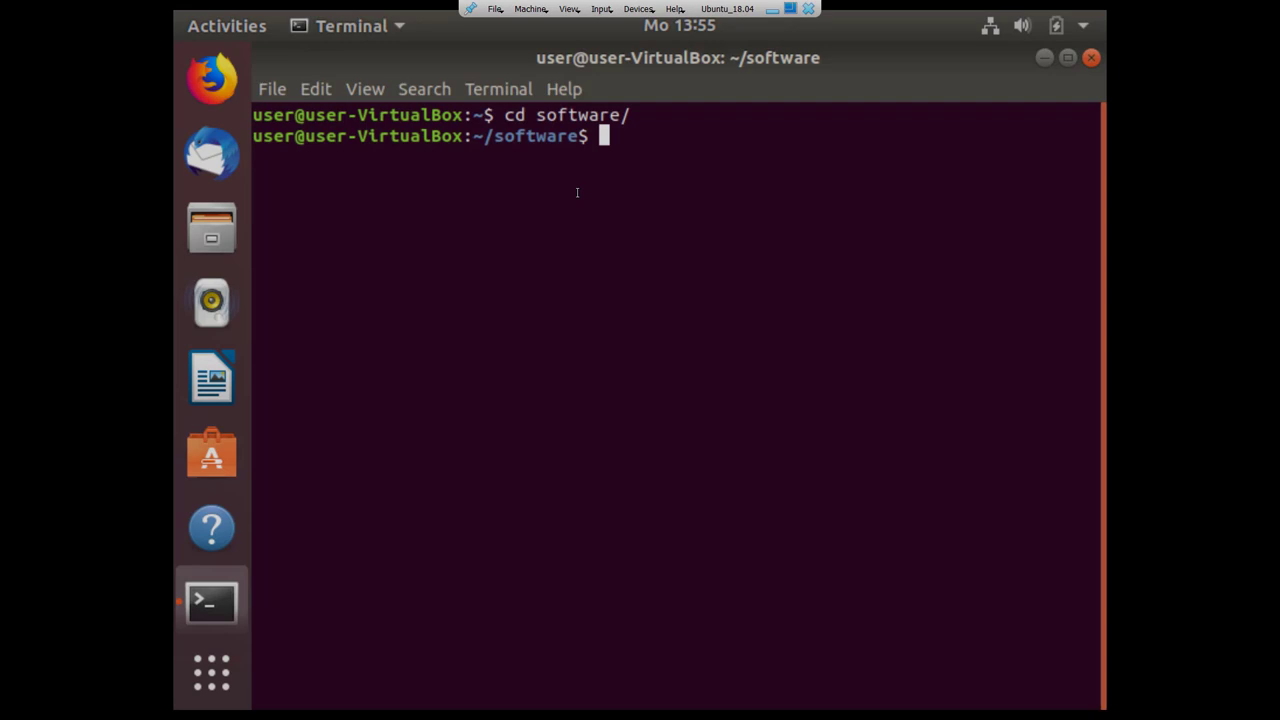
pyautogui.write('ls')
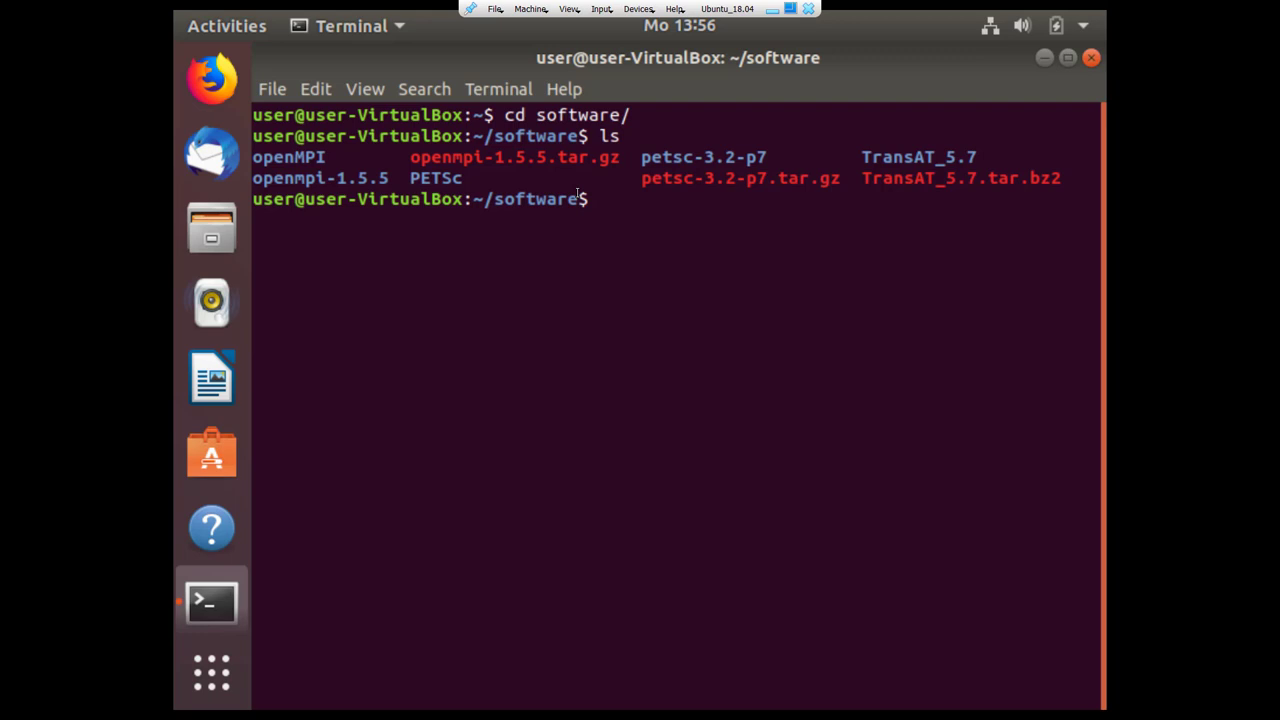
pyautogui.write('cd')
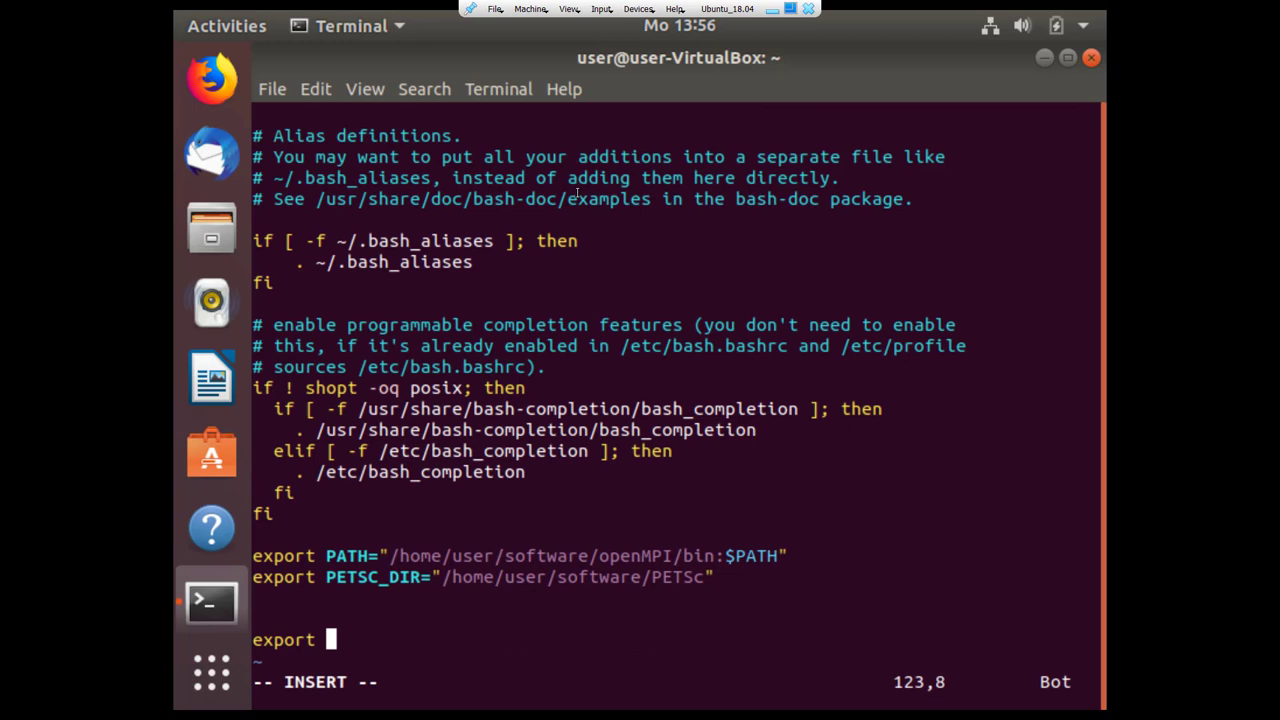
# Step: Add export PATH="/home/user/software/TransAT_5.7/transatMB/bin:$PATH" to .bashrc
pyautogui.write('PATH="/home/user/software/TransAT_5.7/tr')
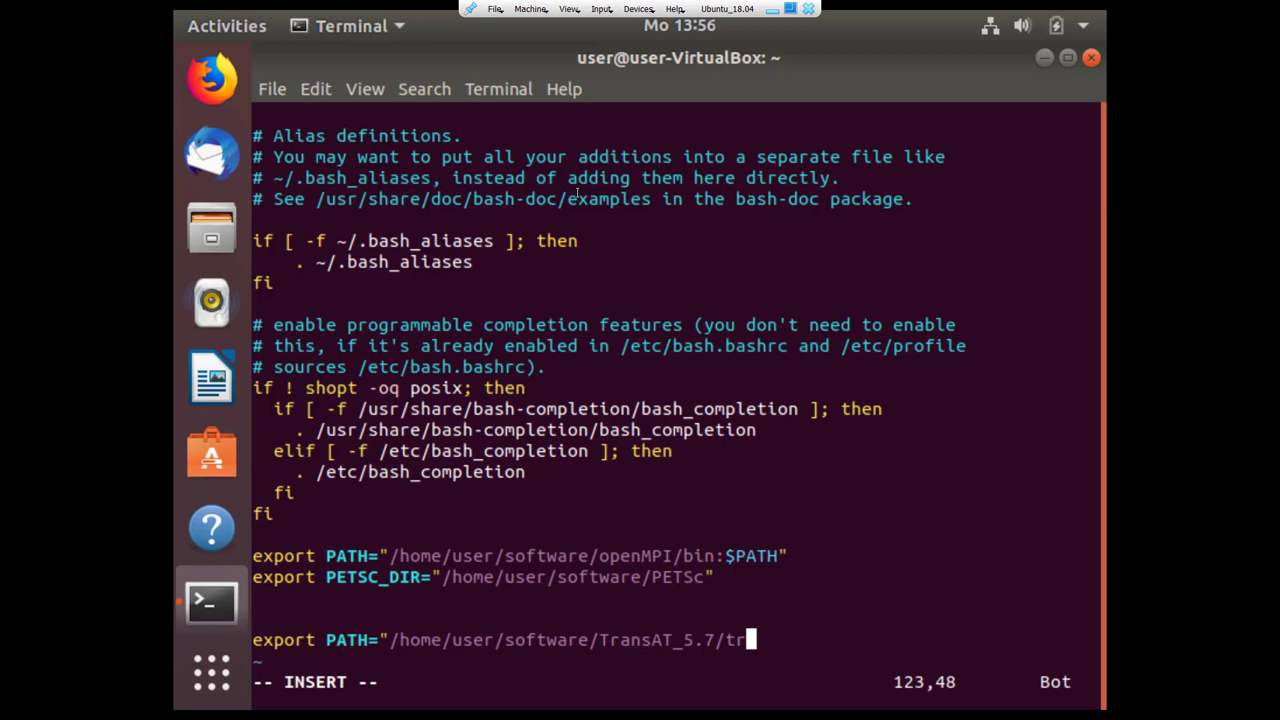
pyautogui.write('ansatMB/bin:')
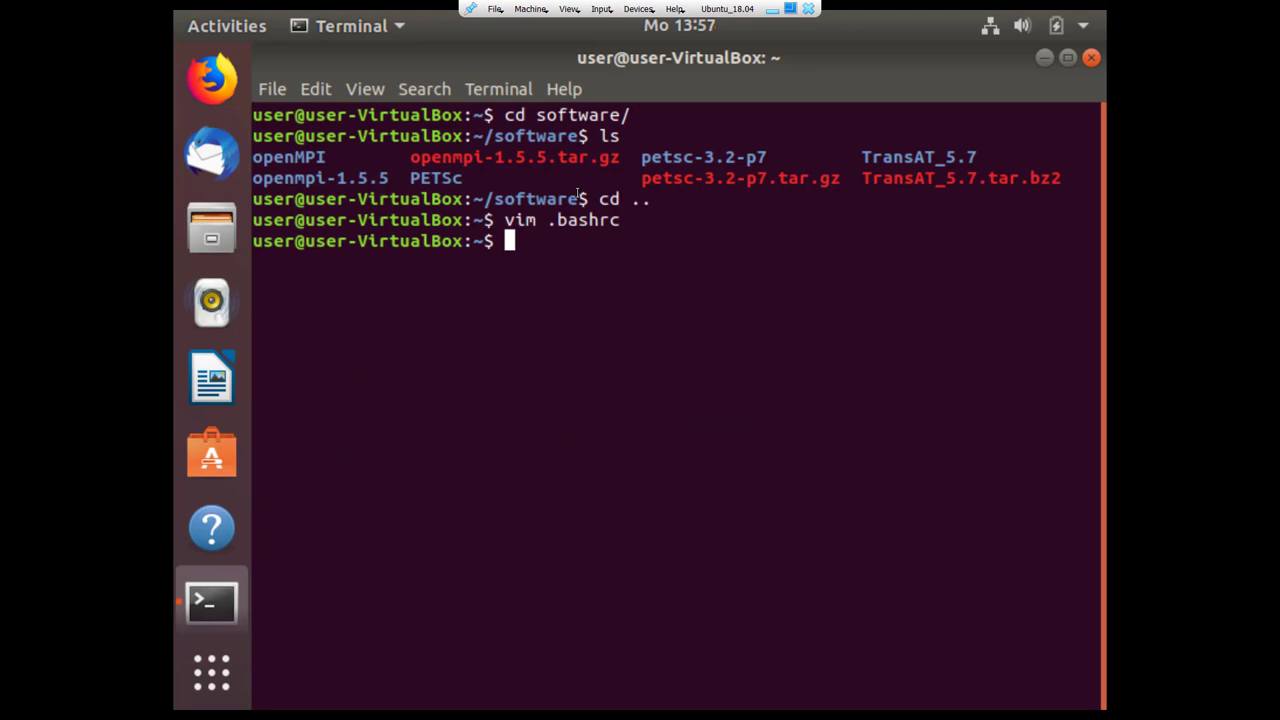
# Step: Source .bashrc and confirm tmb_run.py resolves to TransAT_5.7/transatMB/bin
pyautogui.write('source .bashrc')
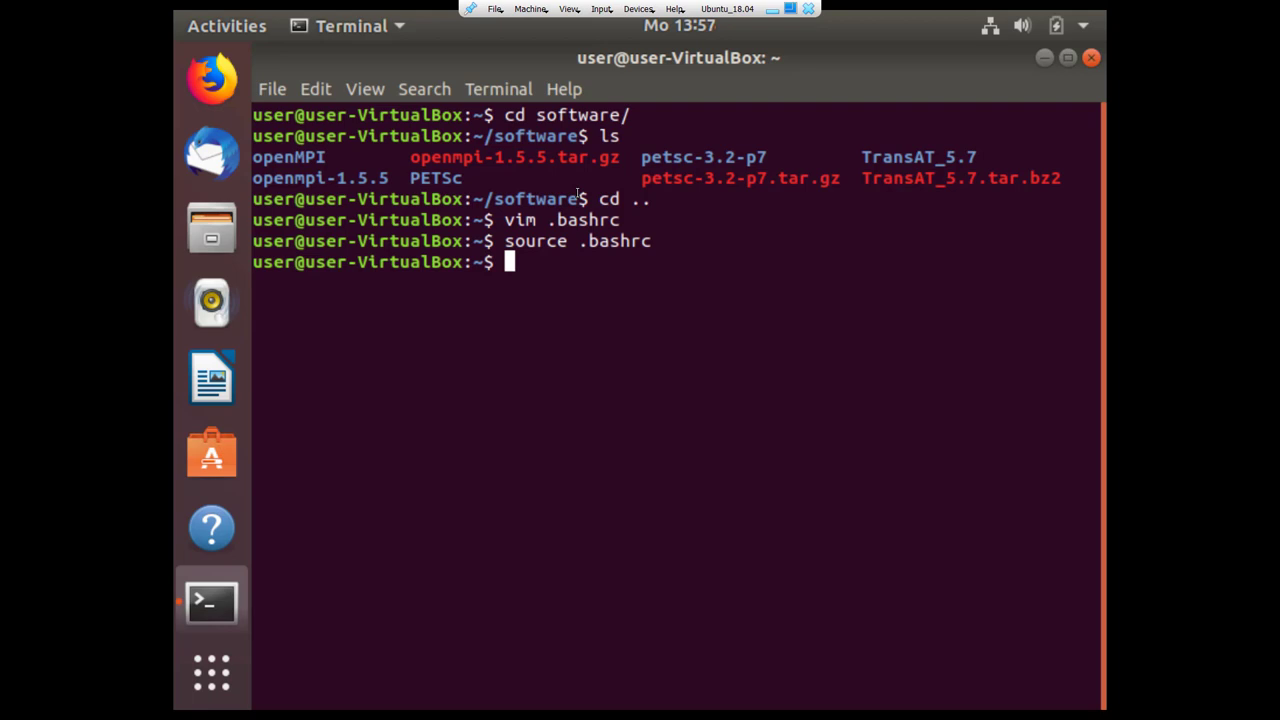
pyautogui.write('which')
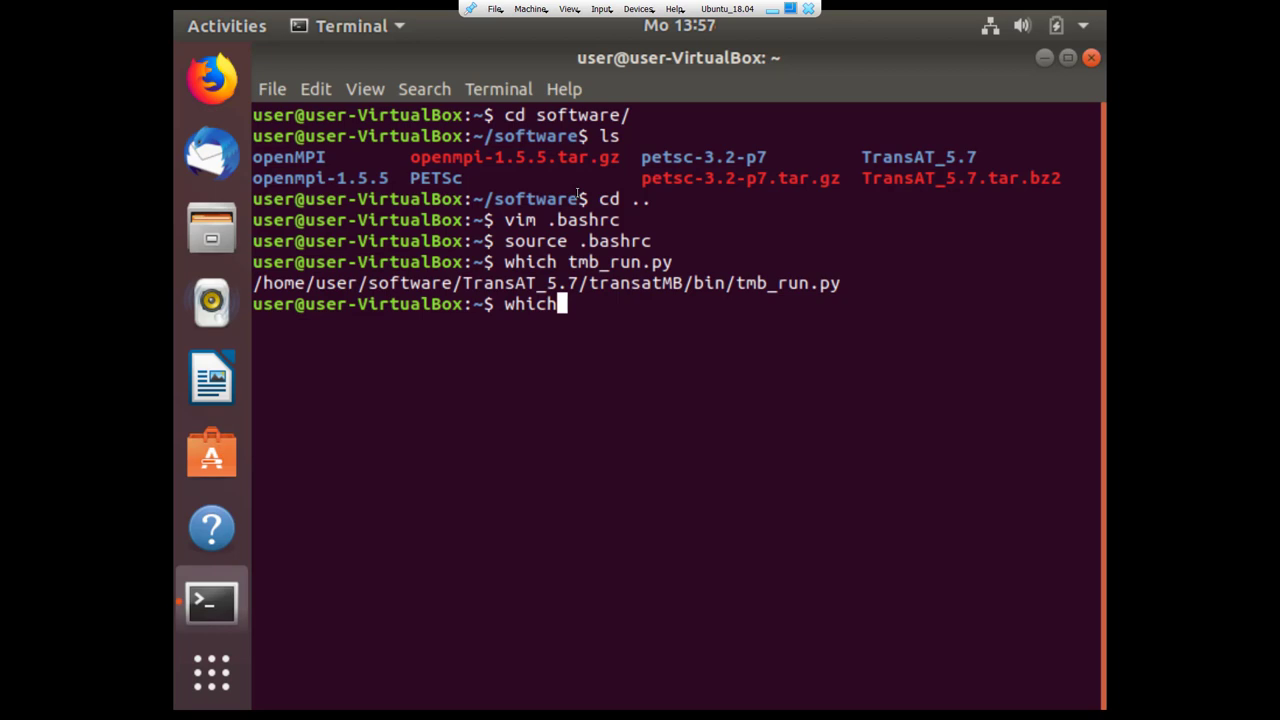
# Step: Verify tmb_init_compile.py, tmb_link.py, transatui.py and transatpython resolve with which
pyautogui.write('tmb_init_compile.py')
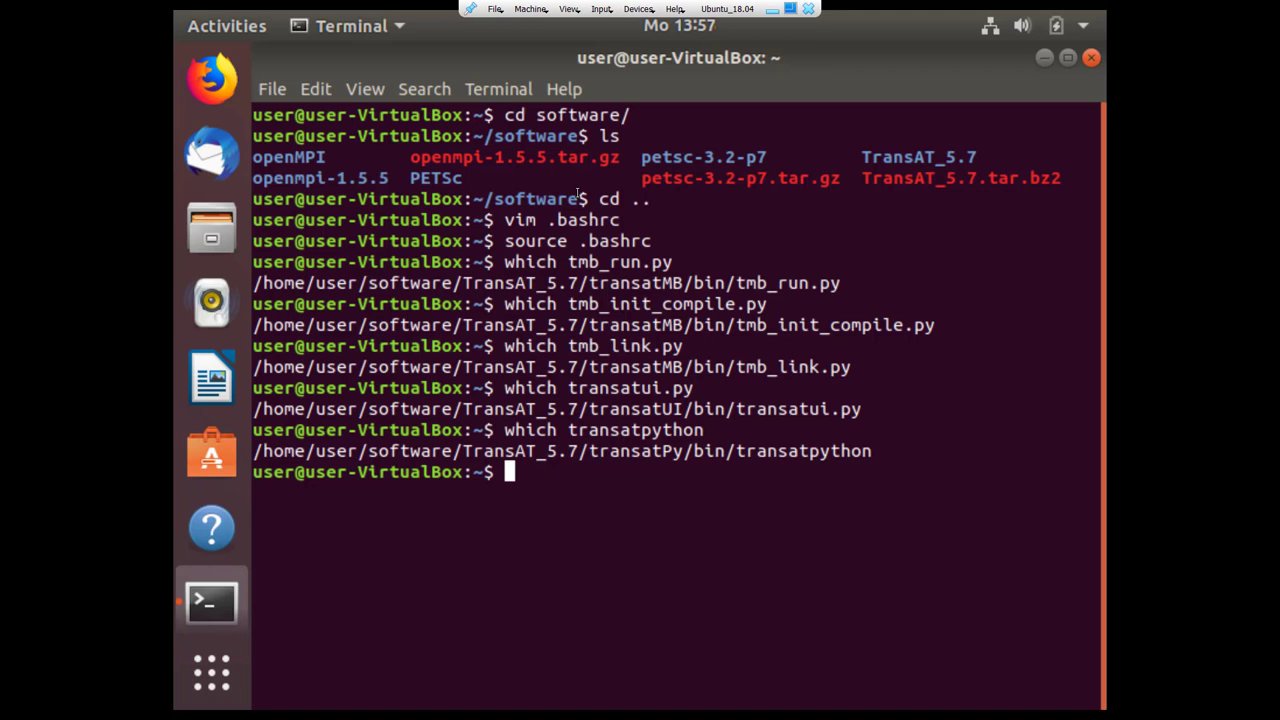
pyautogui.write('tmb_link.py')
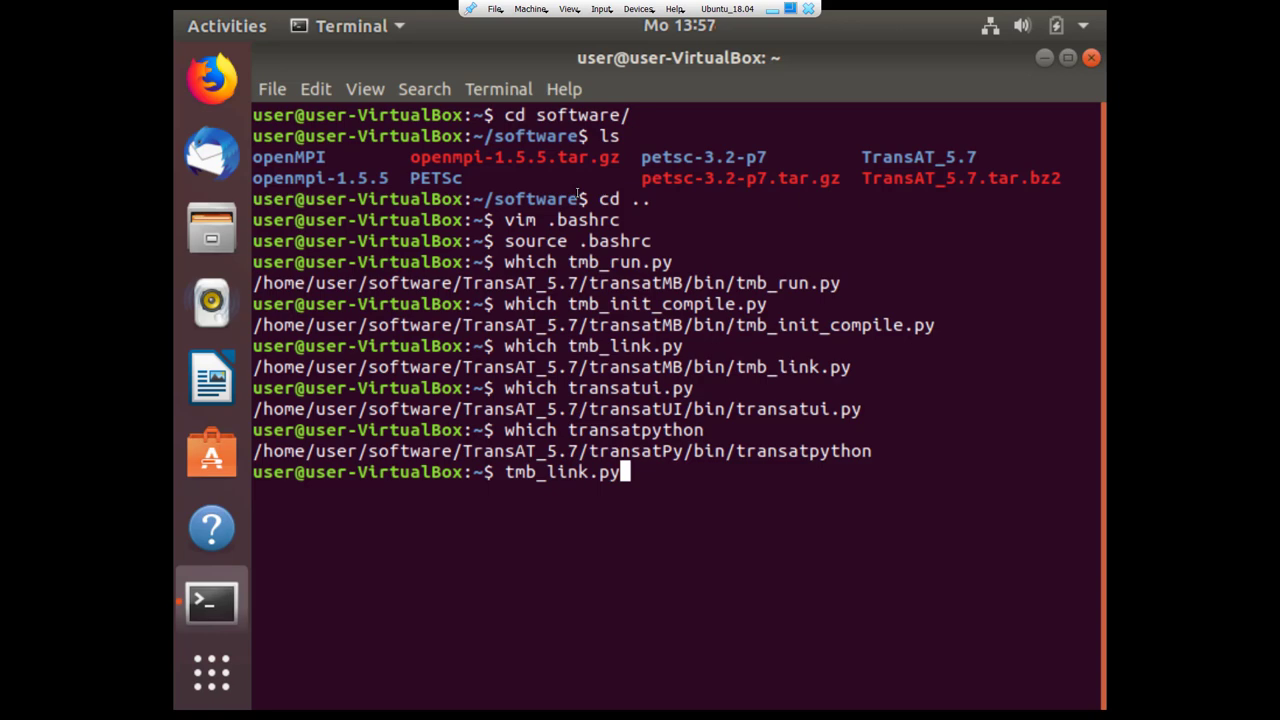
# Step: Run tmb_link.py (fails with PIE errors), then list settings*.cfg in transatMB/inc
pyautogui.press('Return')
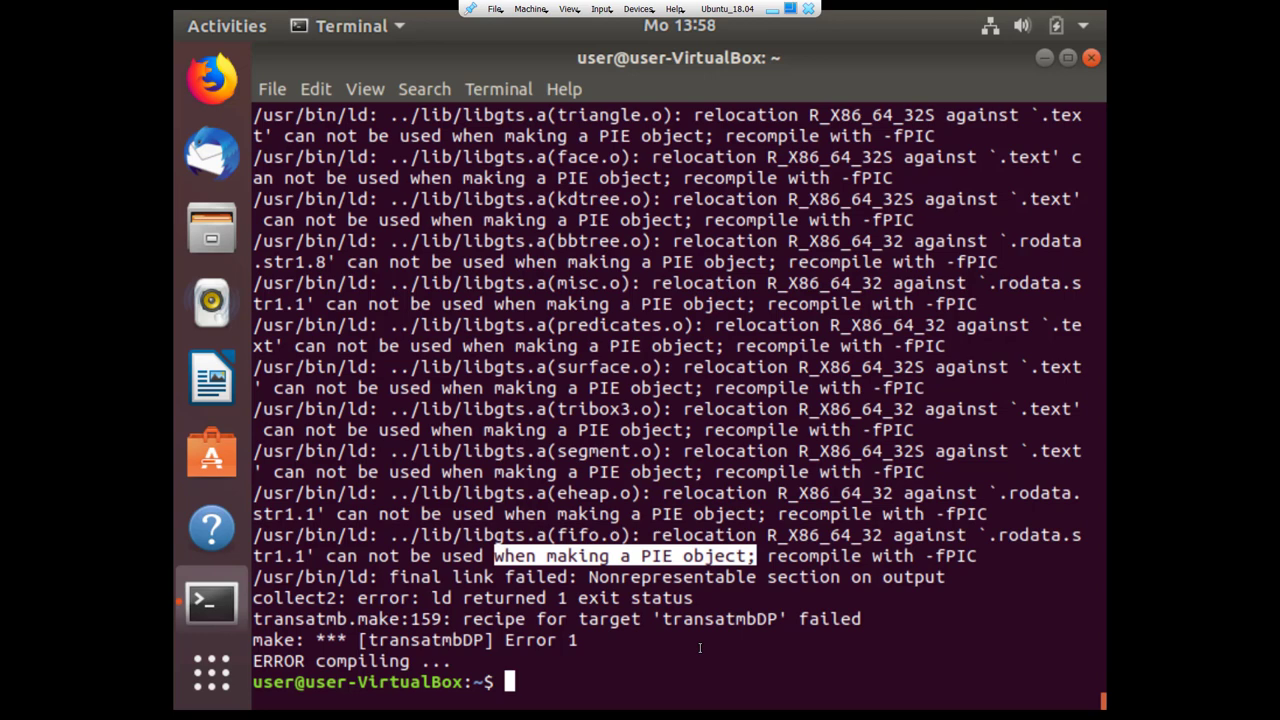
pyautogui.write('c')
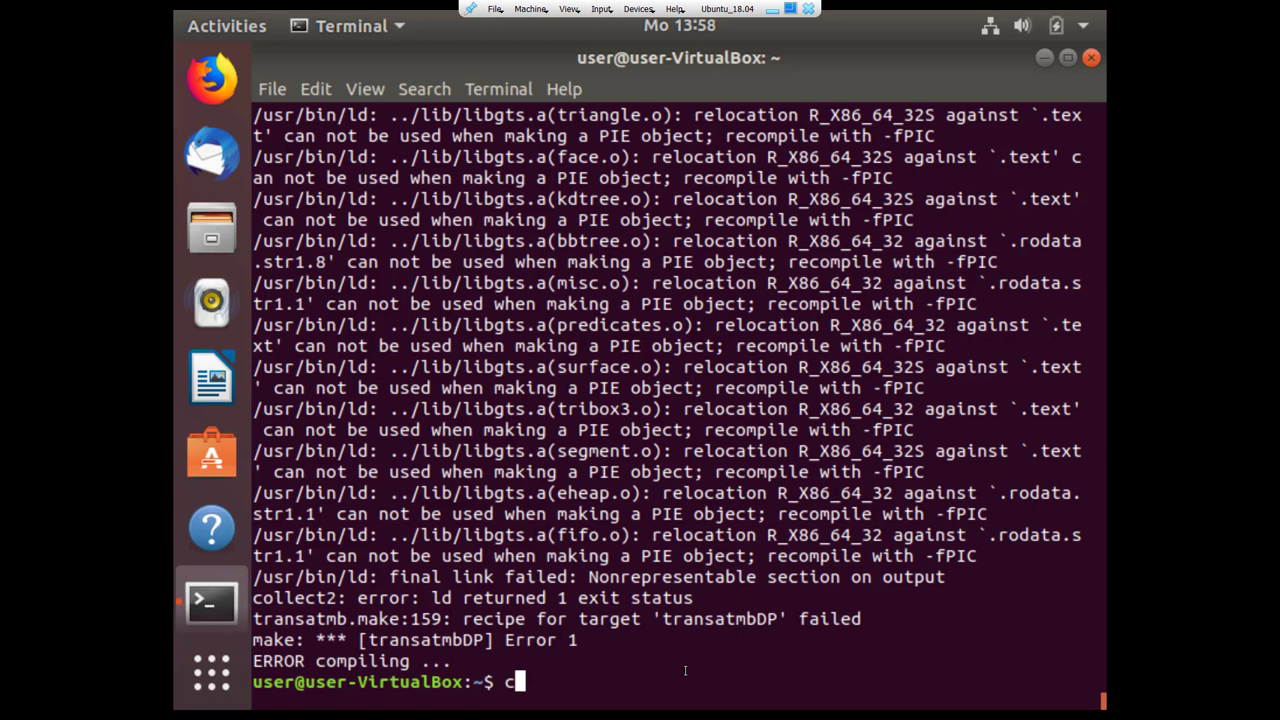
pyautogui.write('d software/TransAT_5.7/transatMB/inc')
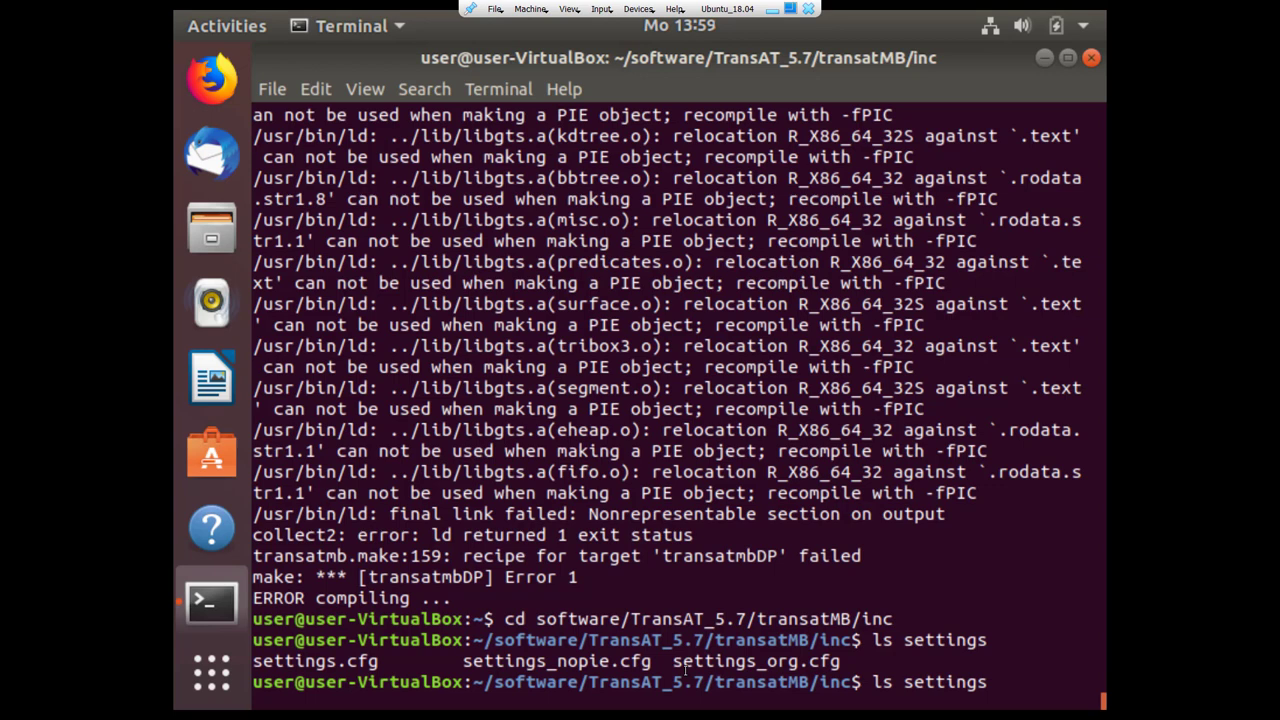
# Step: Move settings_nopie.cfg over settings.cfg and relink TransAT successfully with tmb_link.py
pyautogui.write('mv set')
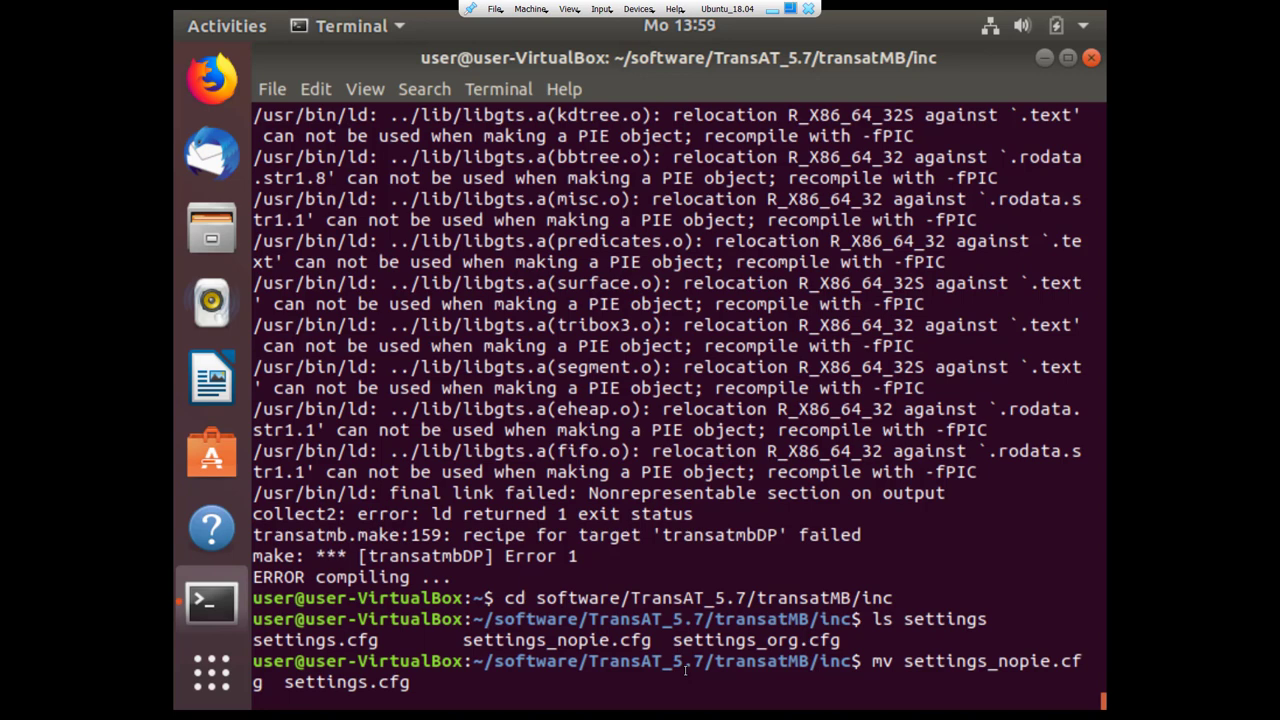
pyautogui.write('tmb')
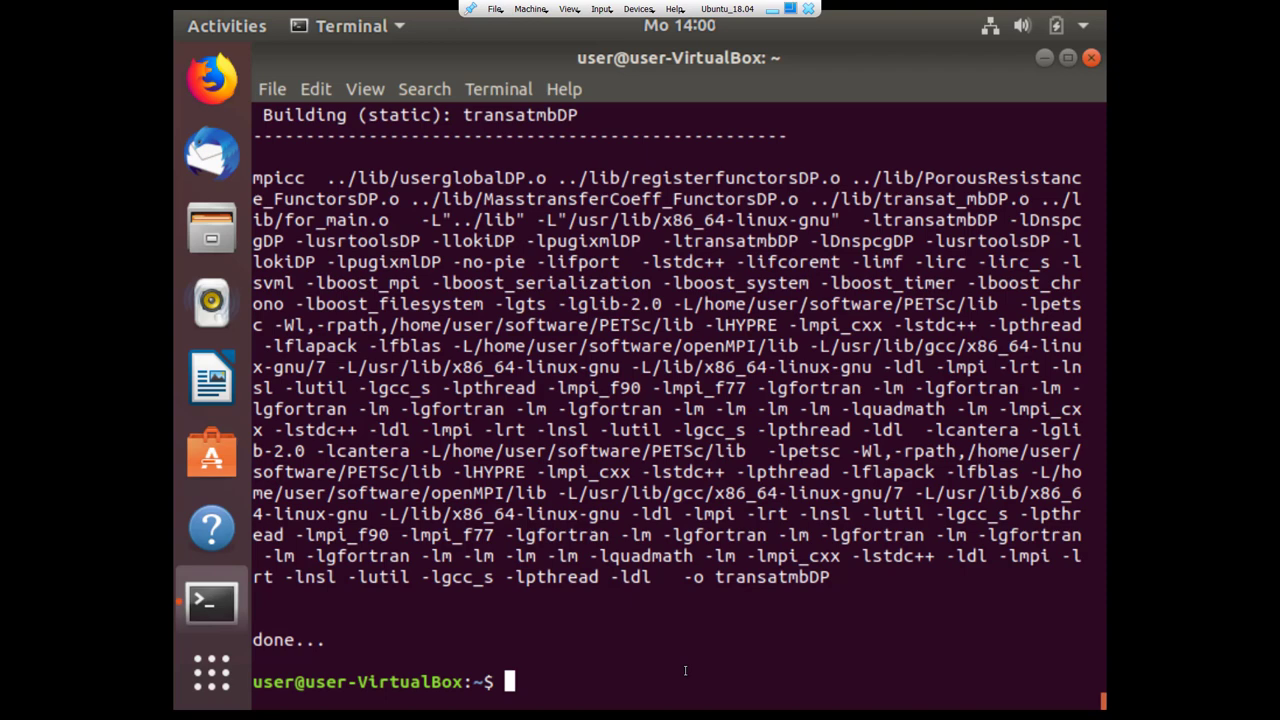
# Step: Launch the TransAT 5.7 GUI with transatui.py
pyautogui.write('tr')
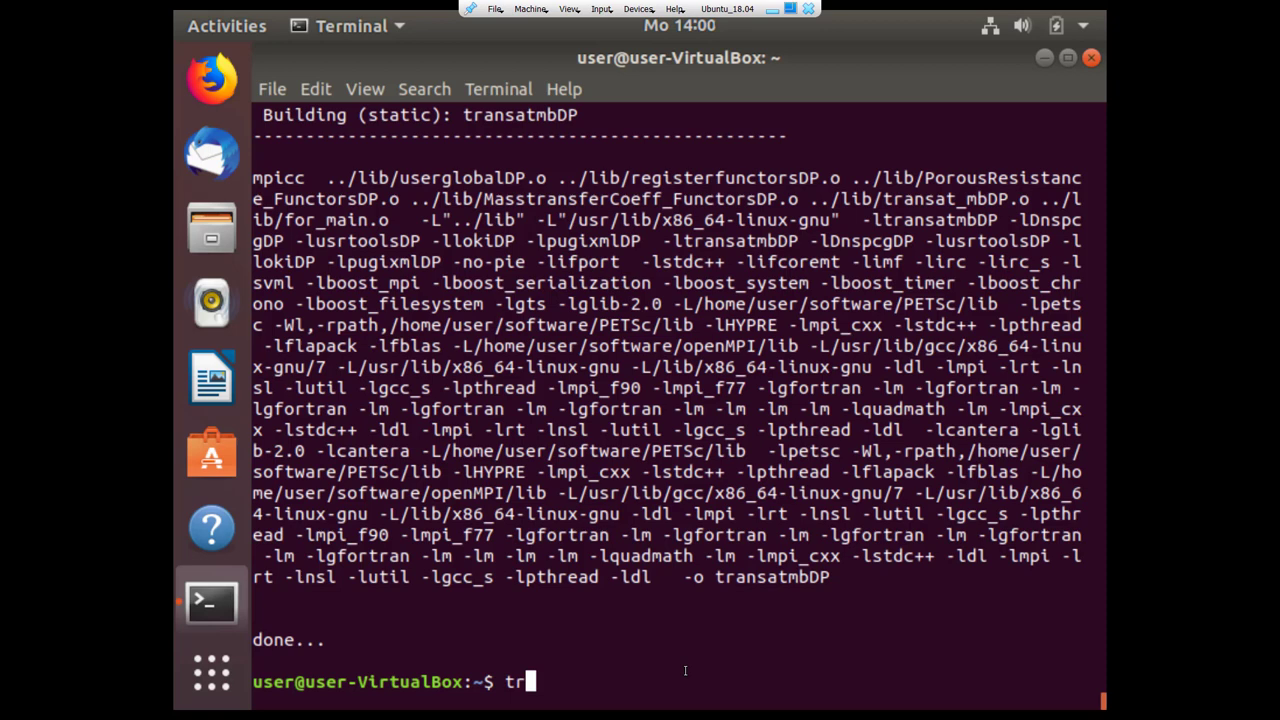
pyautogui.write('ansatui.py')
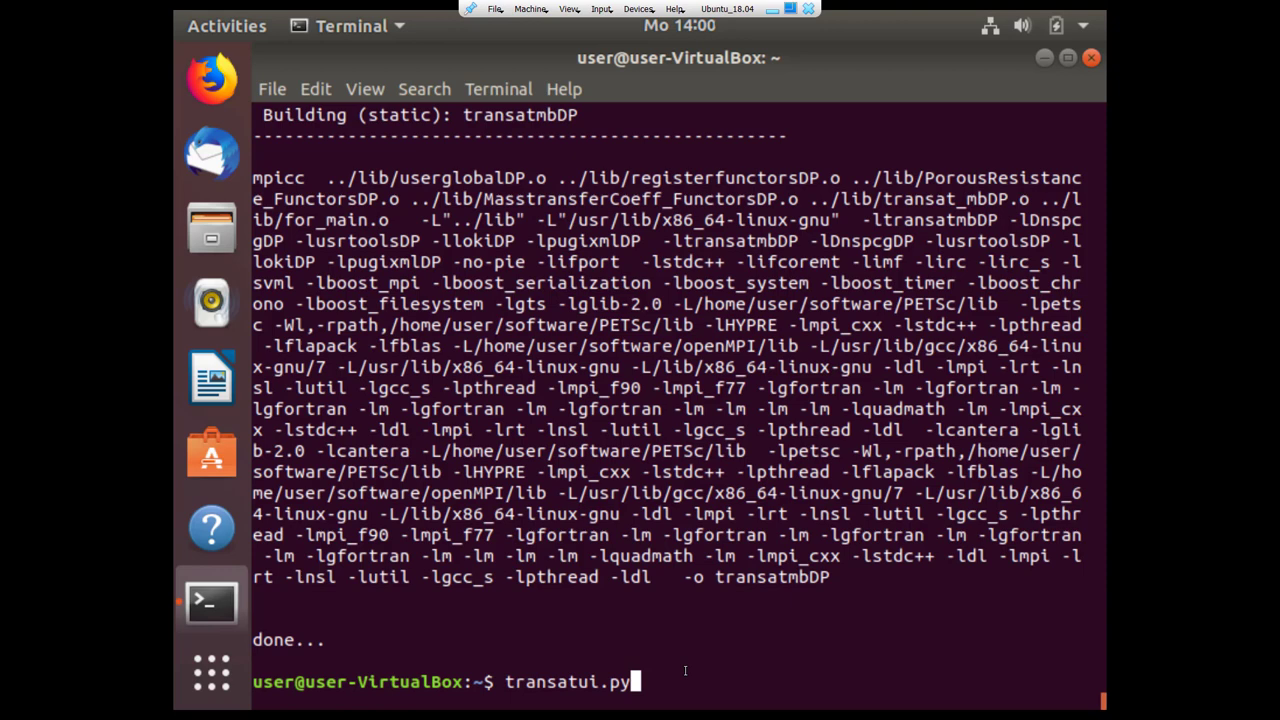
pyautogui.press('Return')
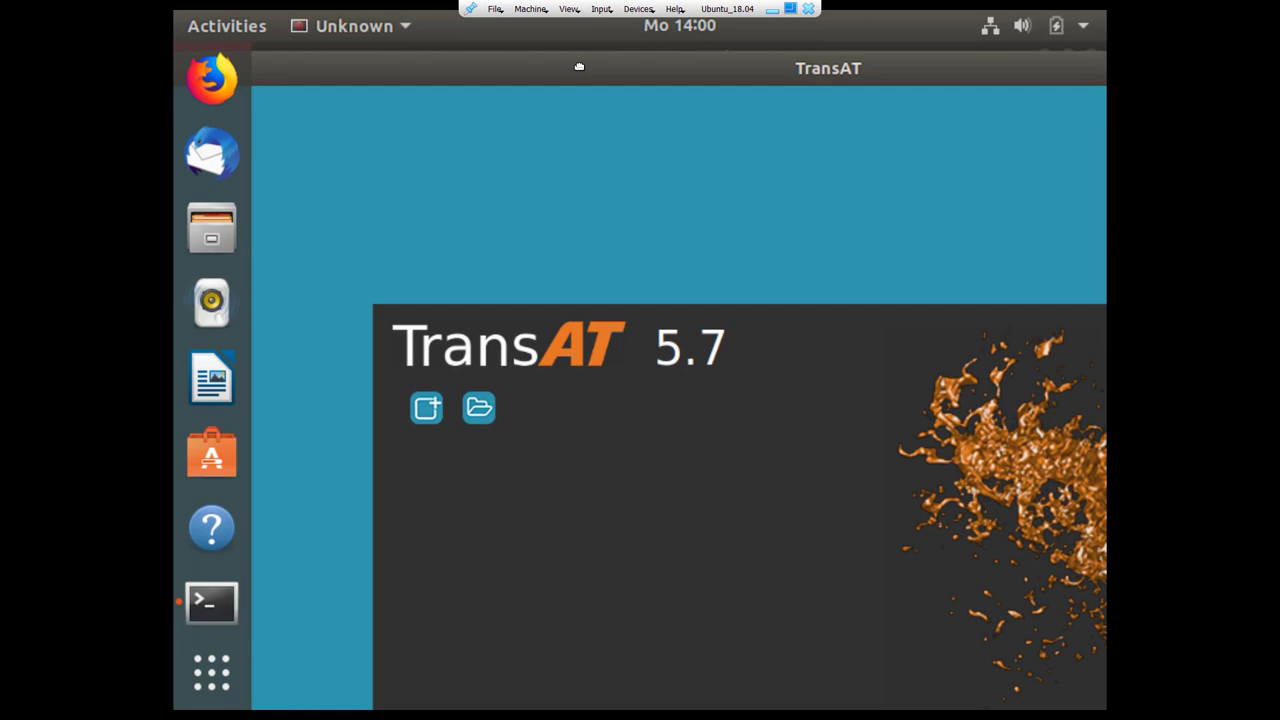
# Step: Open the '1.1 - channel_flow_turbulent' tutorial project in TransAT
pyautogui.click(478, 408)
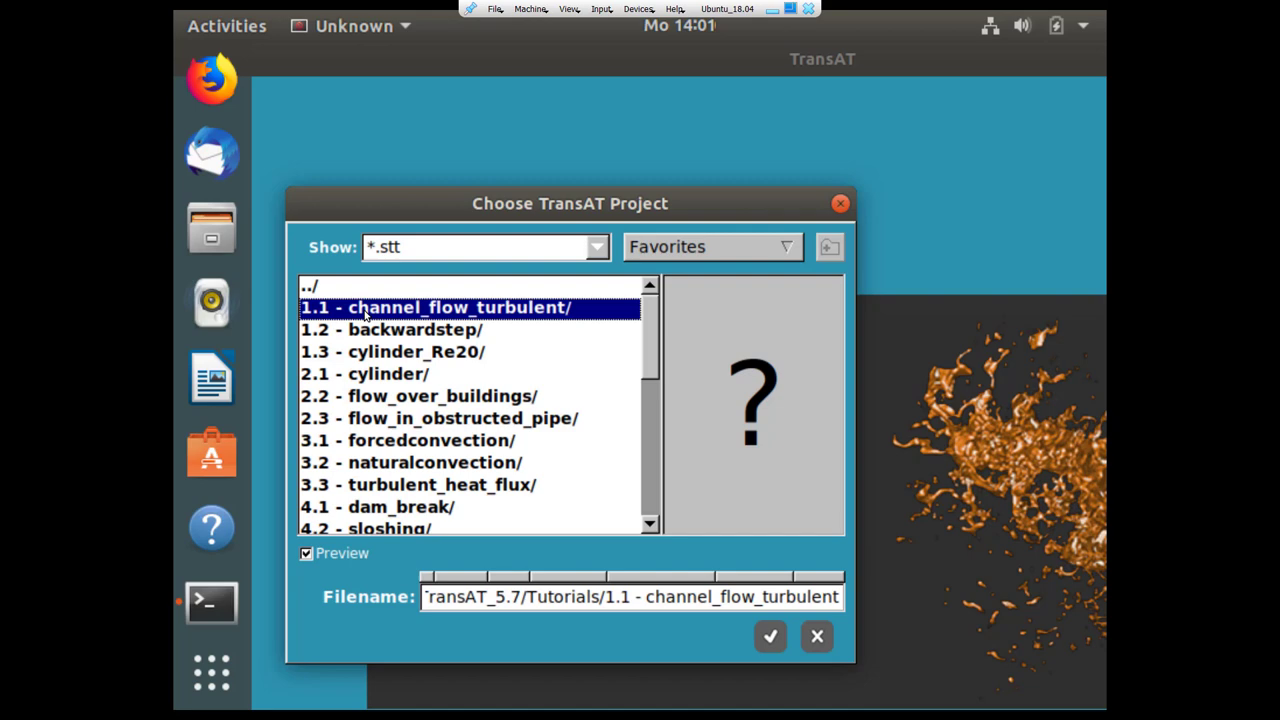
pyautogui.click(768, 636)
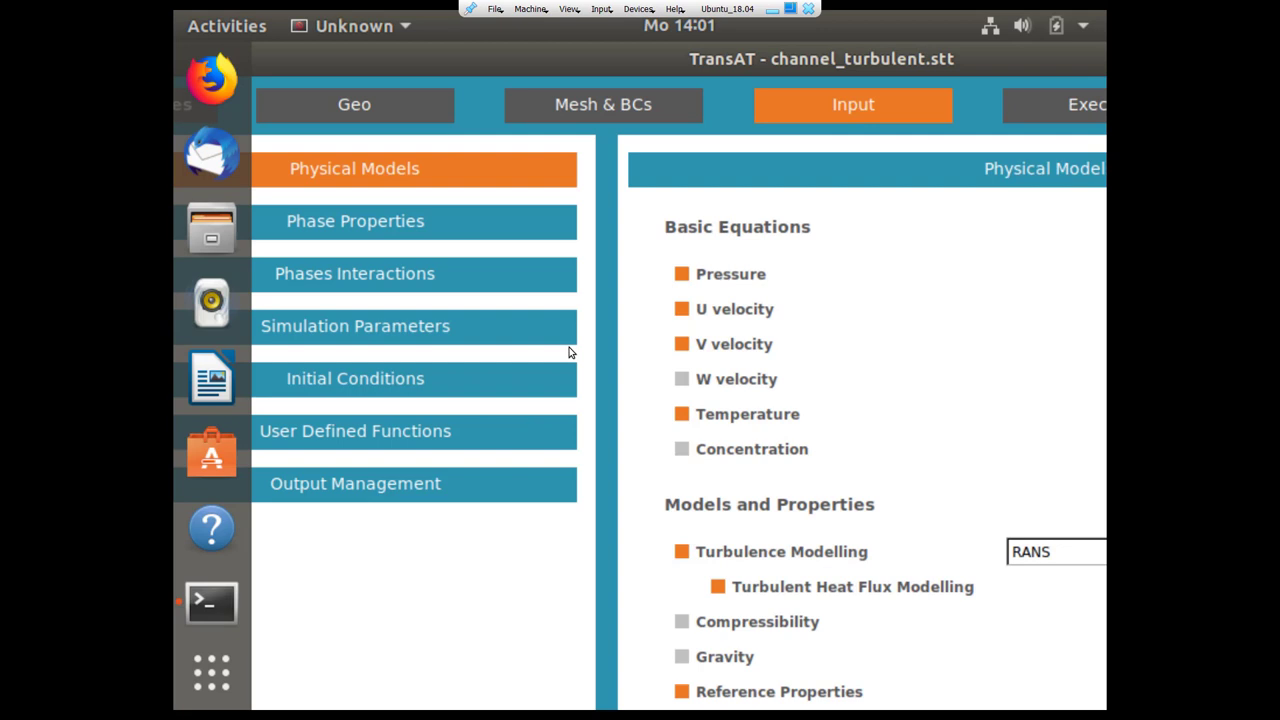
# Step: Run the channel flow simulation from Execute, then close TransATUI
pyautogui.click(1084, 104)
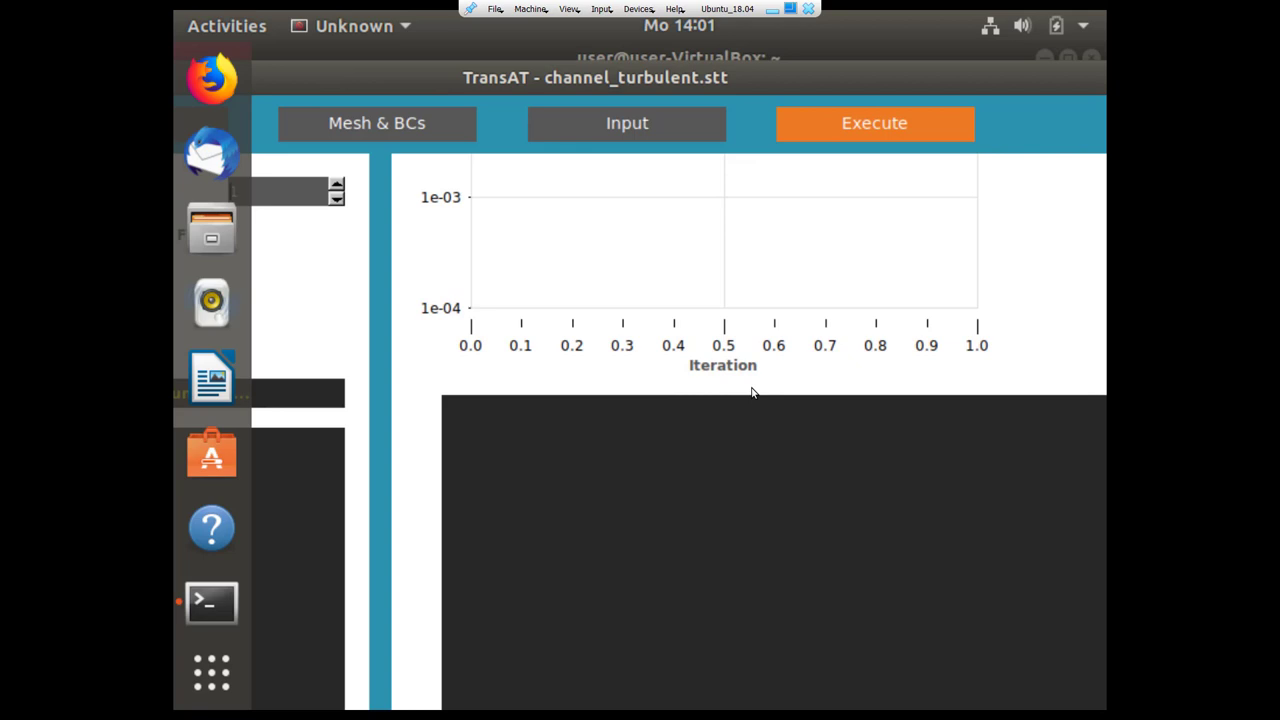
pyautogui.click(872, 124)
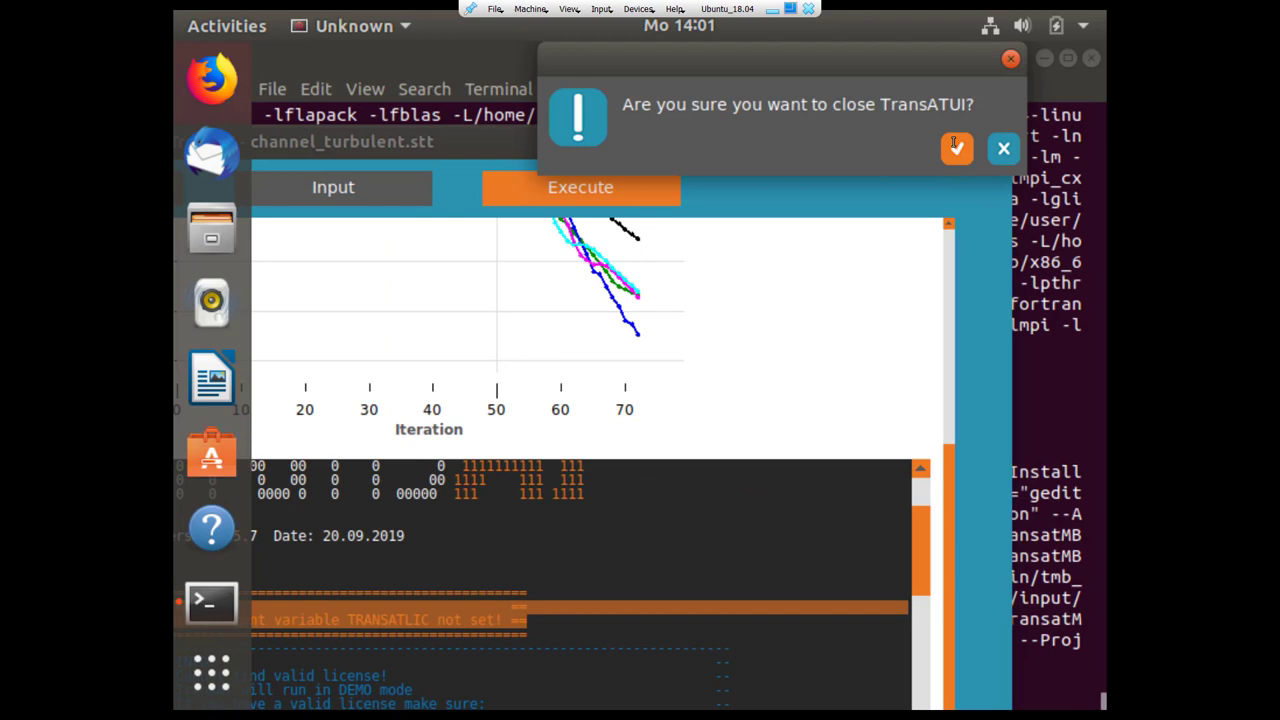
pyautogui.click(956, 148)
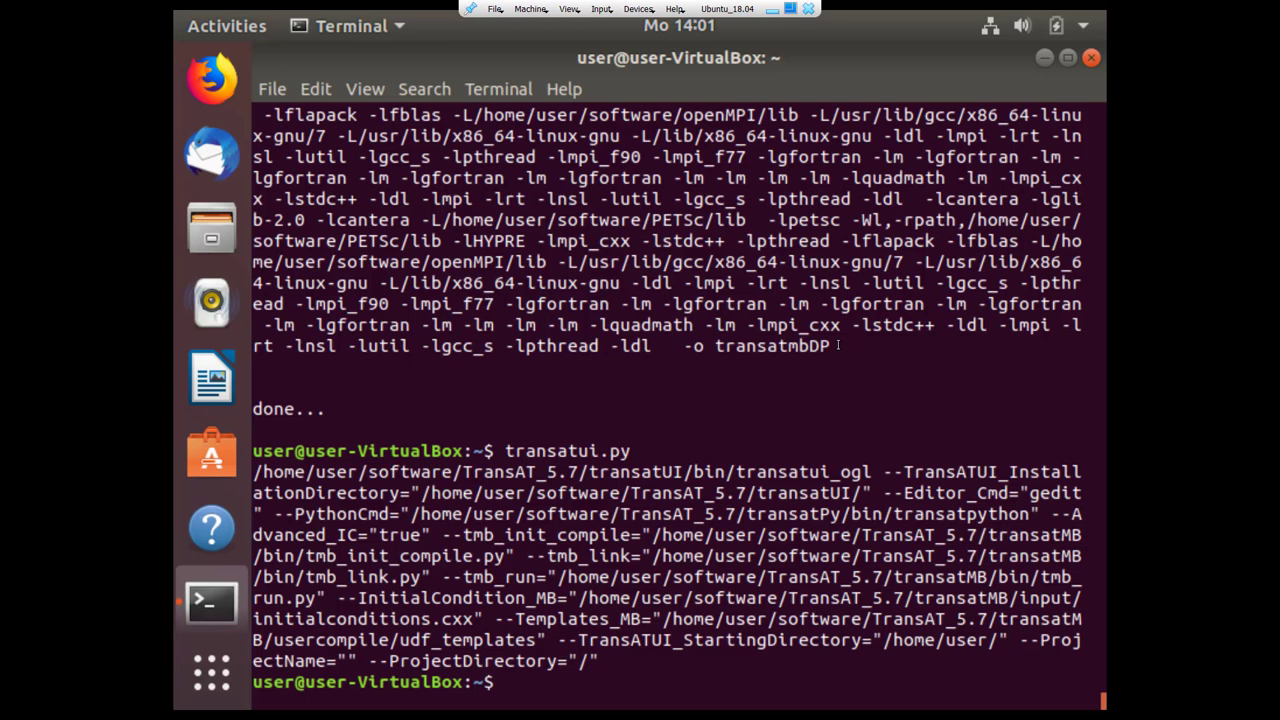
# Step: Add an export TRANSATLIC="/home/user/Download/transat..." license line to .bashrc in vim
pyautogui.write('vim .bashr')
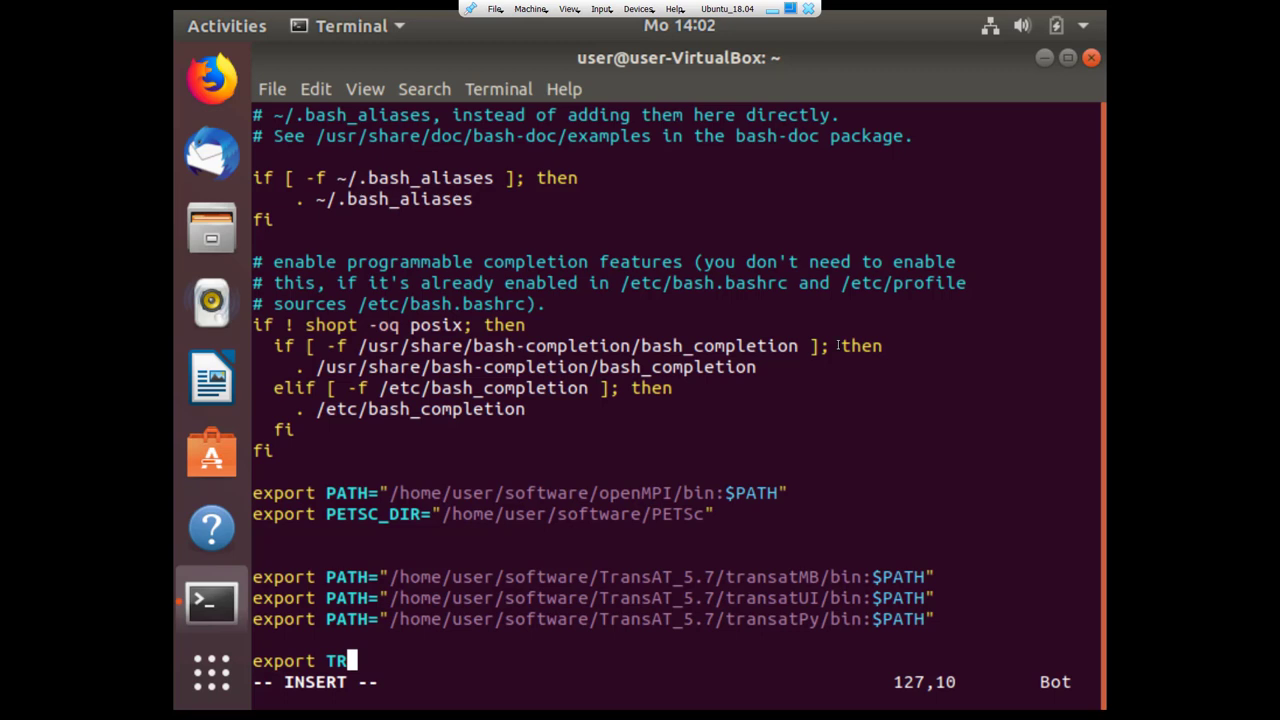
pyautogui.write('ANSATLIC')
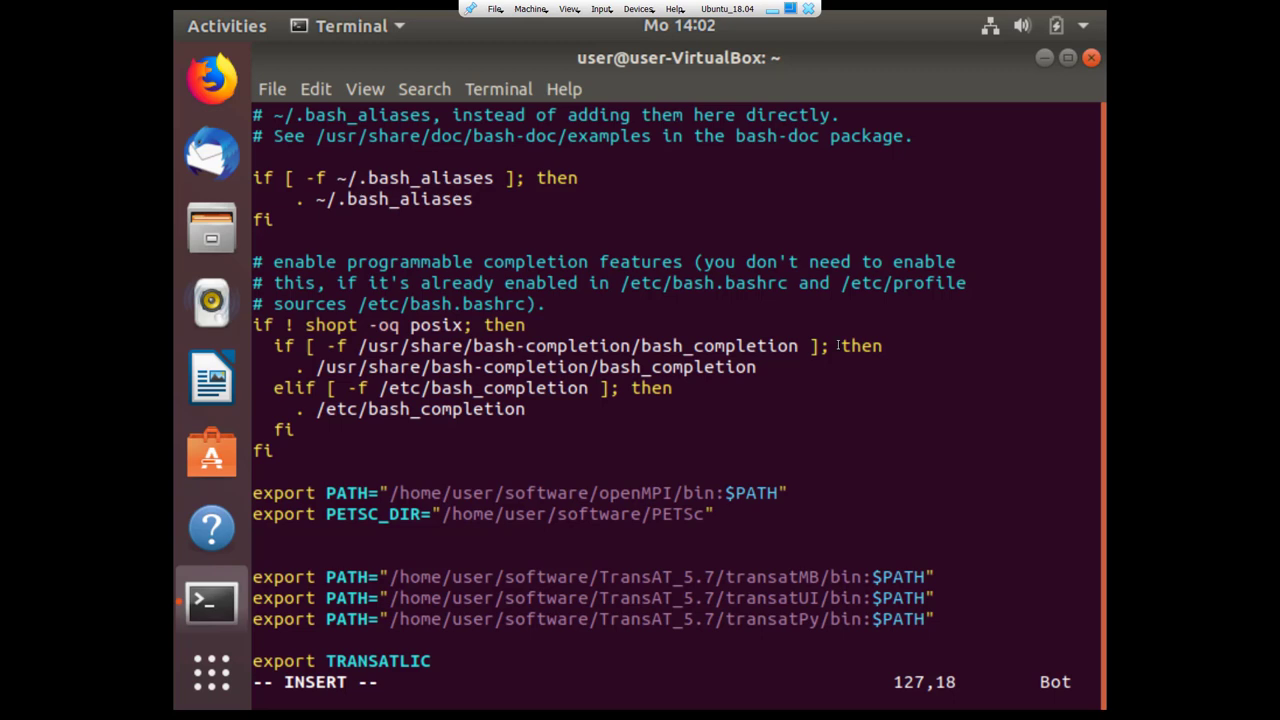
pyautogui.write('="/home/')
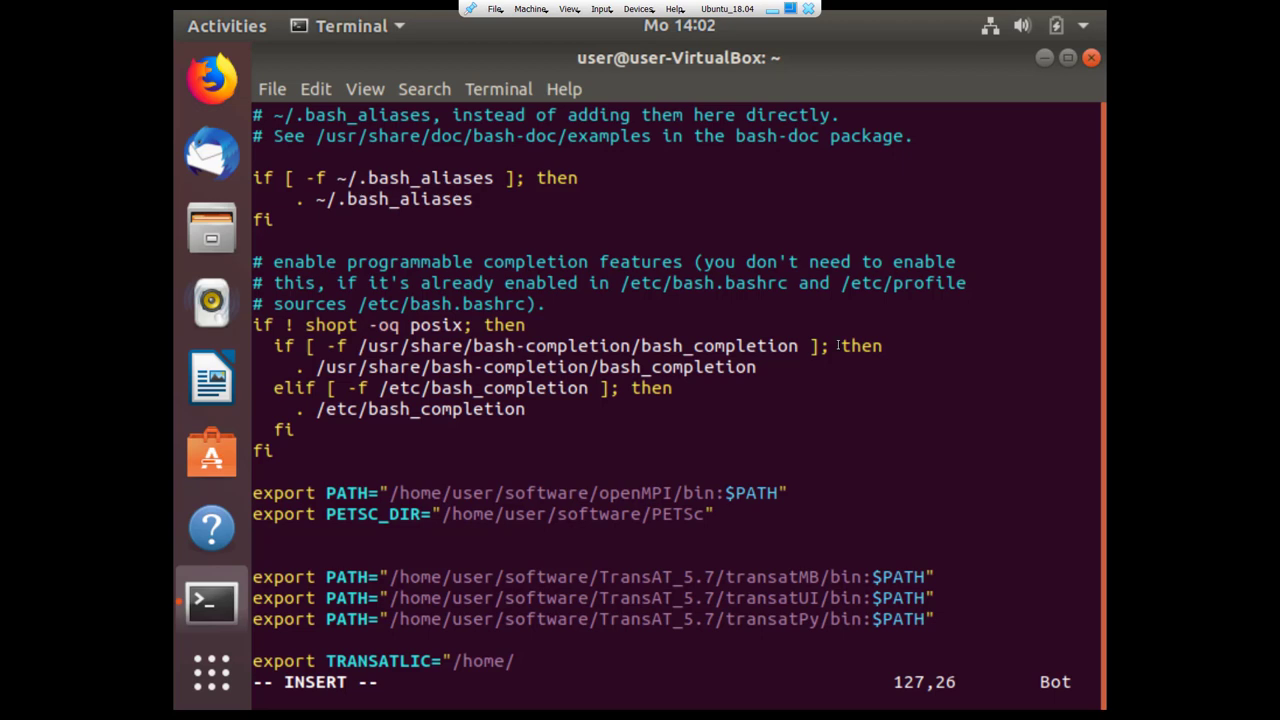
pyautogui.write('user/')
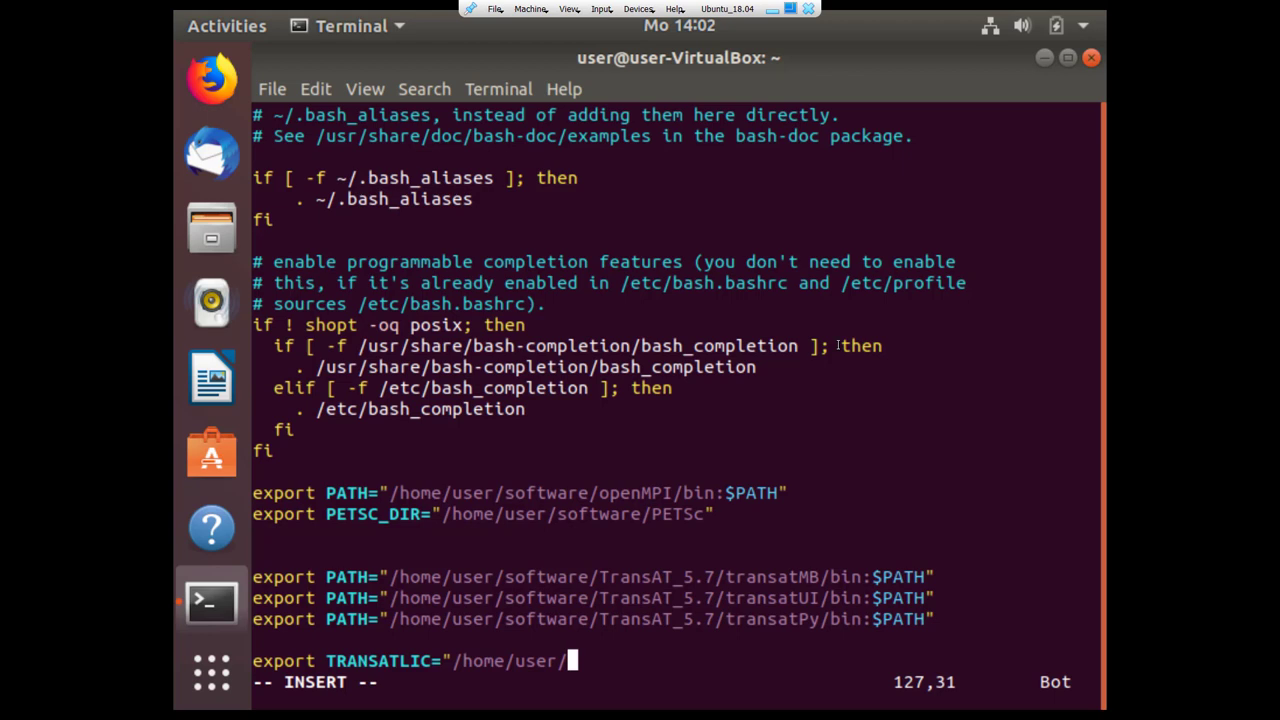
pyautogui.write('Download/transat')
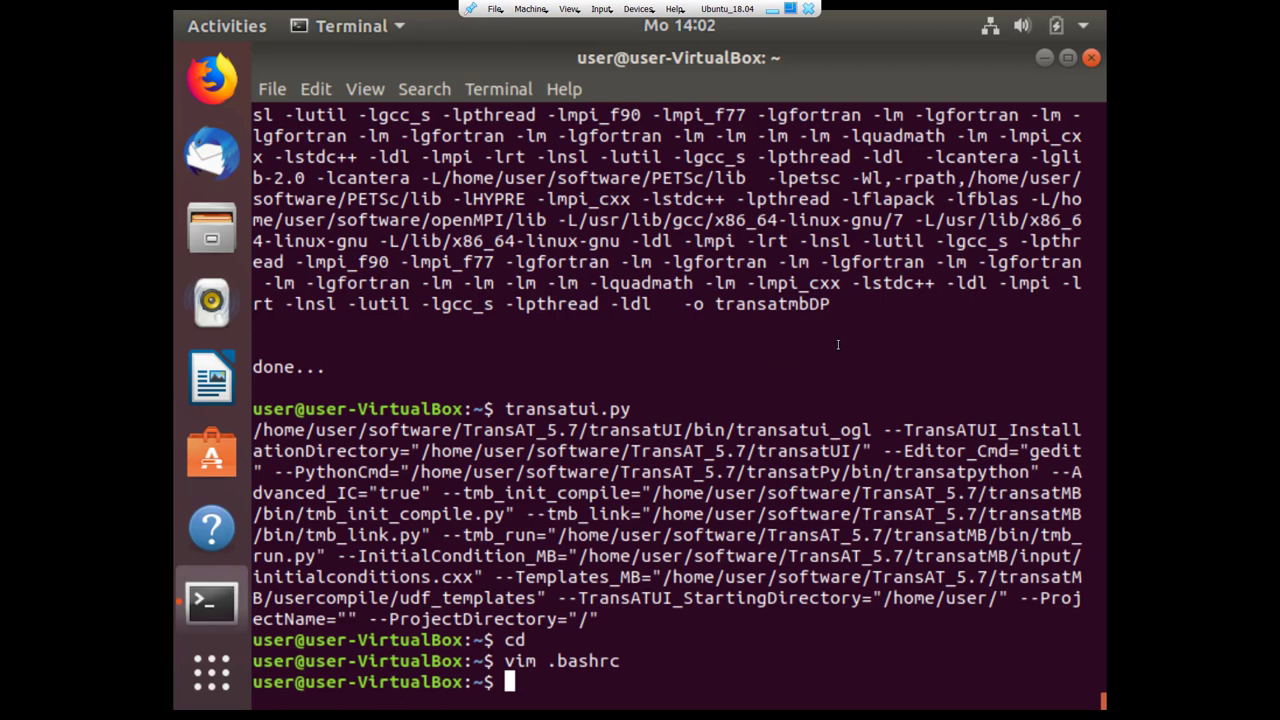
# Step: Reload .bashrc and begin echoing $TRANSATLIC to verify the license path
pyautogui.write('source .bashrc')
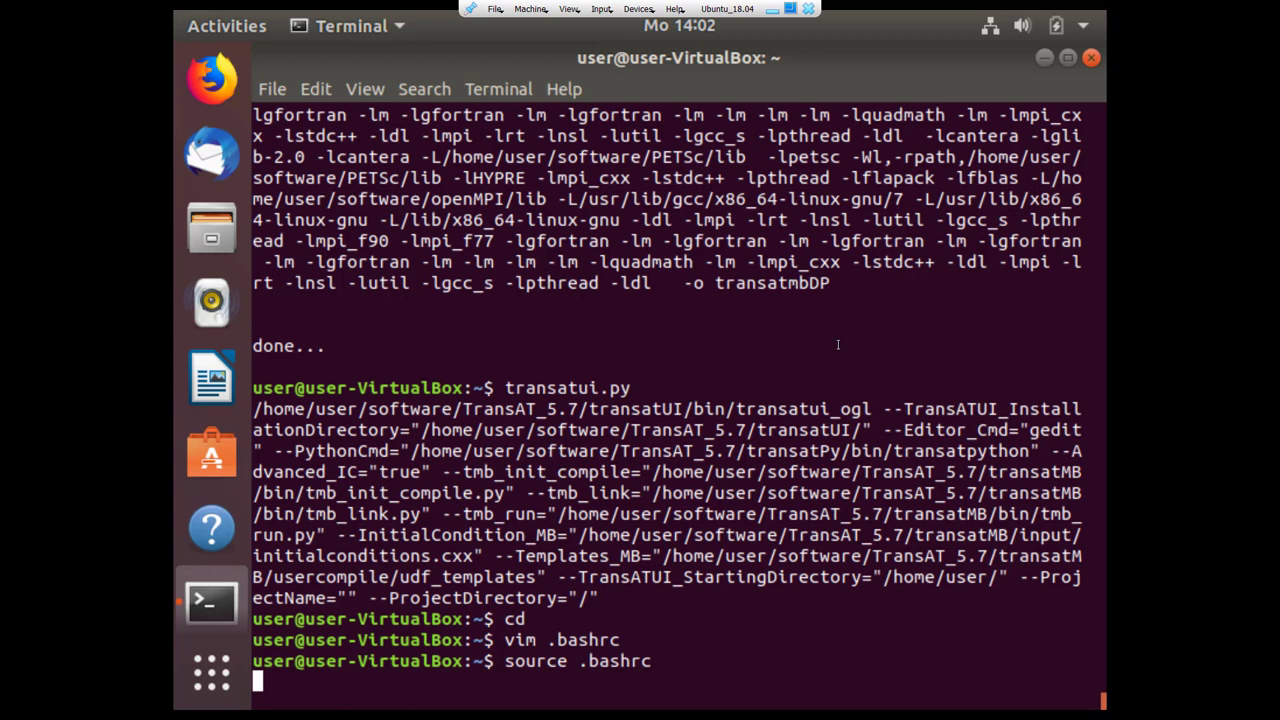
pyautogui.write('echo $TRANSA')
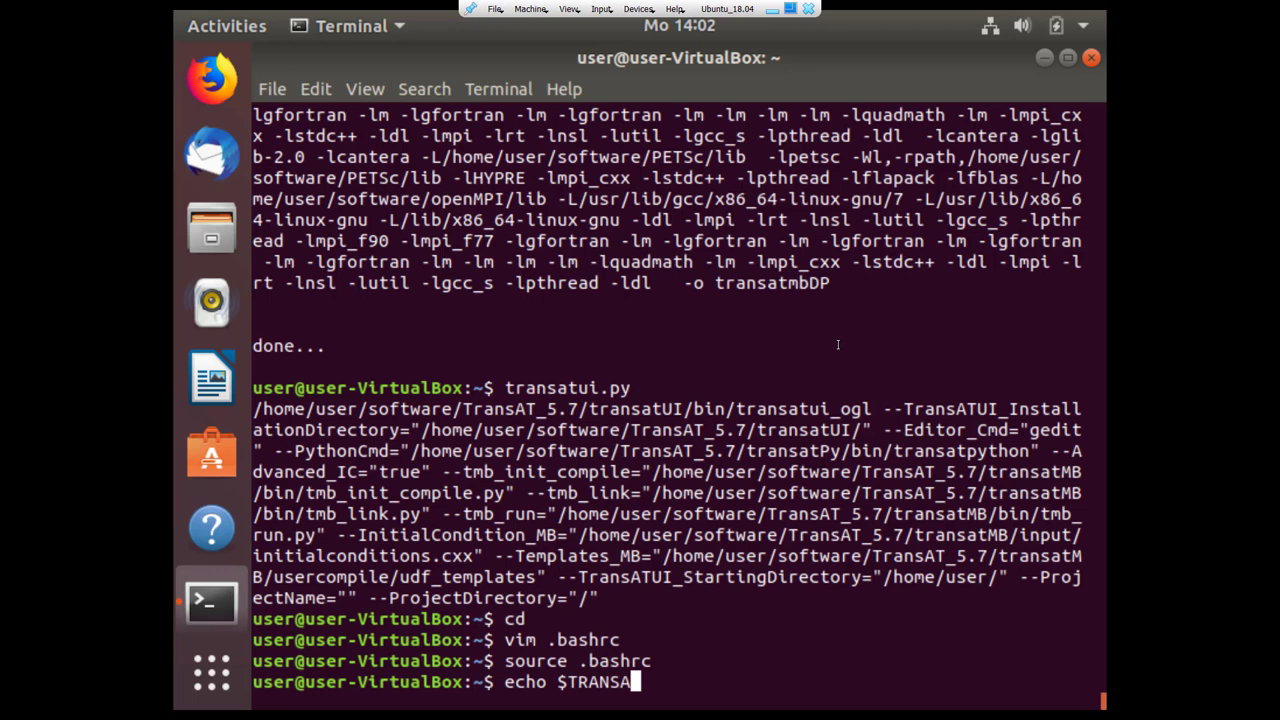